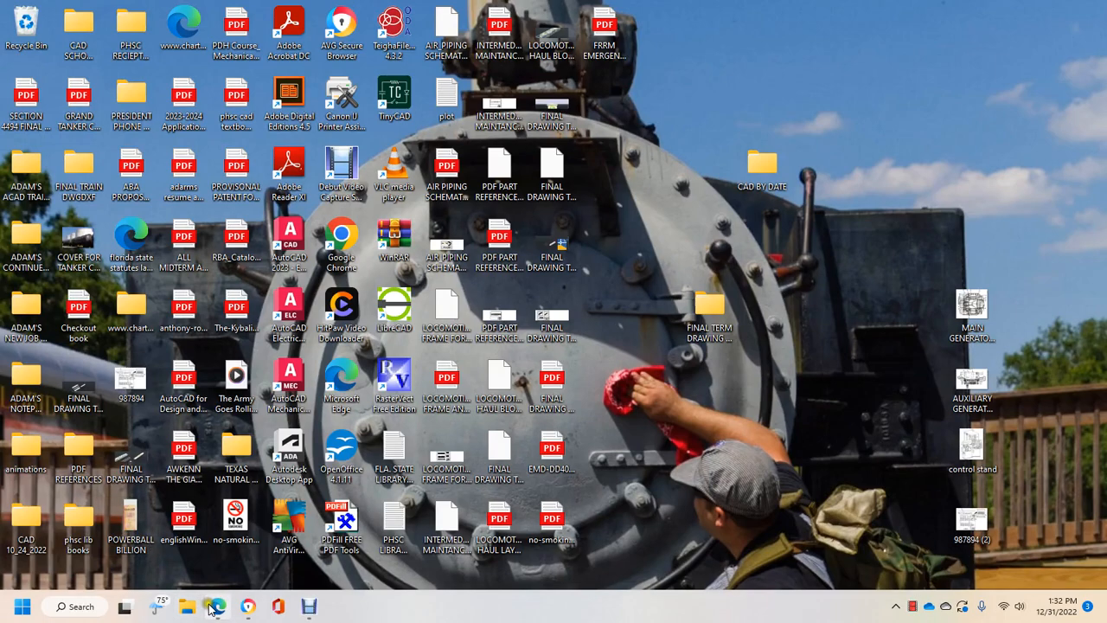
# Open EMD-DD40X-Operating-Manual from the desktop in Edge's PDF viewer
pyautogui.doubleClick(552, 456)
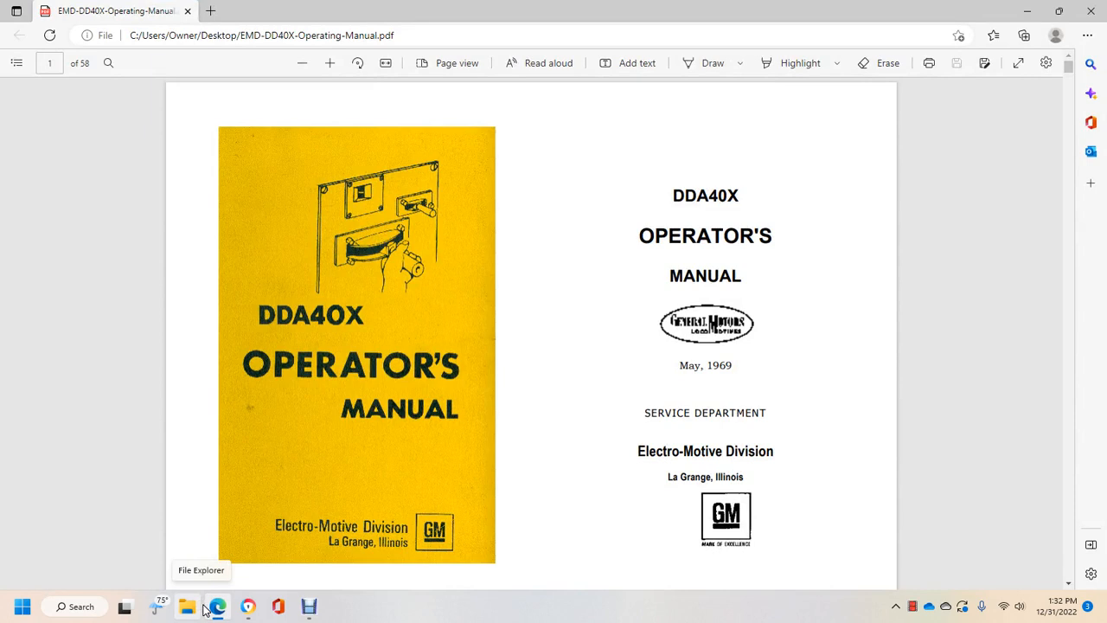
pyautogui.moveTo(3, 336)
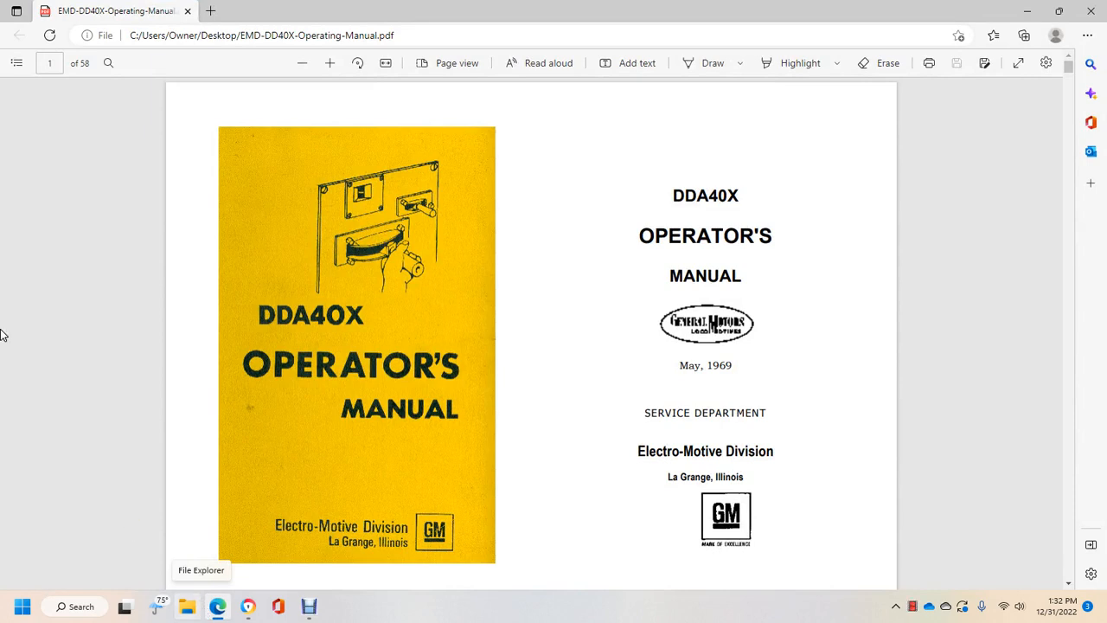
pyautogui.moveTo(648, 337)
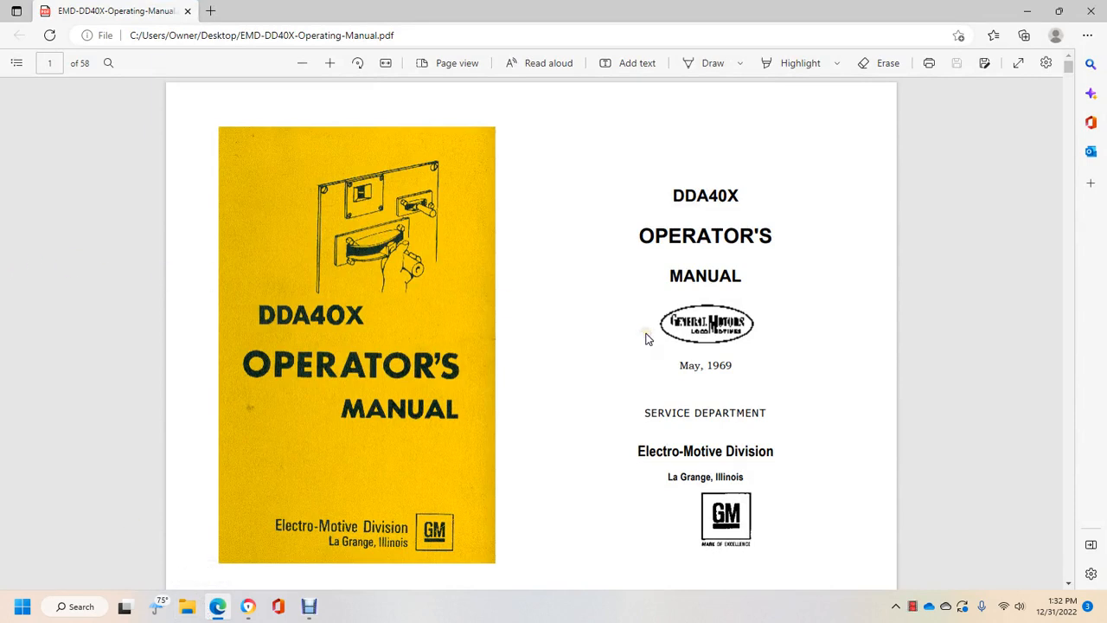
pyautogui.moveTo(836, 249)
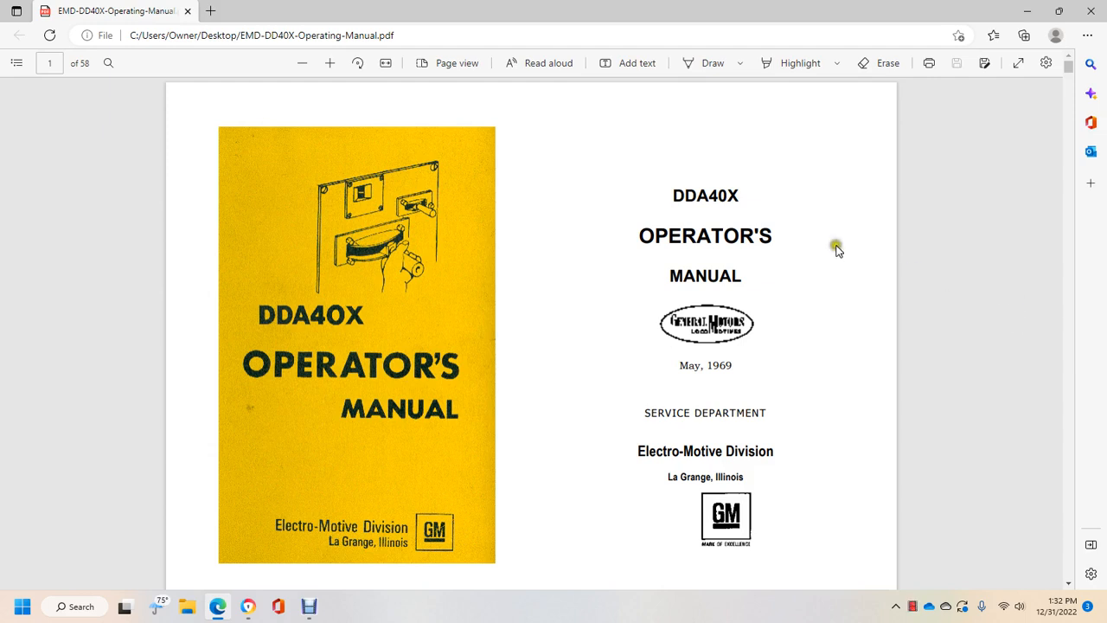
pyautogui.moveTo(696, 338)
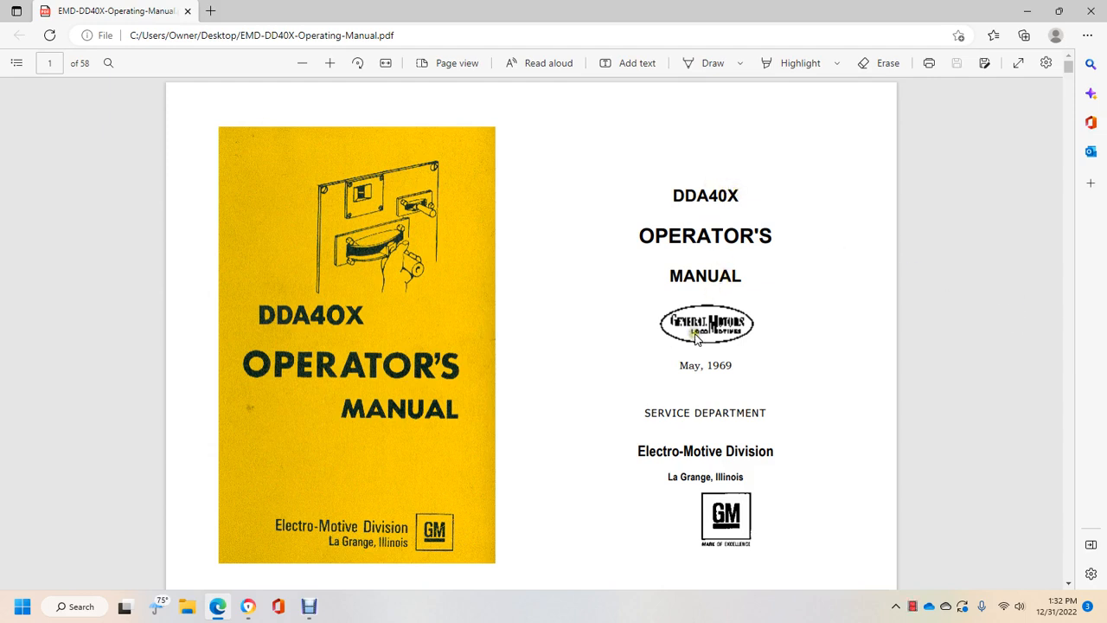
pyautogui.moveTo(735, 367)
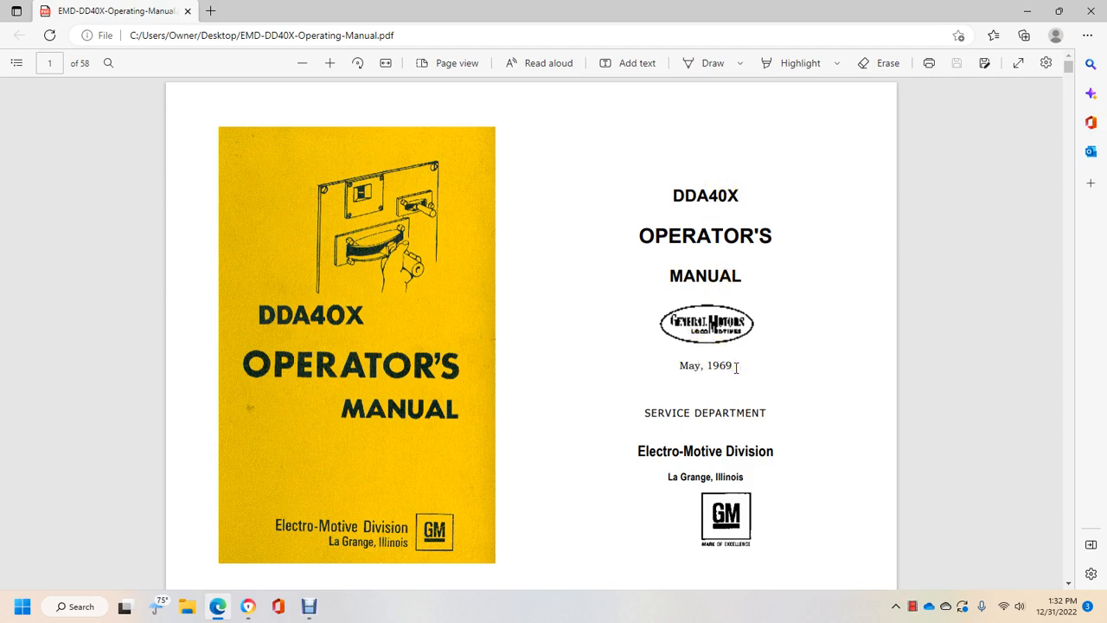
pyautogui.moveTo(711, 357)
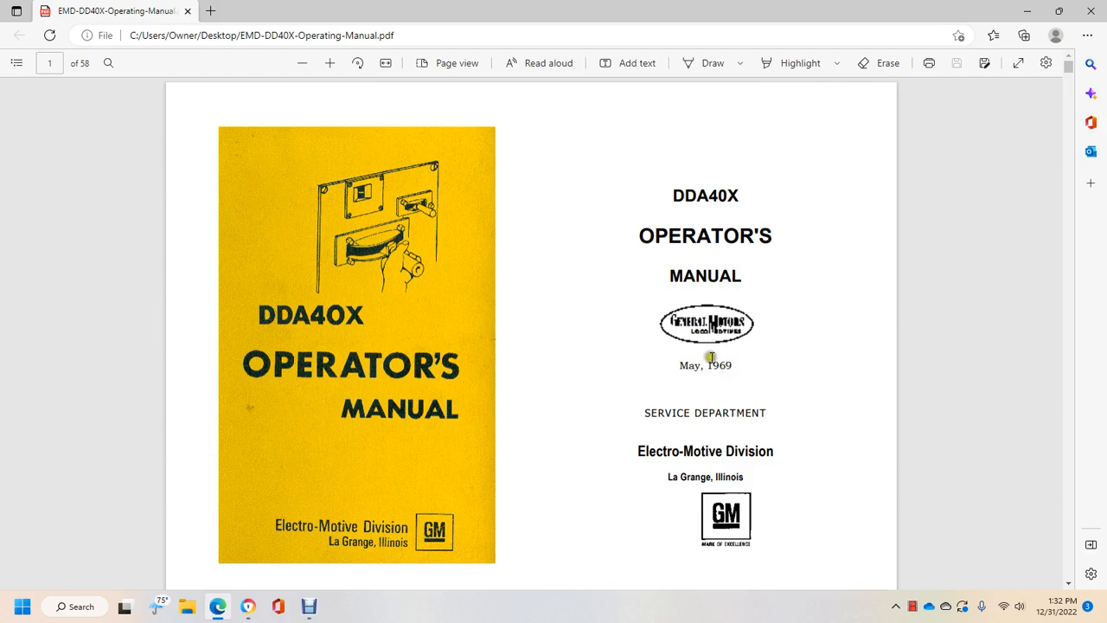
pyautogui.moveTo(736, 442)
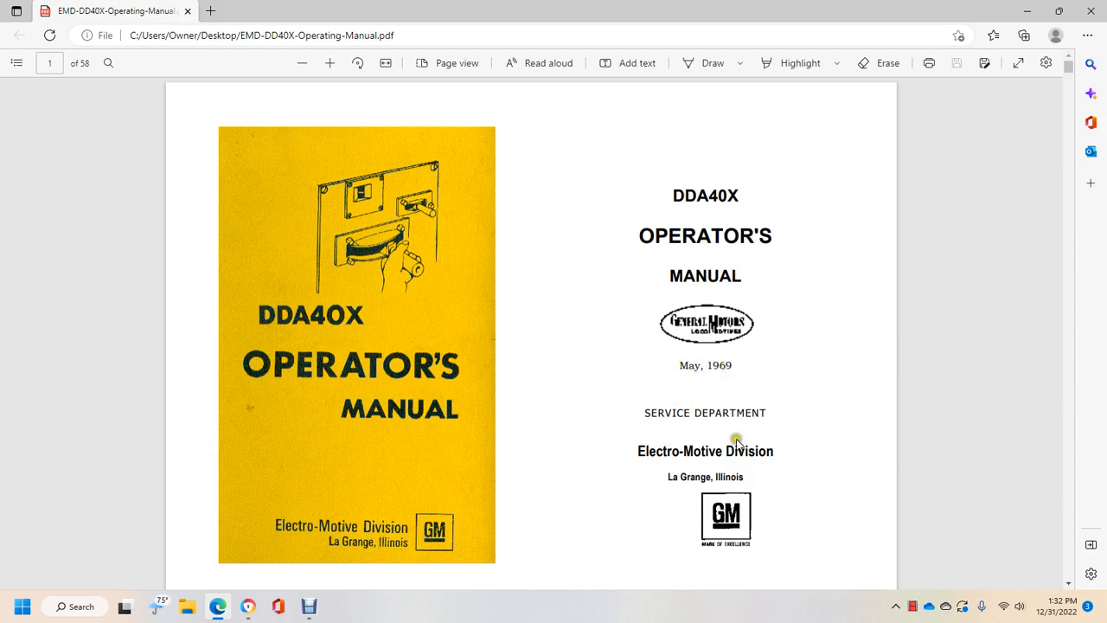
# Scroll to page 2 showing the Notice and the Introduction's four sections
pyautogui.scroll(-3)
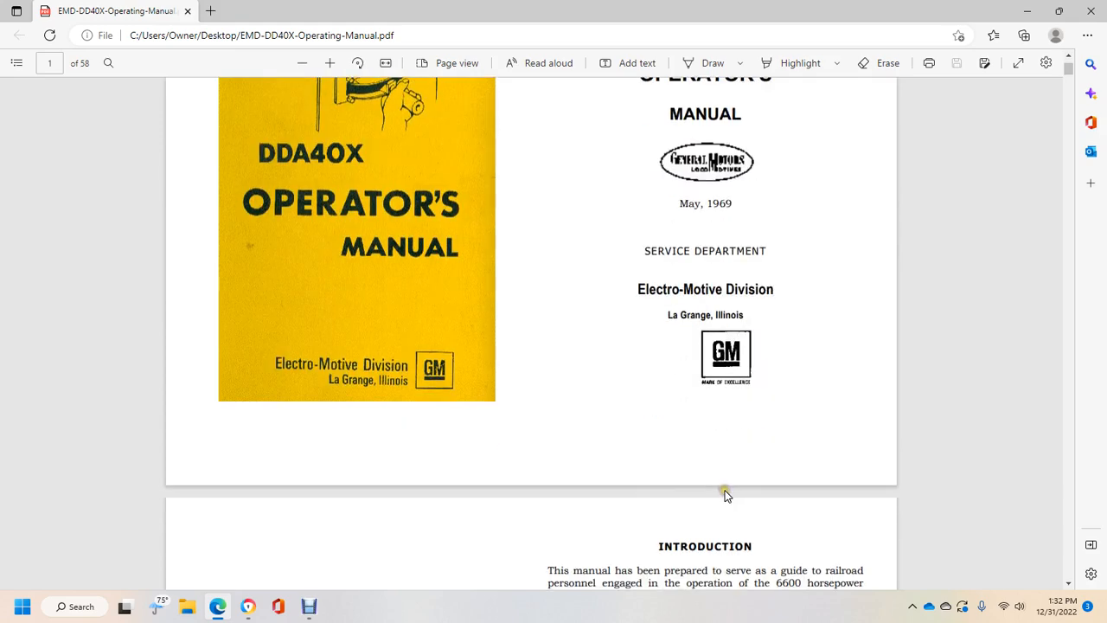
pyautogui.scroll(-3)
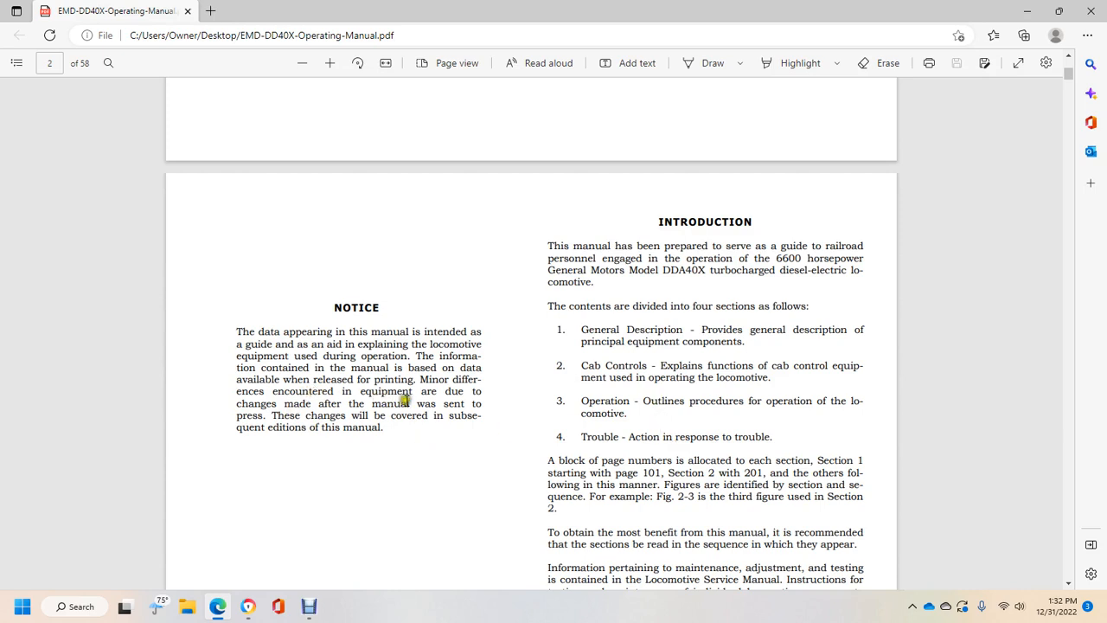
pyautogui.moveTo(467, 412)
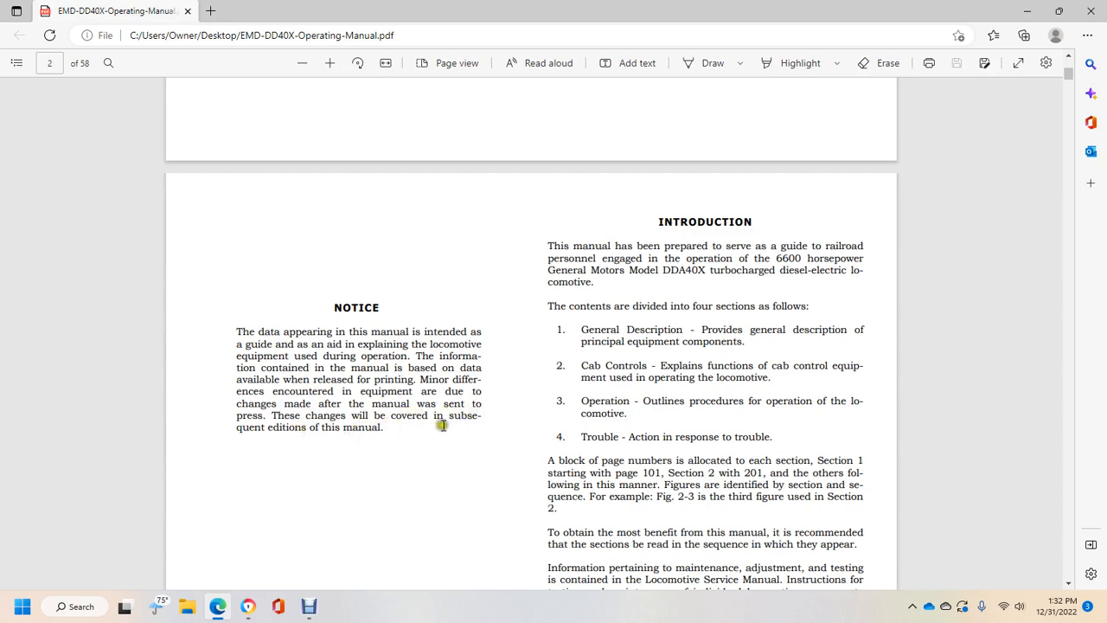
pyautogui.moveTo(418, 459)
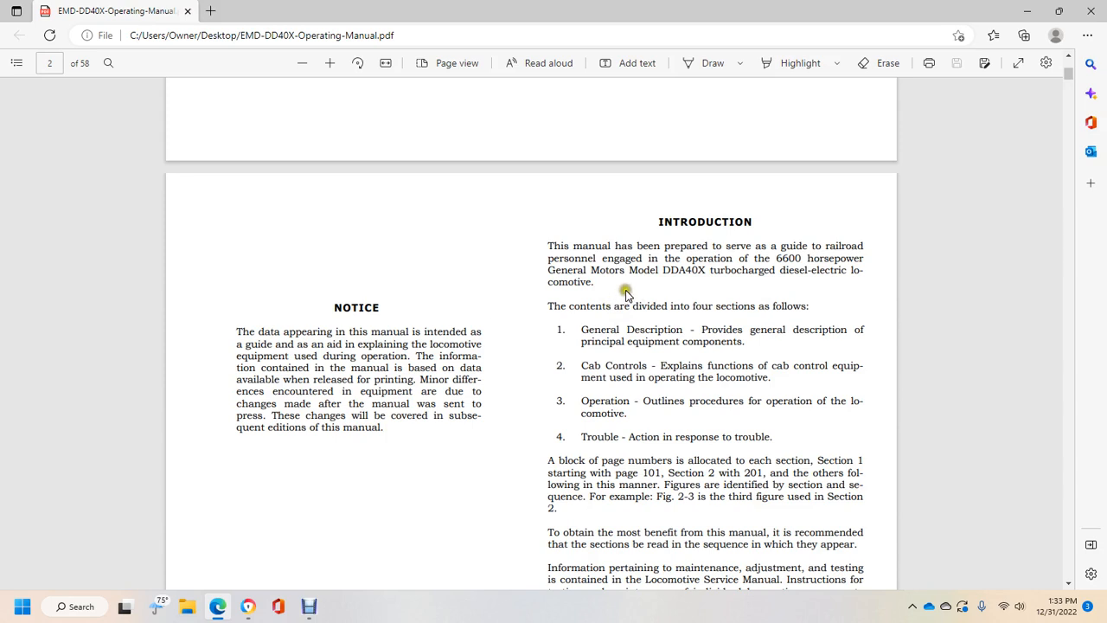
pyautogui.moveTo(558, 311)
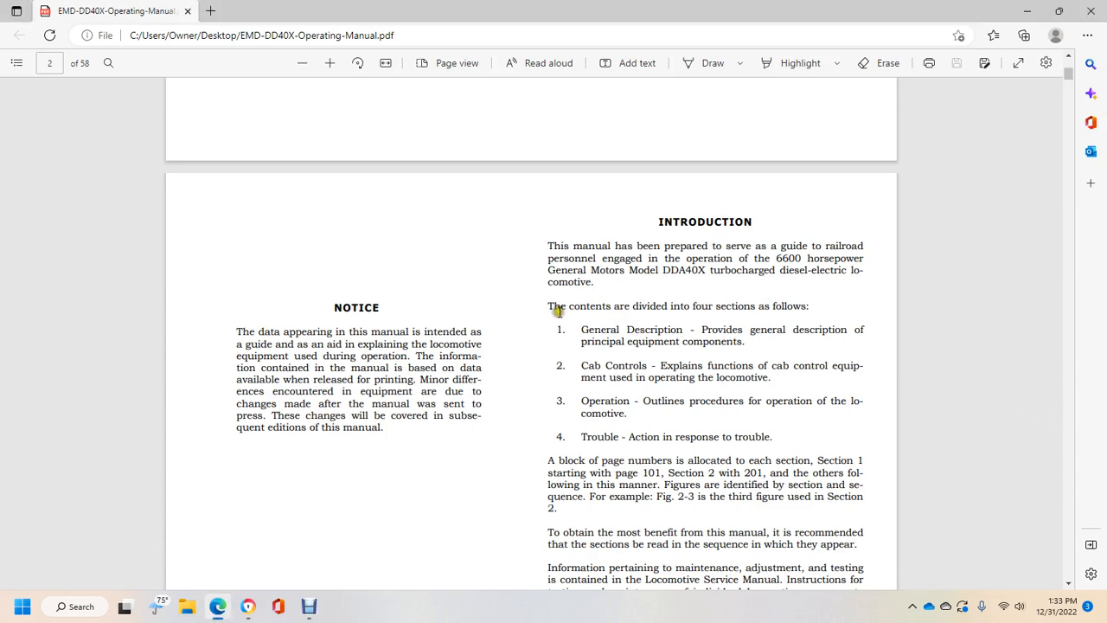
pyautogui.moveTo(704, 332)
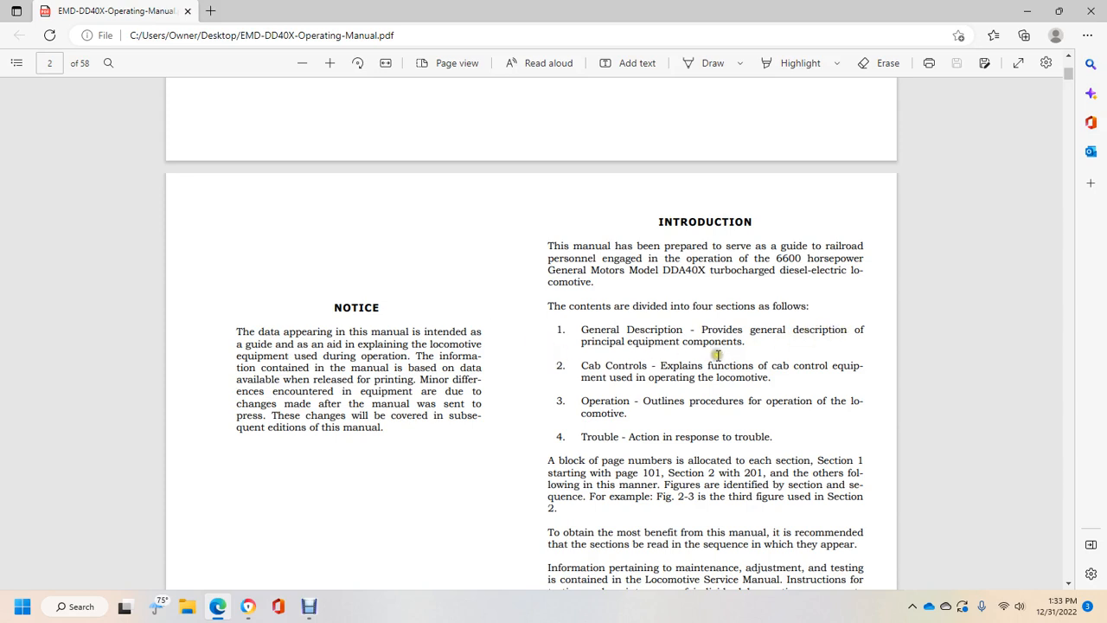
pyautogui.moveTo(813, 365)
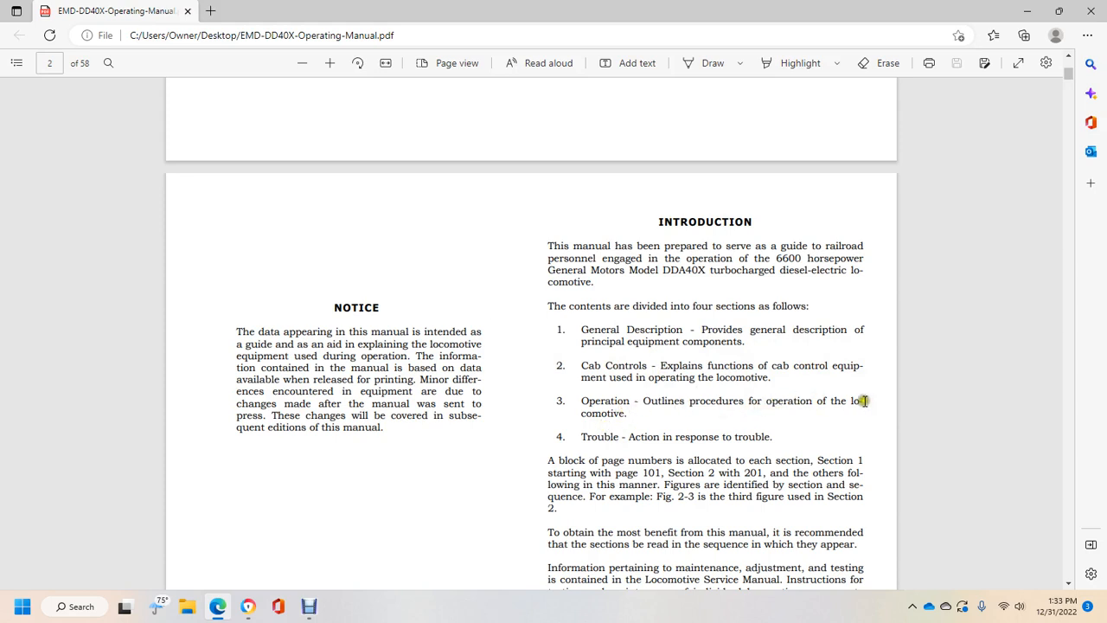
# Scroll down page 2 to the end of the Introduction at page number 1
pyautogui.scroll(-3)
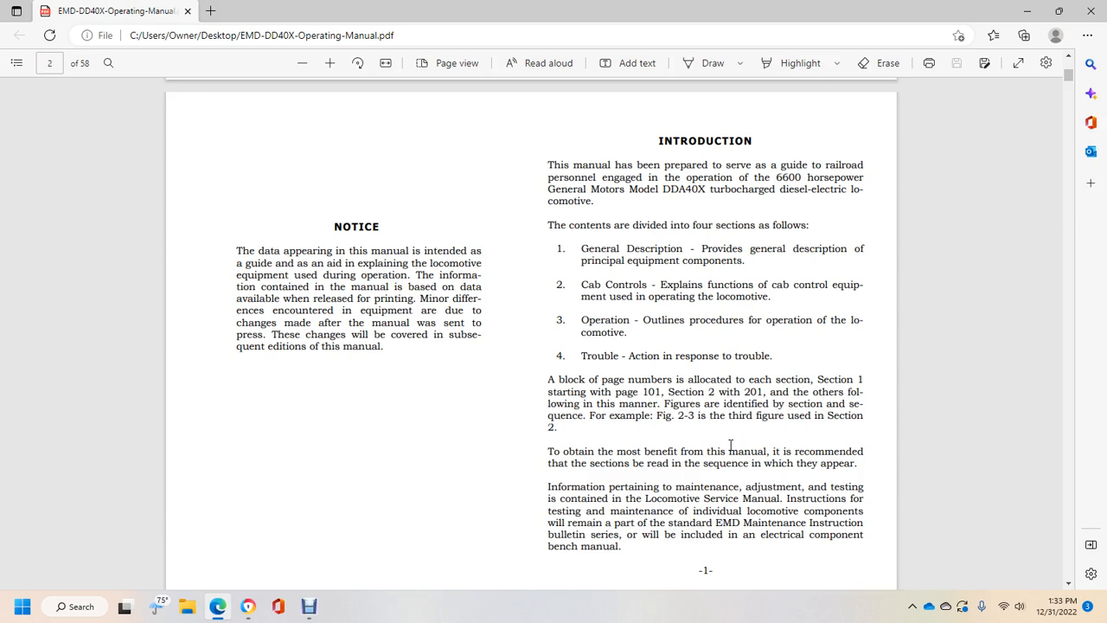
pyautogui.moveTo(673, 364)
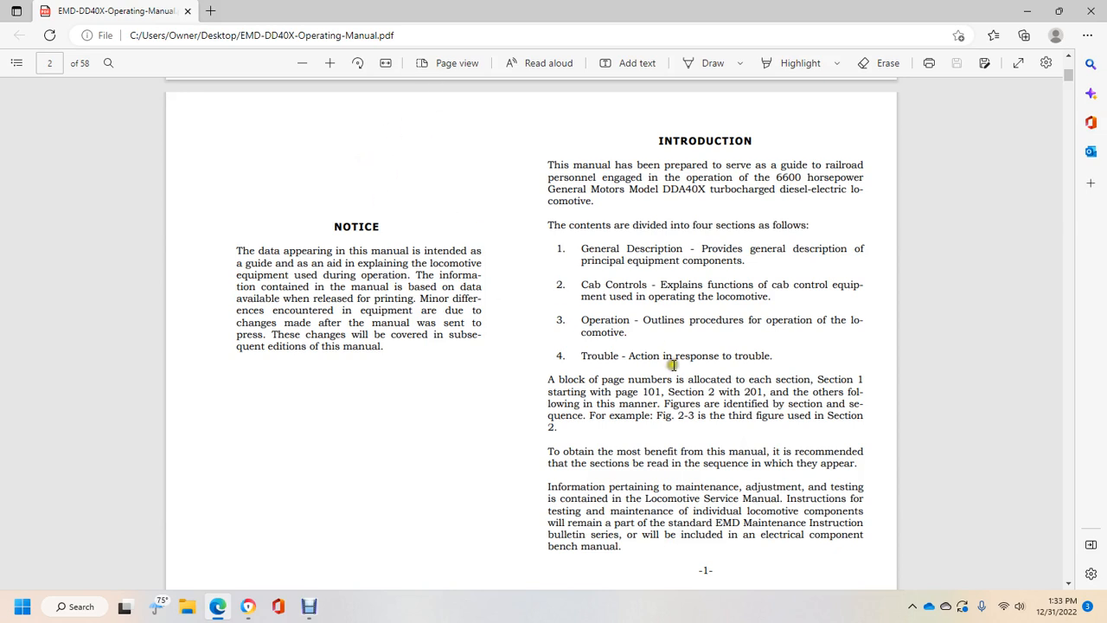
pyautogui.moveTo(702, 459)
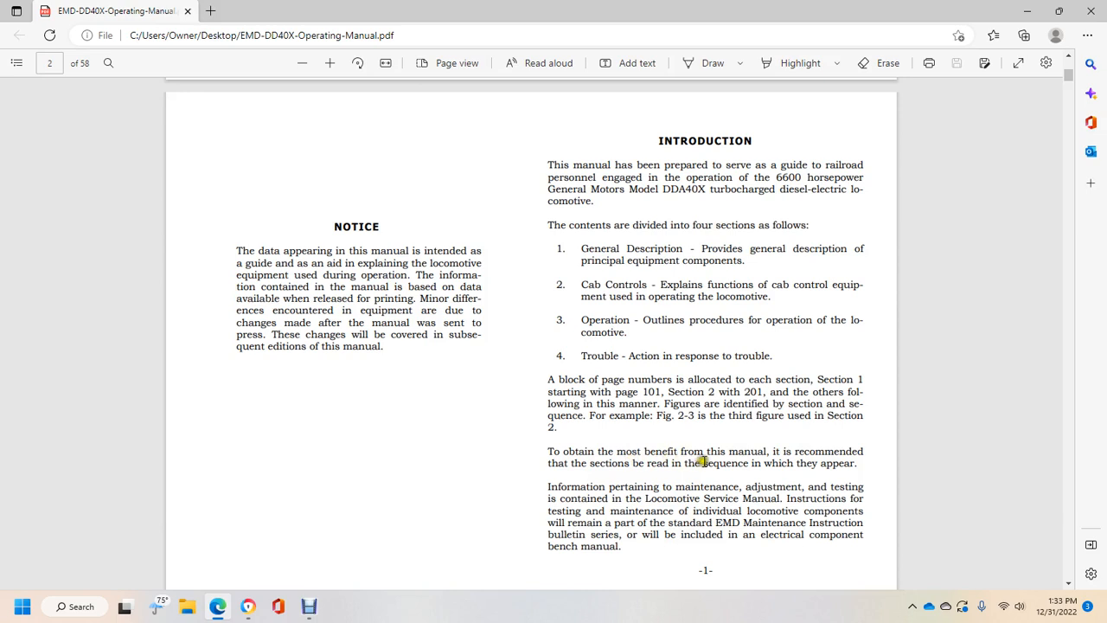
pyautogui.moveTo(692, 481)
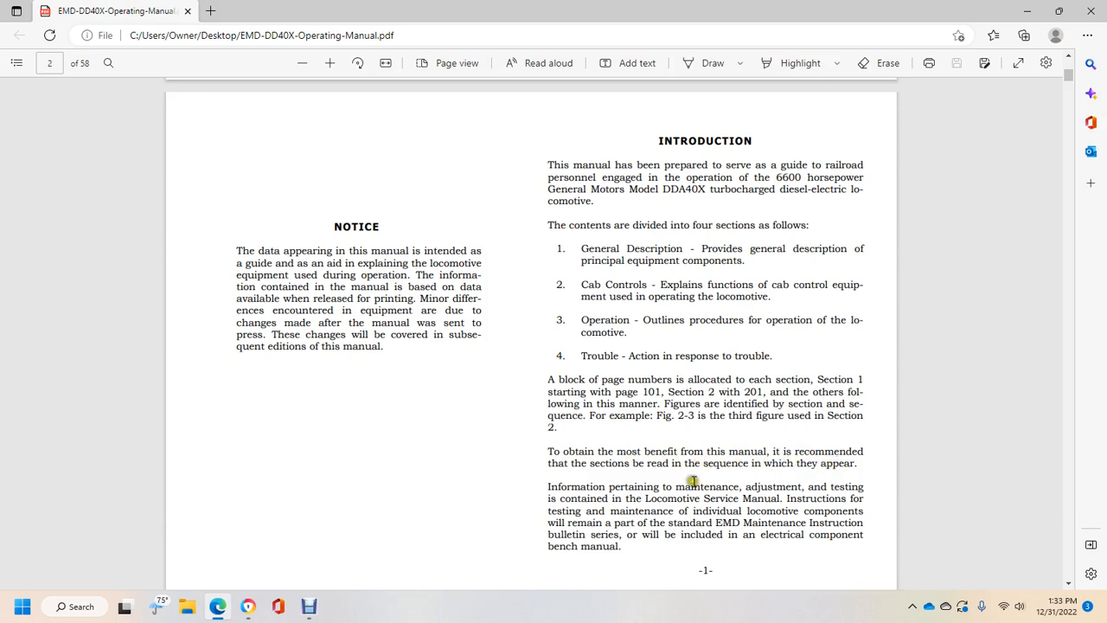
pyautogui.moveTo(834, 476)
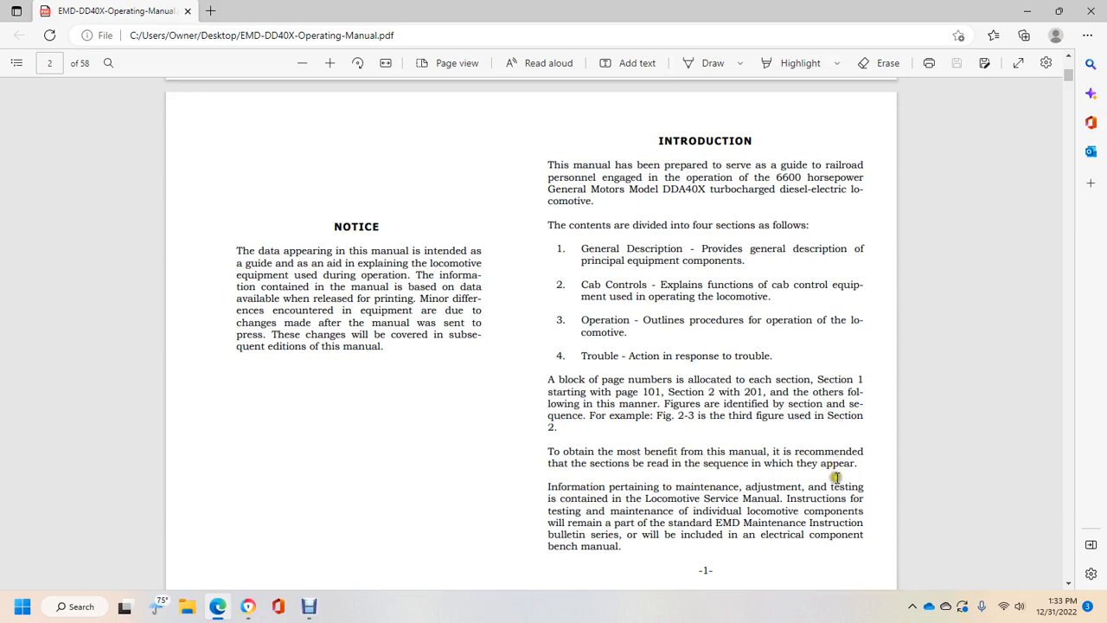
pyautogui.moveTo(820, 497)
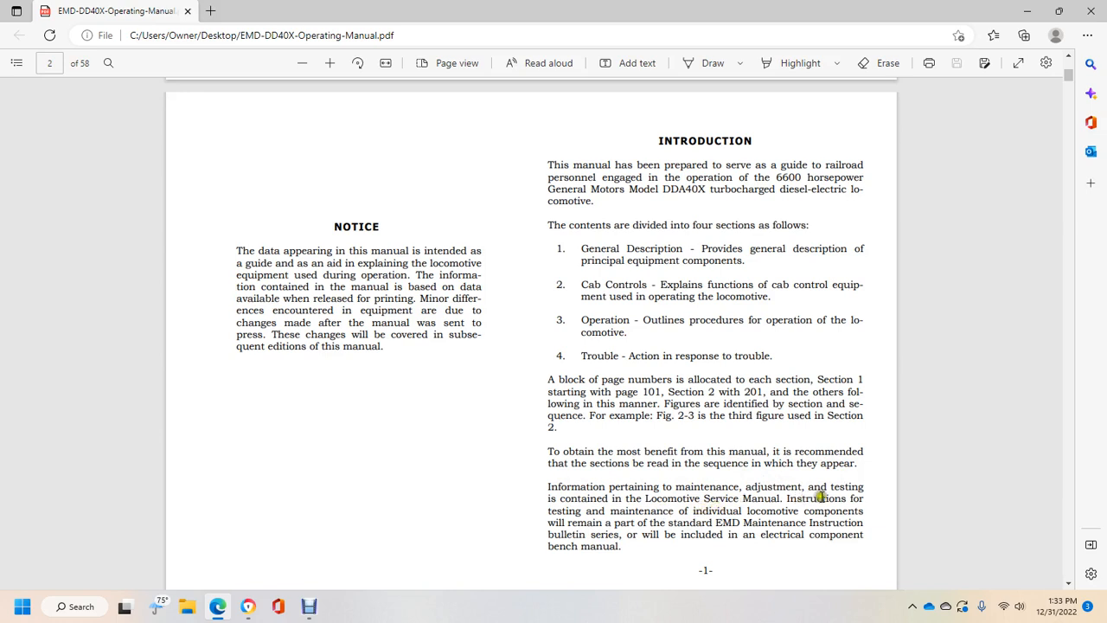
pyautogui.moveTo(794, 509)
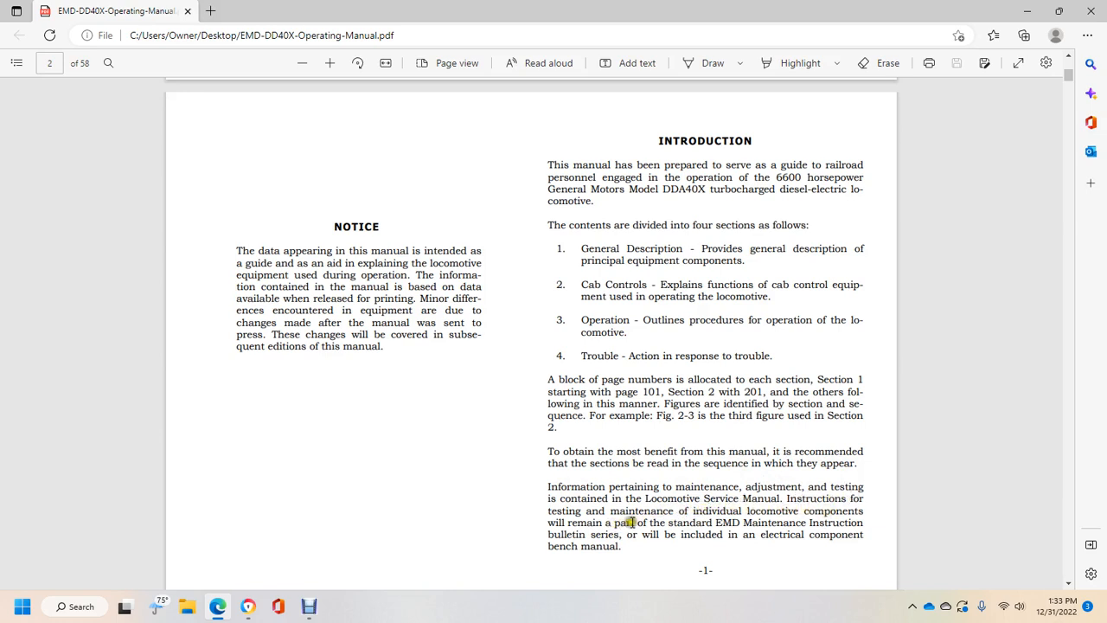
pyautogui.moveTo(822, 523)
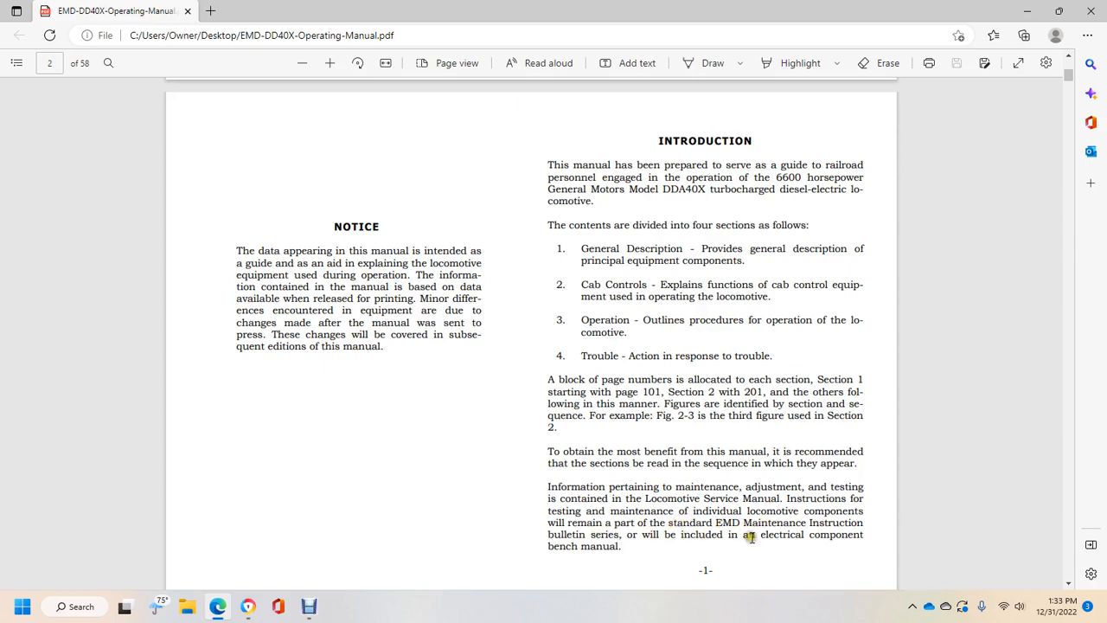
pyautogui.scroll(-3)
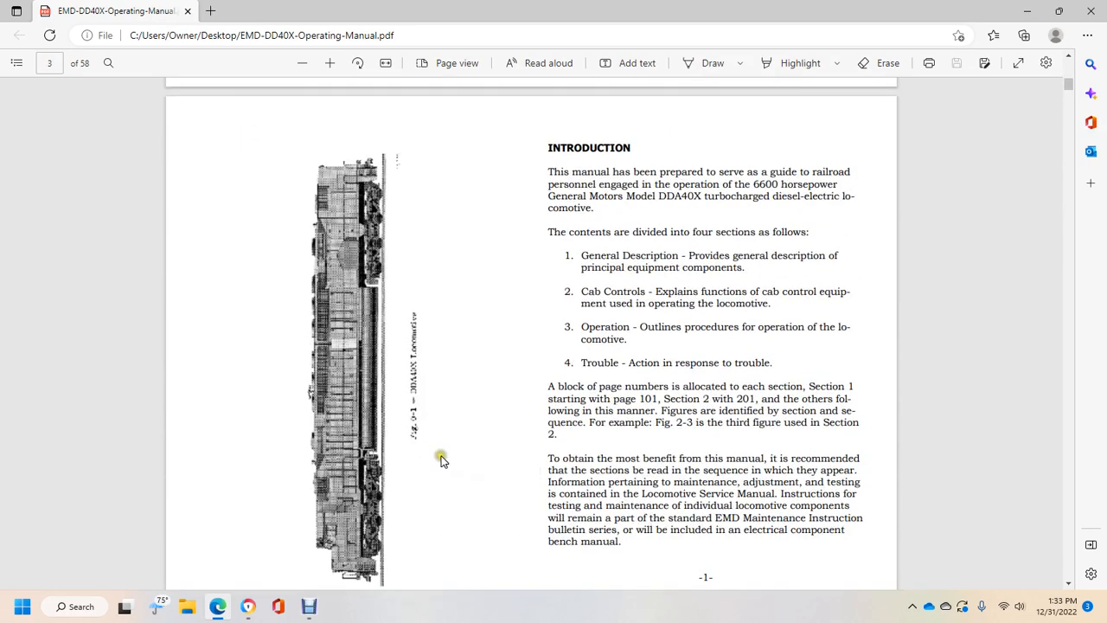
pyautogui.moveTo(424, 465)
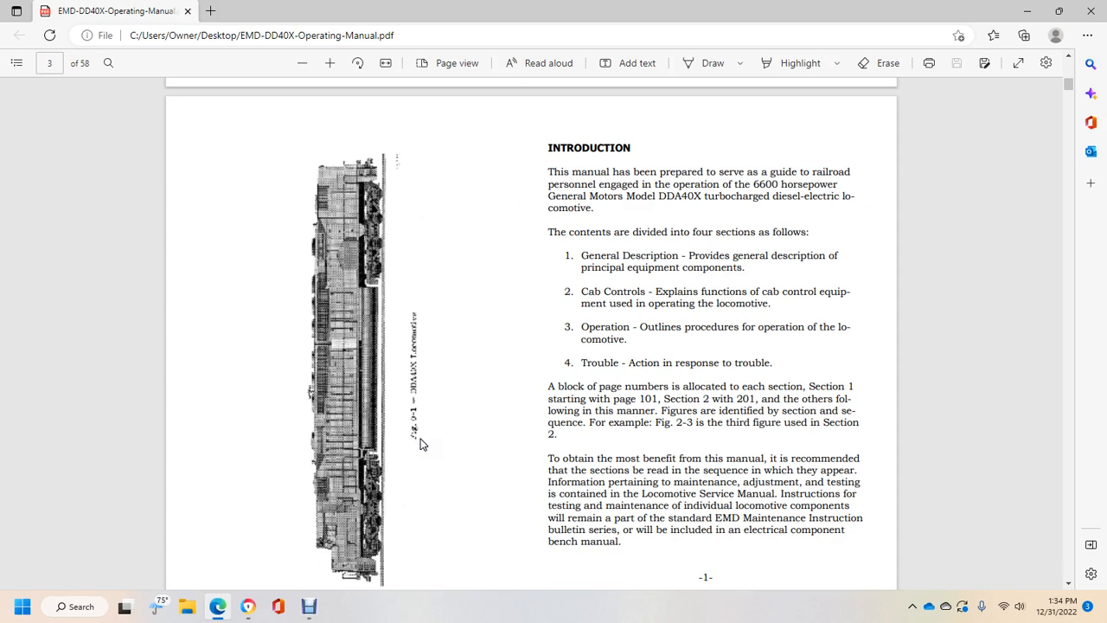
pyautogui.moveTo(517, 261)
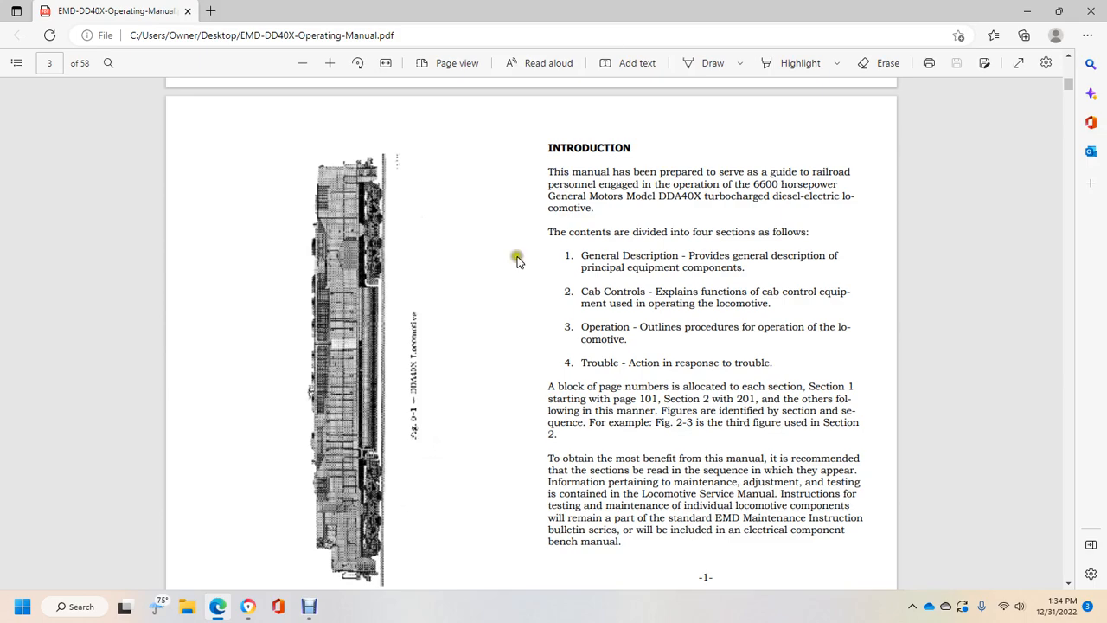
pyautogui.scroll(3)
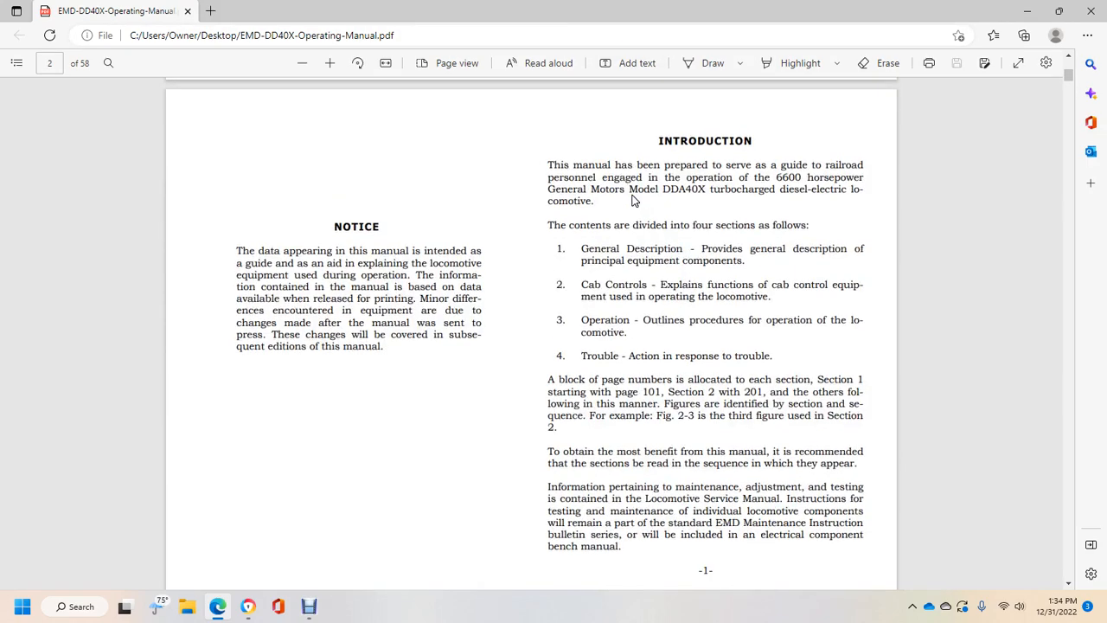
# Scroll to page 4 with the DDA40X Locomotive and Truck illustrations
pyautogui.scroll(-3)
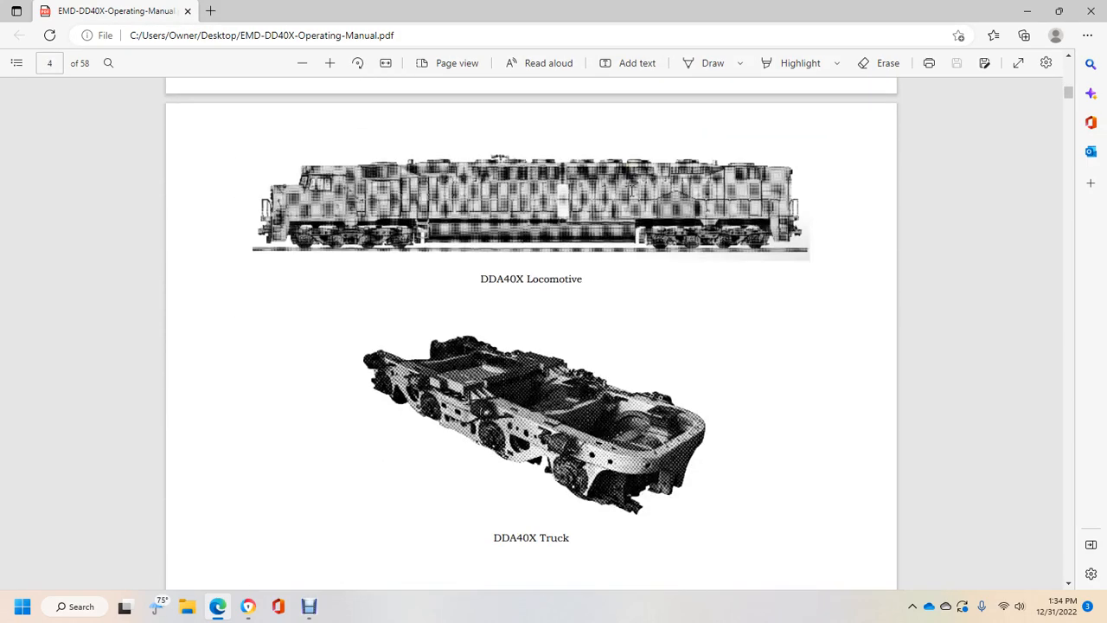
pyautogui.moveTo(510, 283)
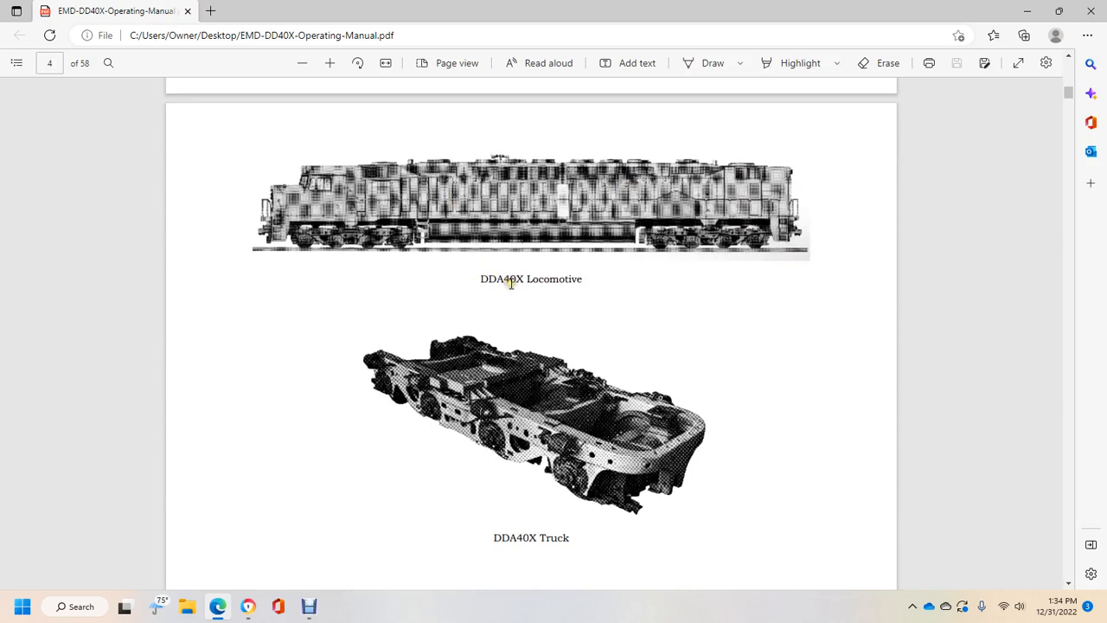
pyautogui.moveTo(516, 340)
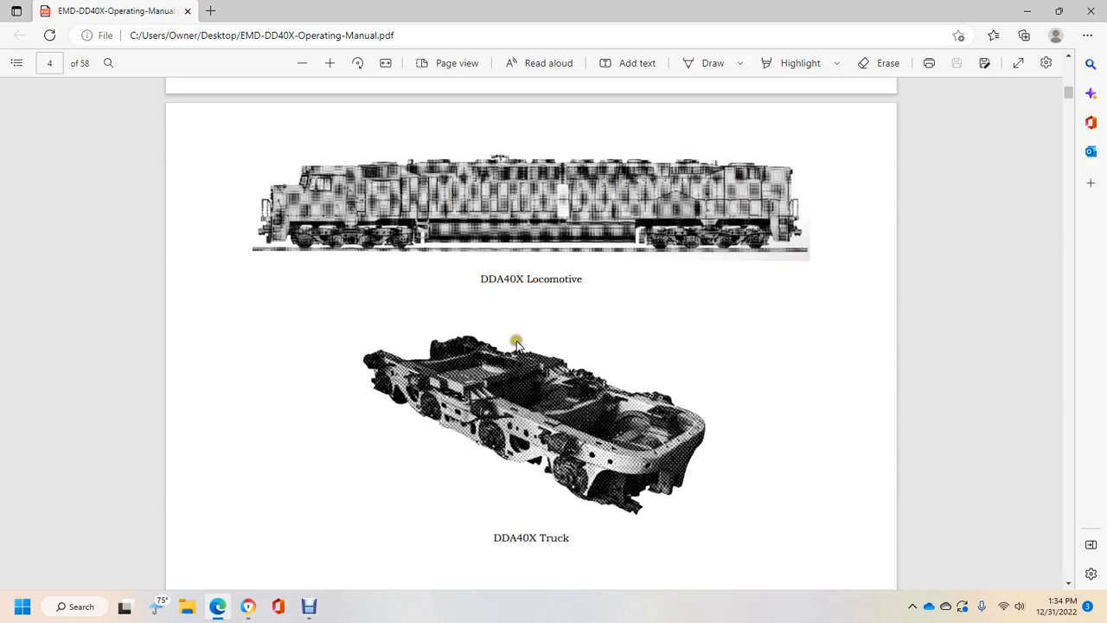
pyautogui.moveTo(528, 555)
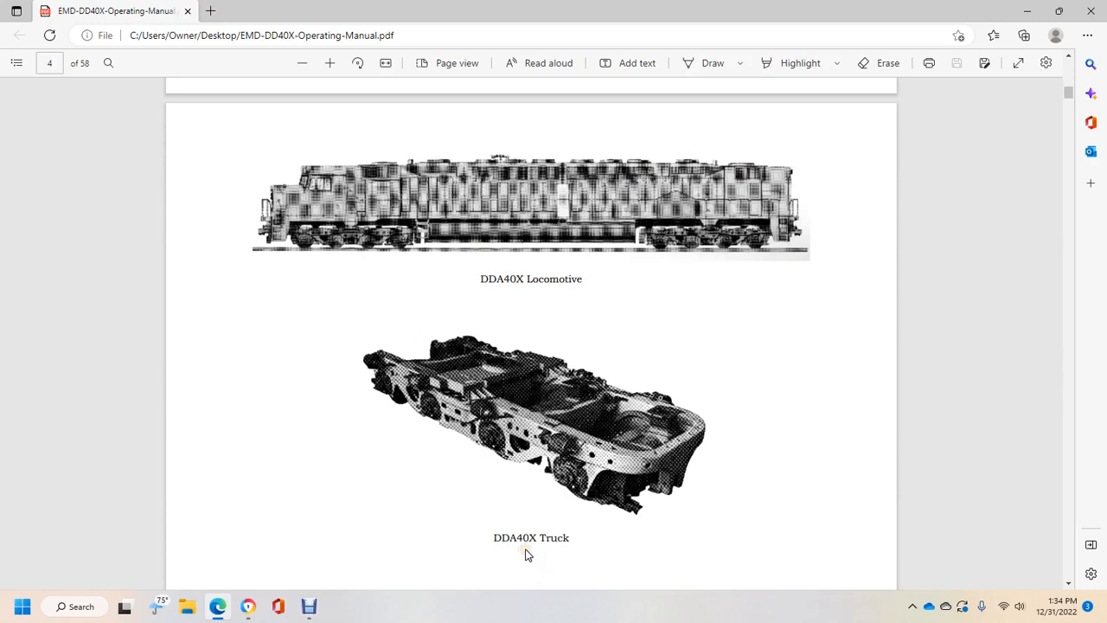
# Scroll to page 5's GENERAL DATA table, Model Designation through Curve Negotiation
pyautogui.scroll(-3)
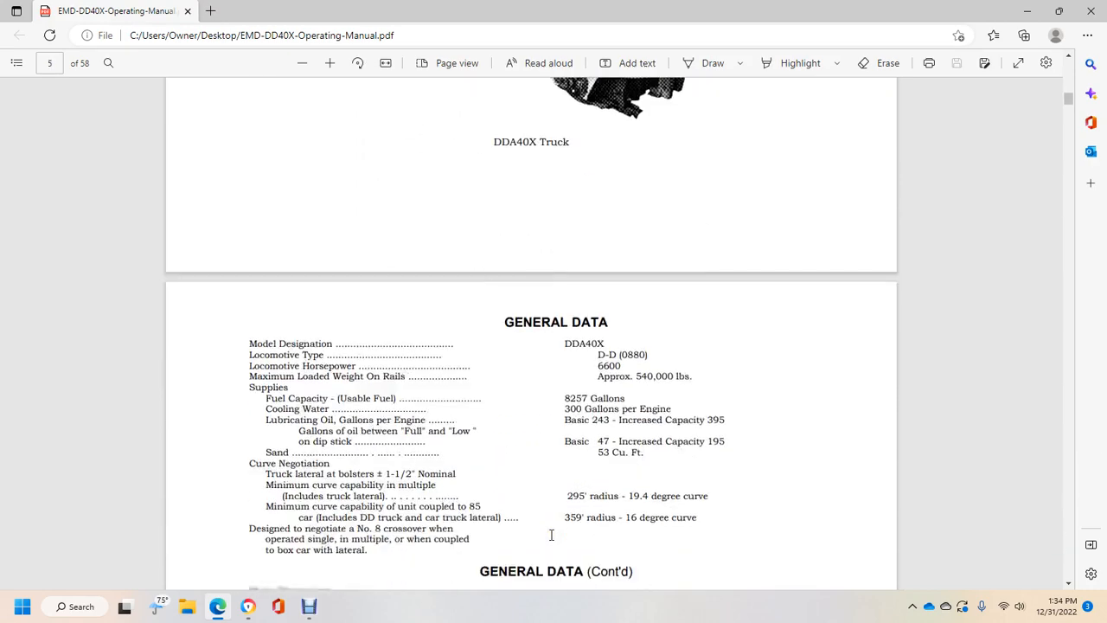
pyautogui.scroll(-3)
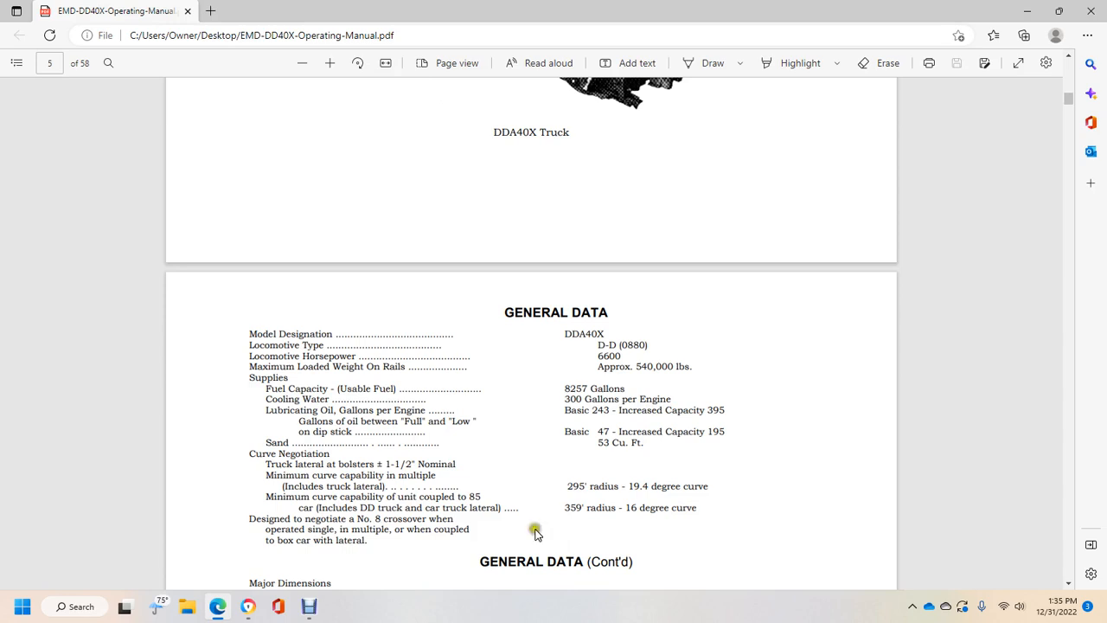
pyautogui.moveTo(372, 461)
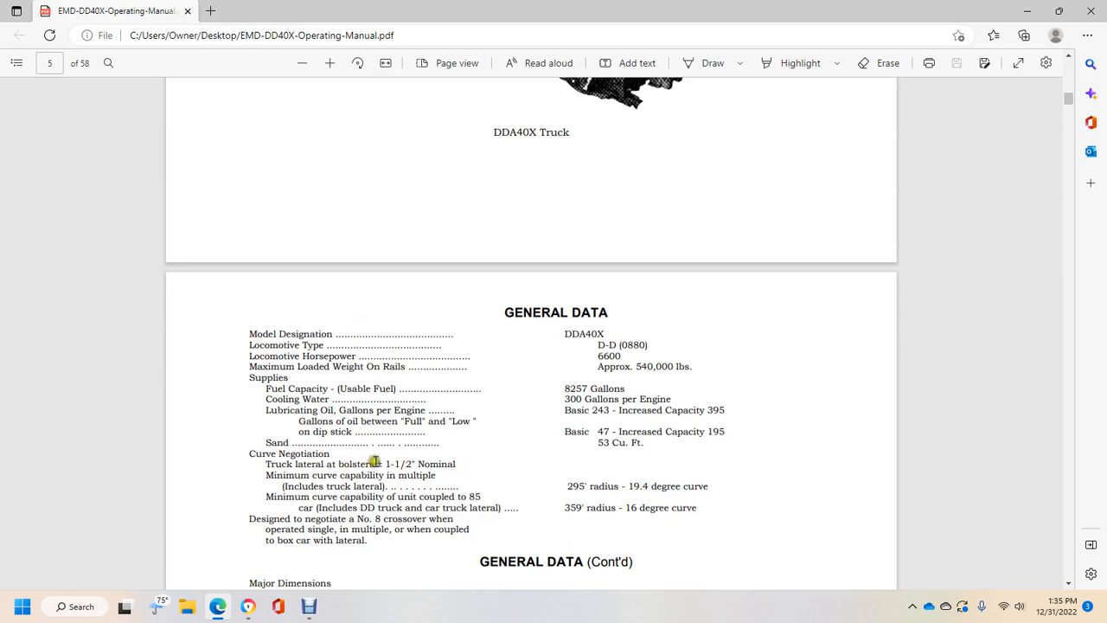
pyautogui.moveTo(393, 459)
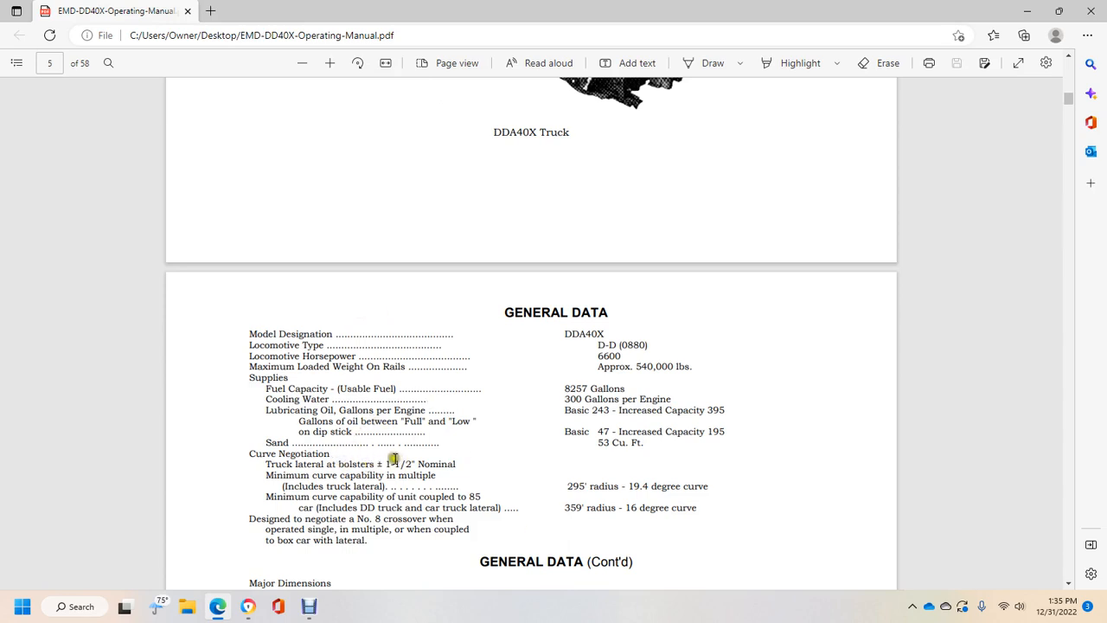
pyautogui.moveTo(362, 467)
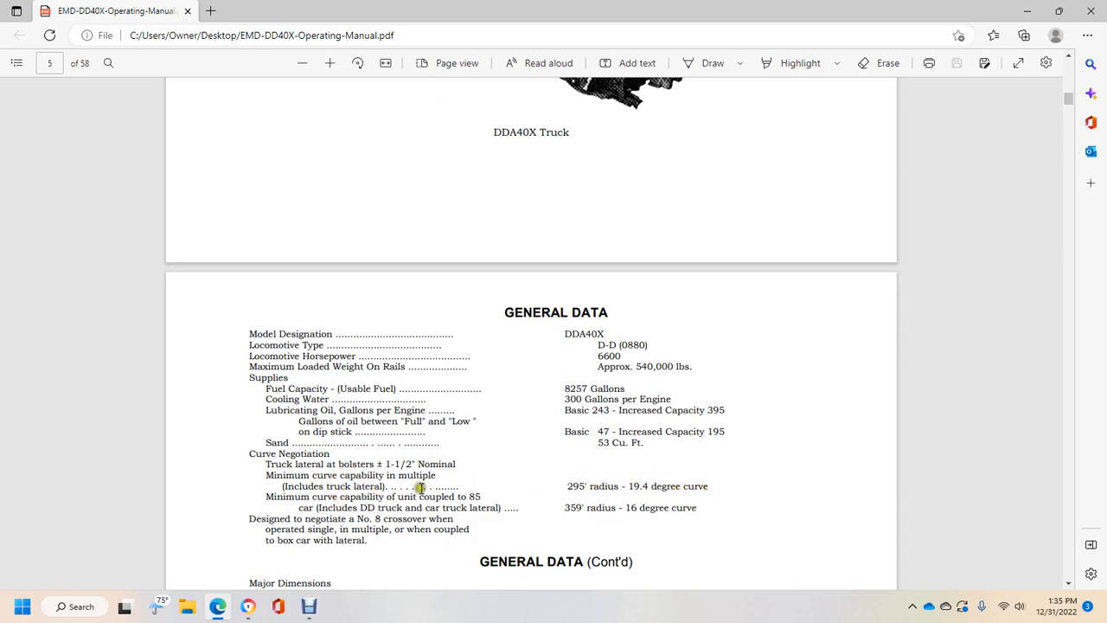
pyautogui.moveTo(355, 504)
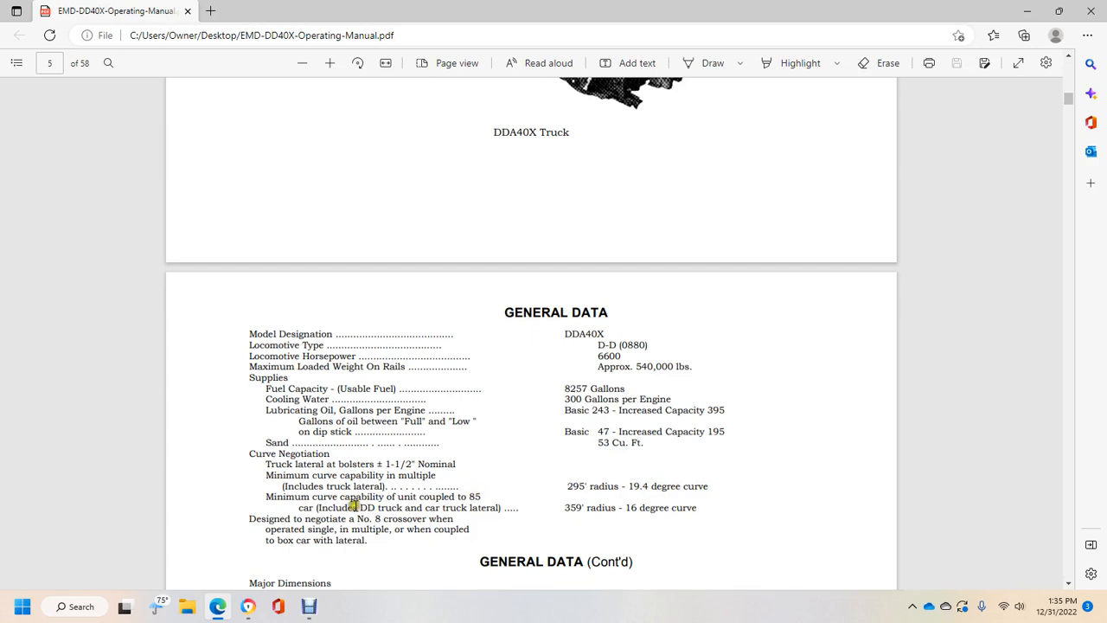
pyautogui.moveTo(472, 505)
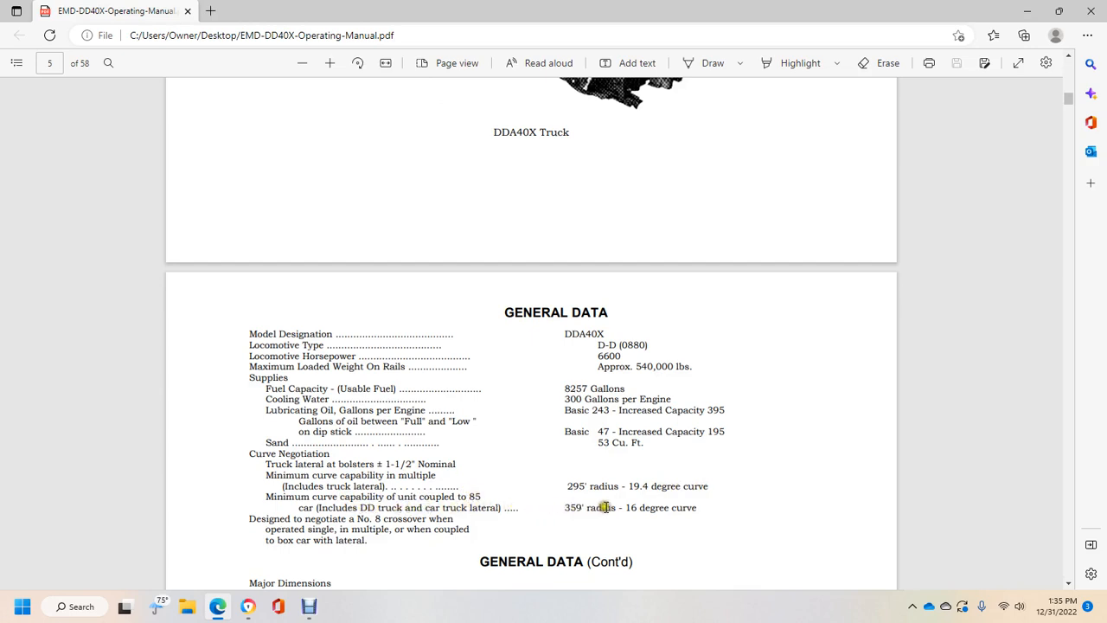
pyautogui.moveTo(463, 509)
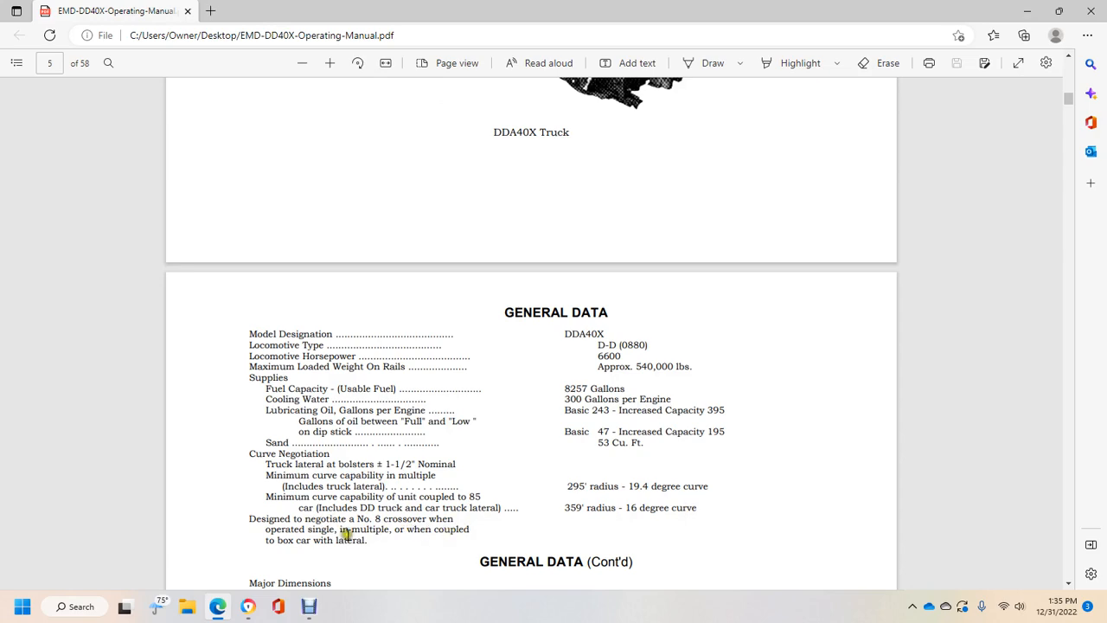
# Scroll to GENERAL DATA (Cont'd) with Major Dimensions, Diesel Engines and engine speeds
pyautogui.scroll(-3)
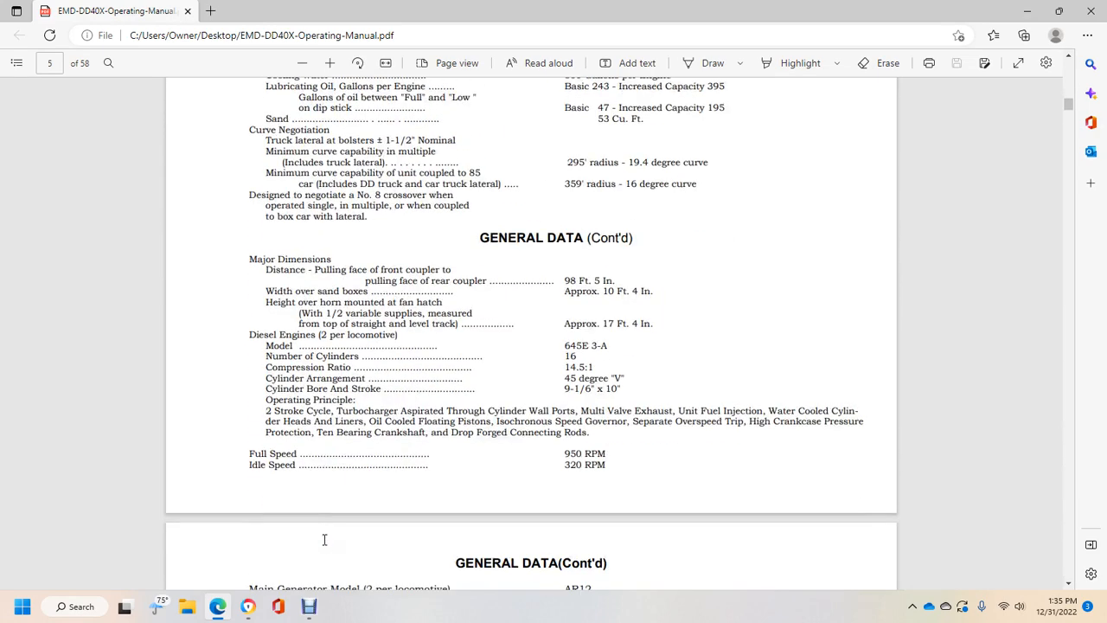
pyautogui.moveTo(329, 545)
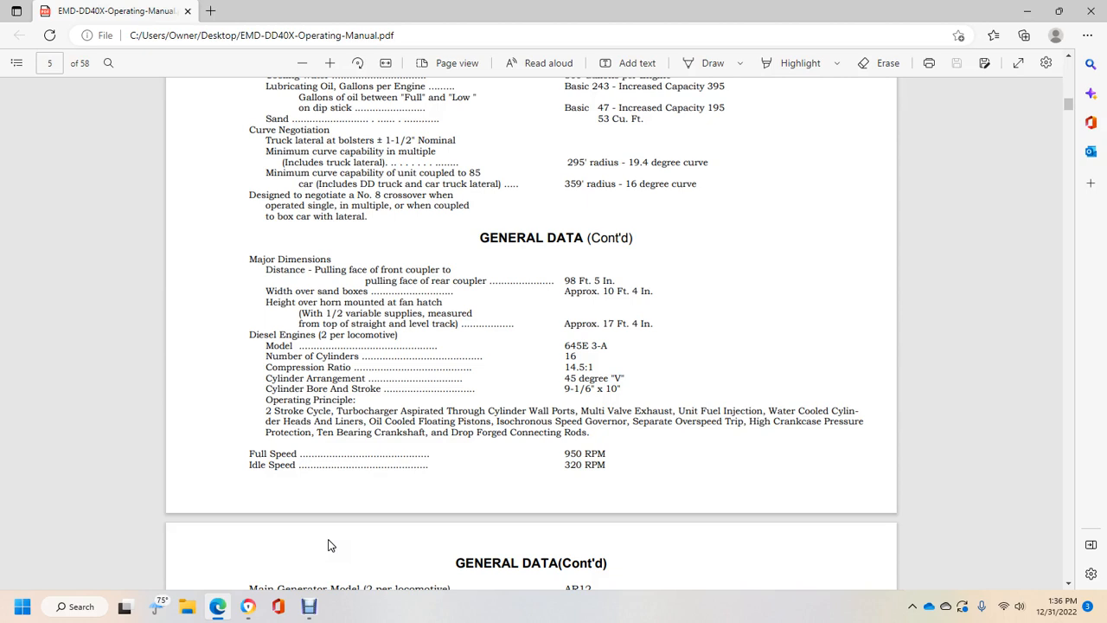
pyautogui.moveTo(656, 312)
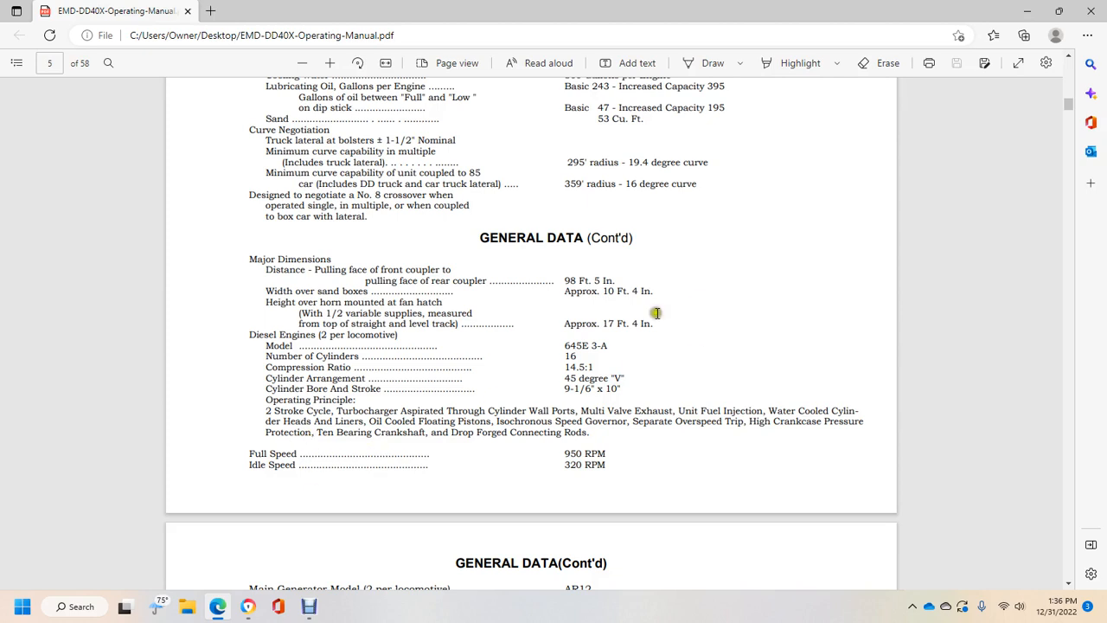
pyautogui.moveTo(604, 388)
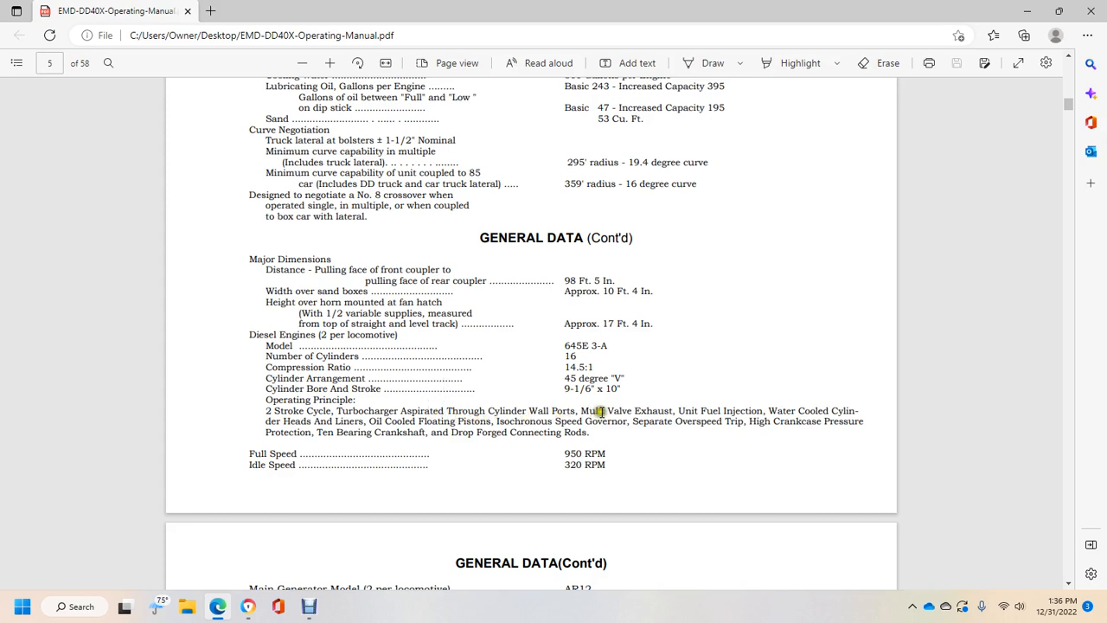
pyautogui.moveTo(673, 427)
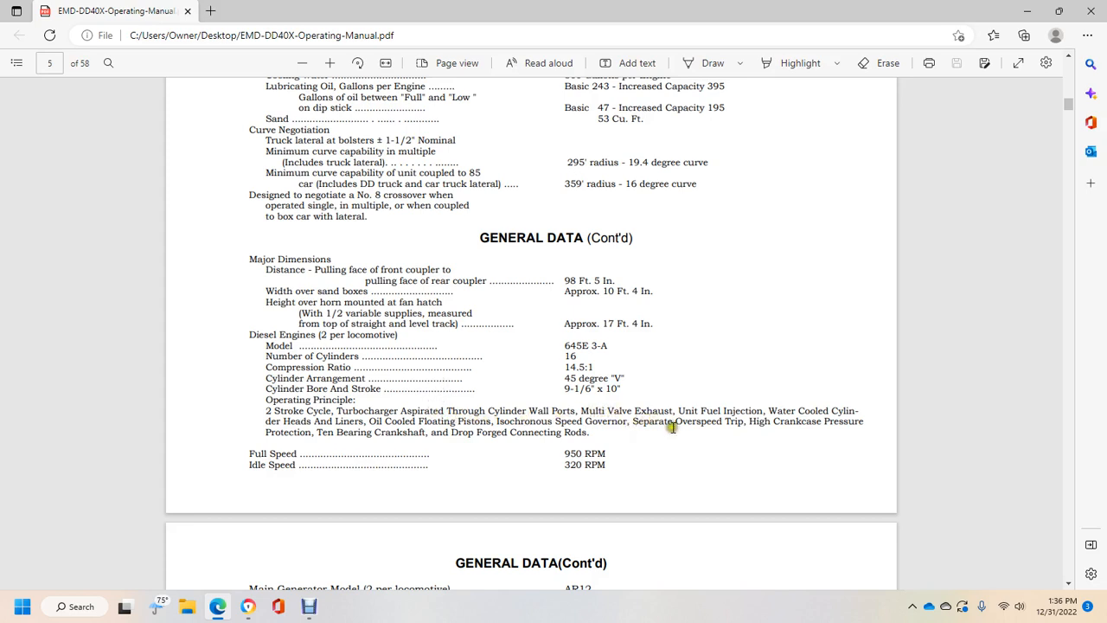
pyautogui.moveTo(800, 420)
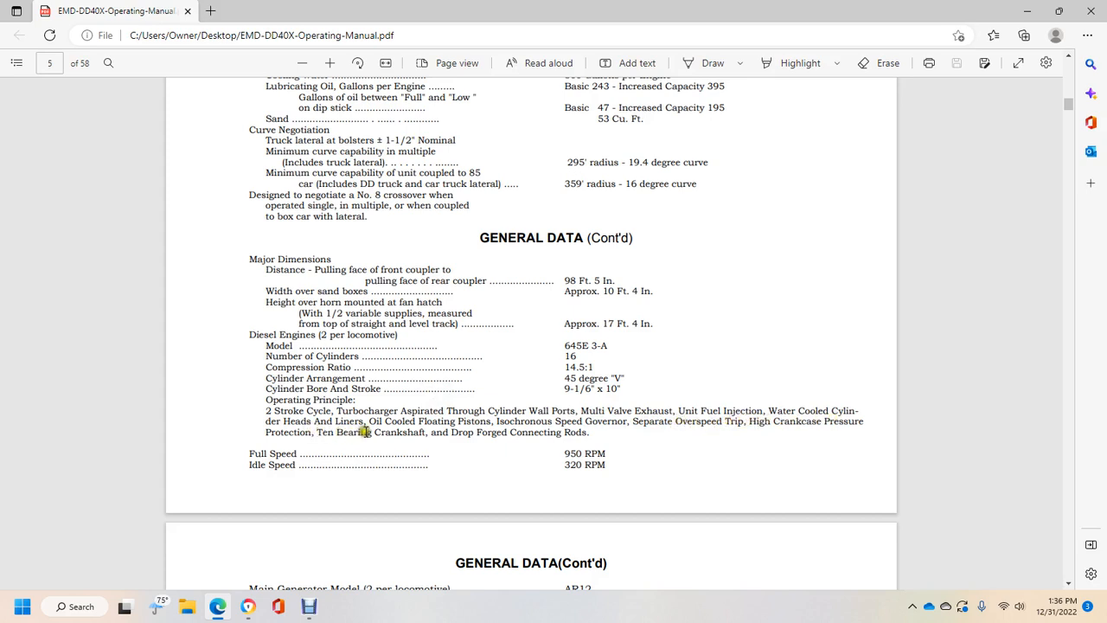
pyautogui.moveTo(463, 428)
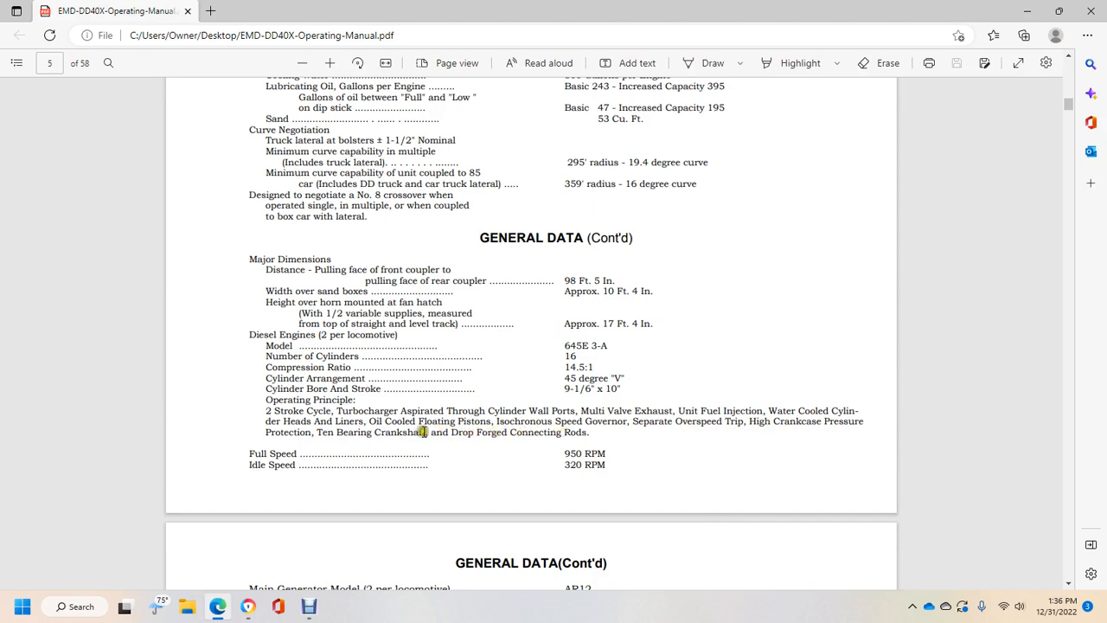
pyautogui.moveTo(318, 456)
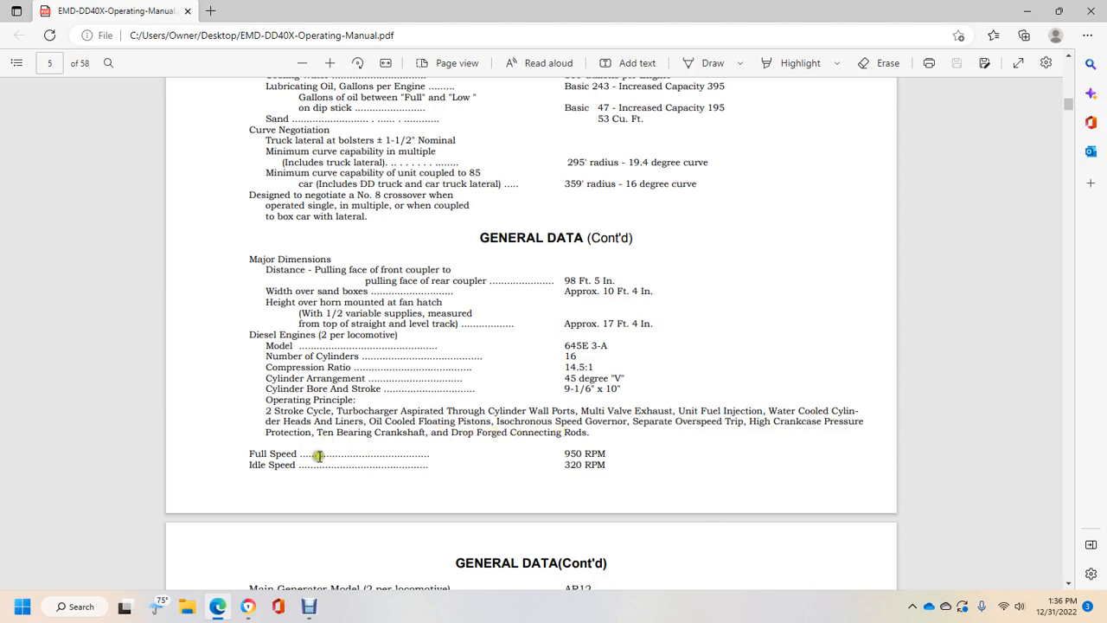
# Scroll to page 6's generator, alternator, trucks and air brake data
pyautogui.scroll(-3)
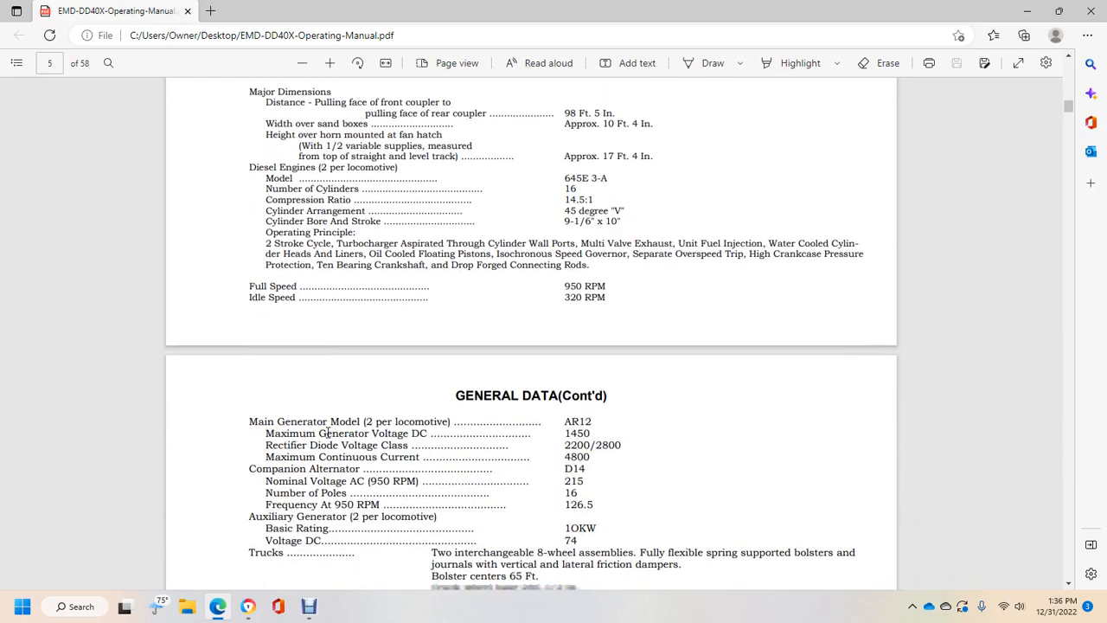
pyautogui.scroll(-3)
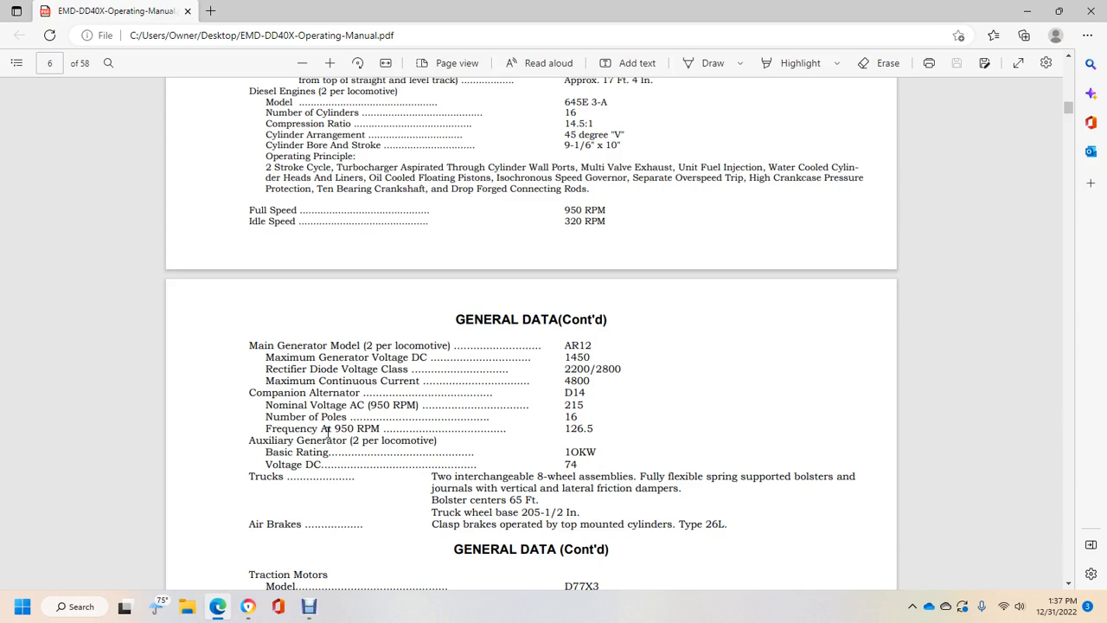
pyautogui.moveTo(325, 429)
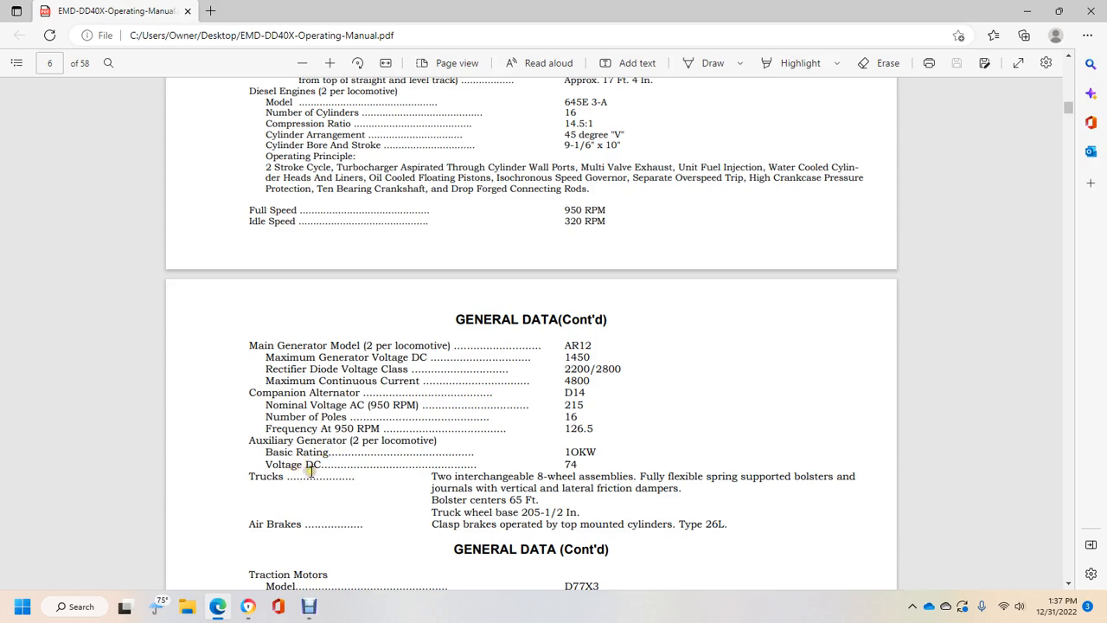
pyautogui.scroll(-3)
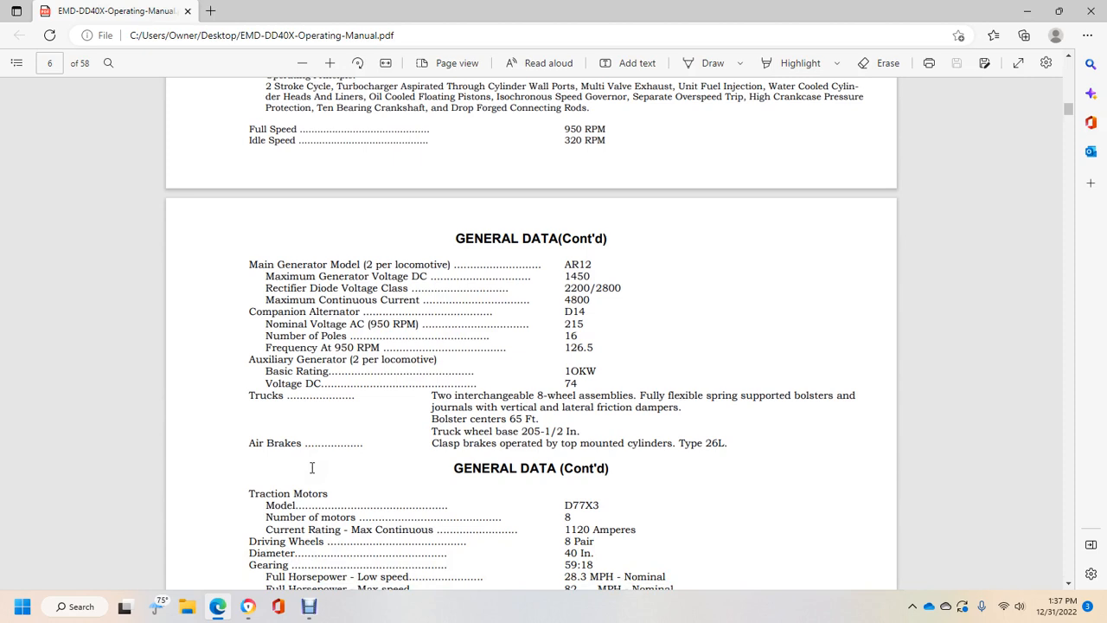
pyautogui.moveTo(608, 360)
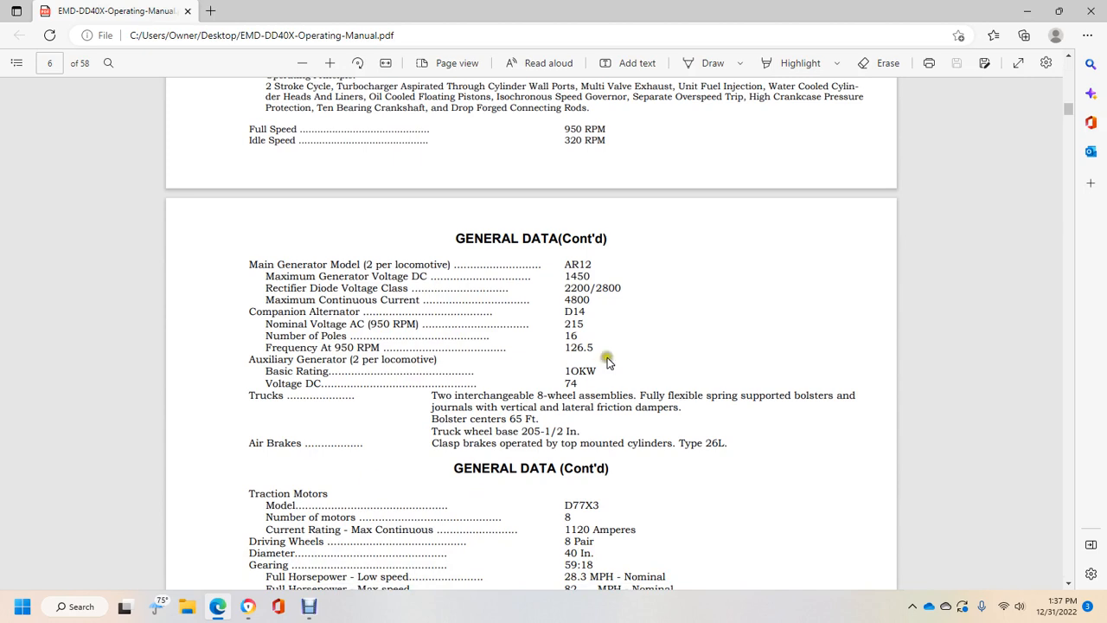
pyautogui.moveTo(541, 443)
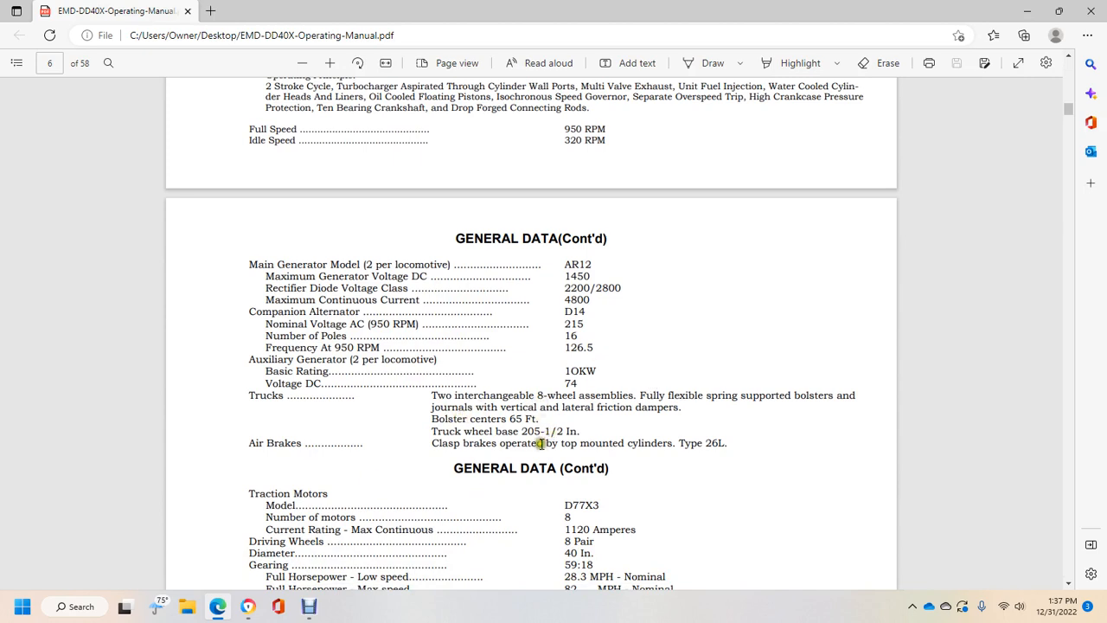
pyautogui.moveTo(404, 424)
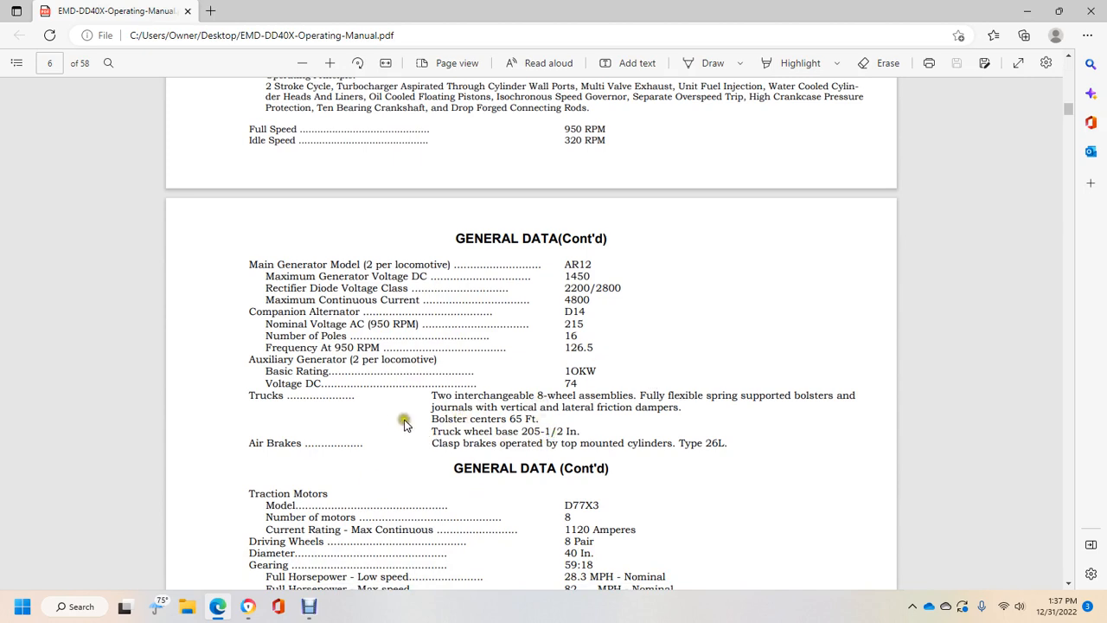
pyautogui.moveTo(632, 447)
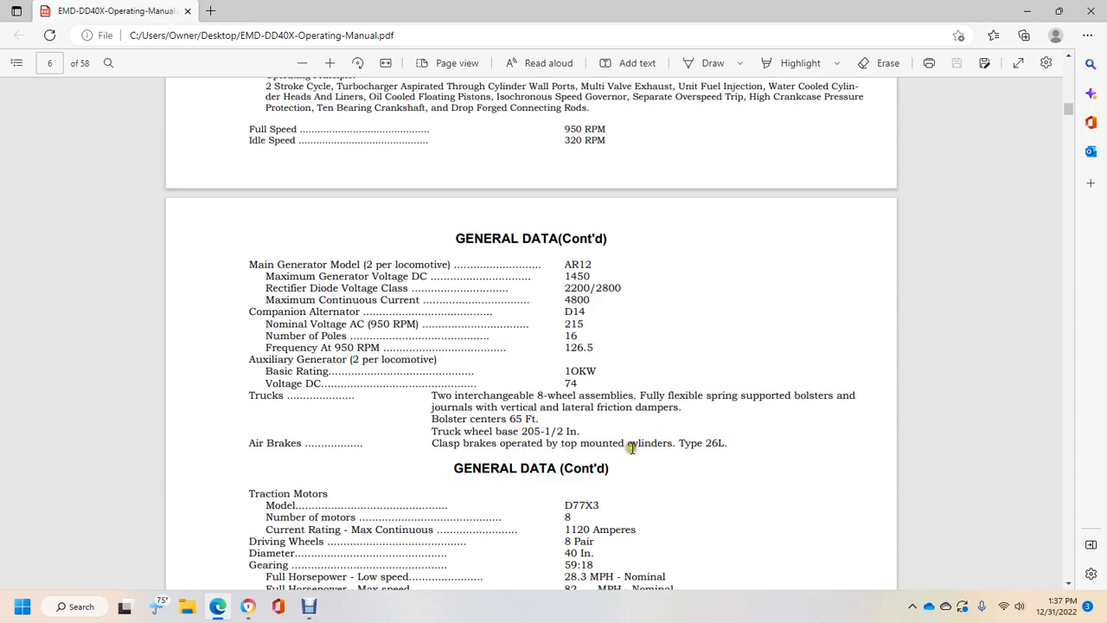
pyautogui.scroll(-3)
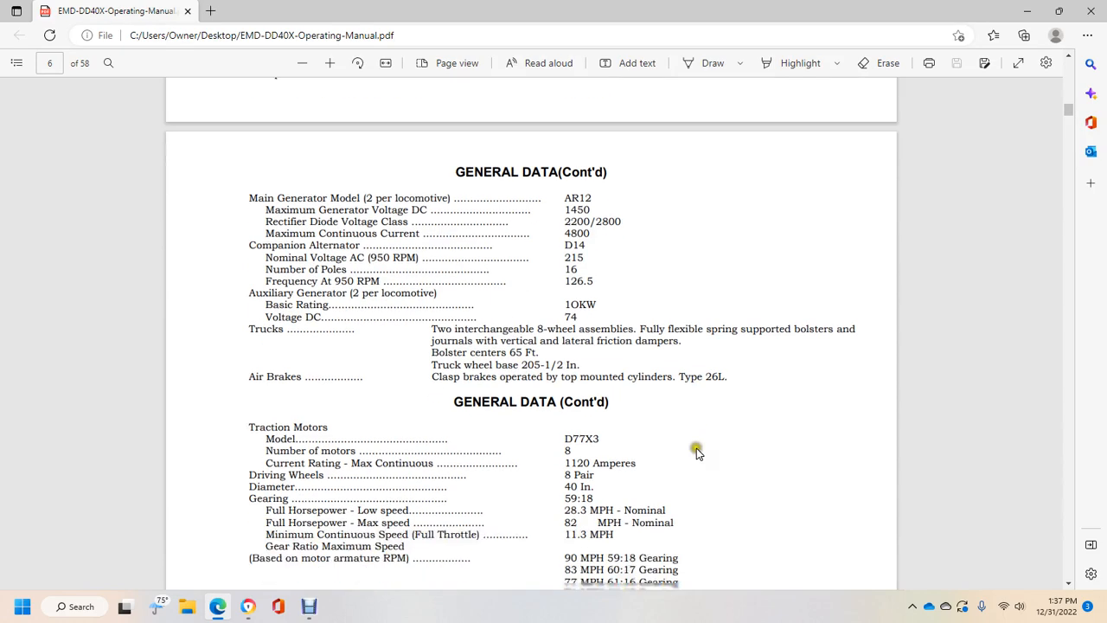
# Scroll to the full Traction Motors table through gear ratio maximum speeds
pyautogui.scroll(-3)
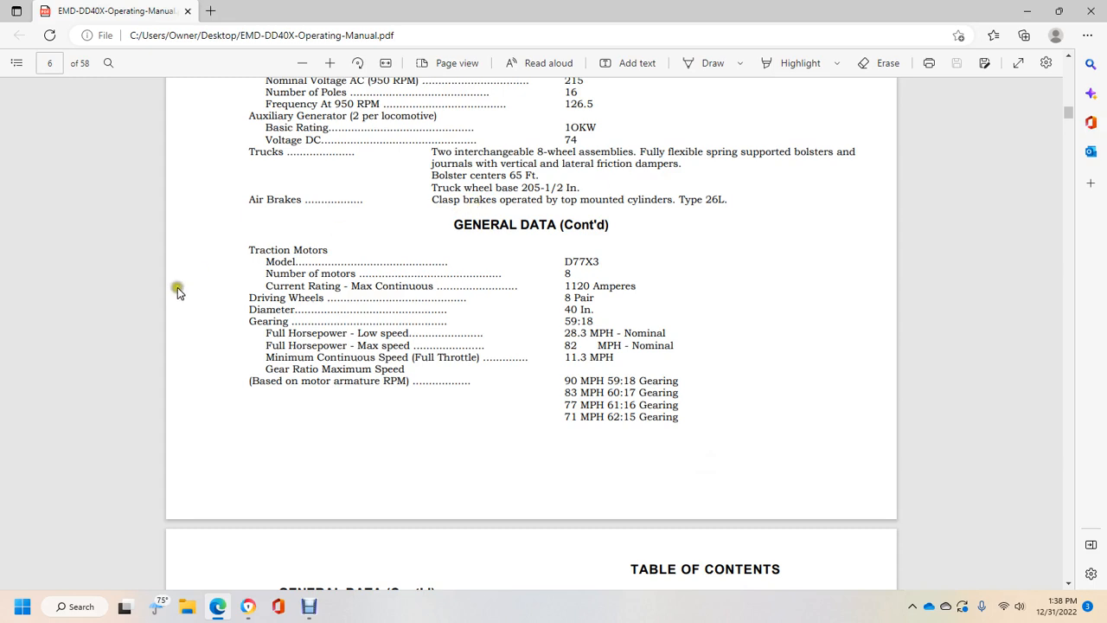
pyautogui.moveTo(383, 387)
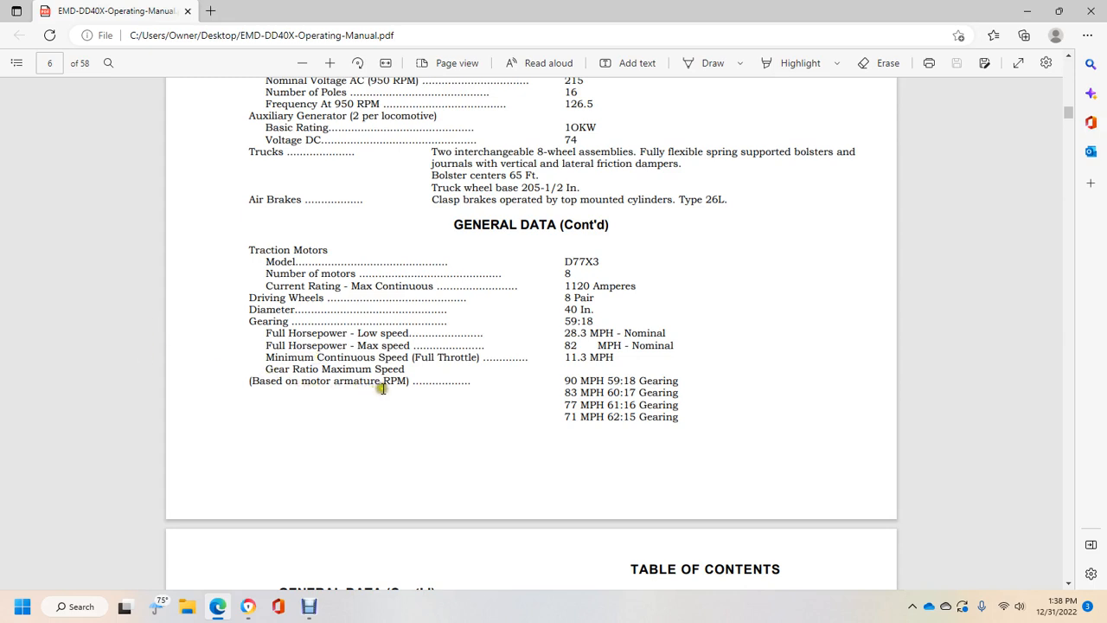
pyautogui.moveTo(642, 382)
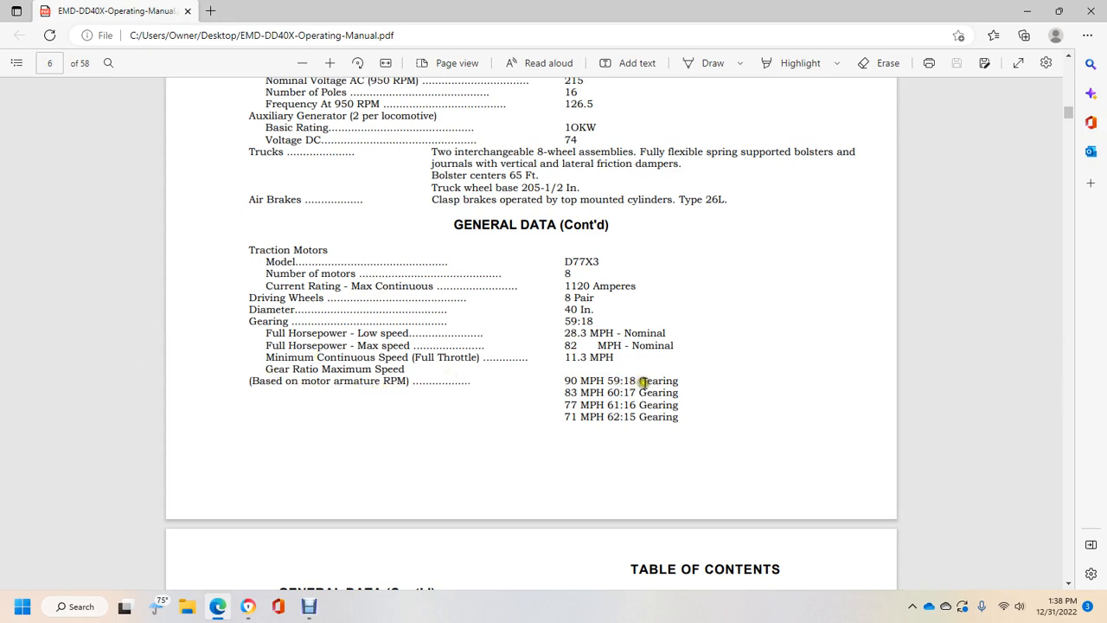
pyautogui.moveTo(601, 391)
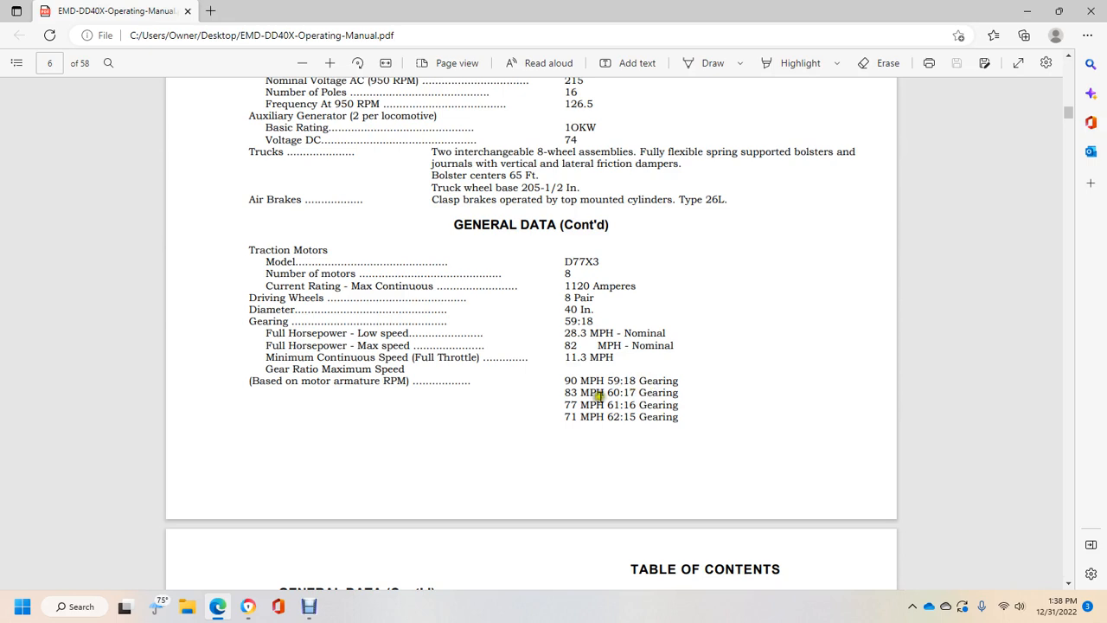
pyautogui.moveTo(663, 392)
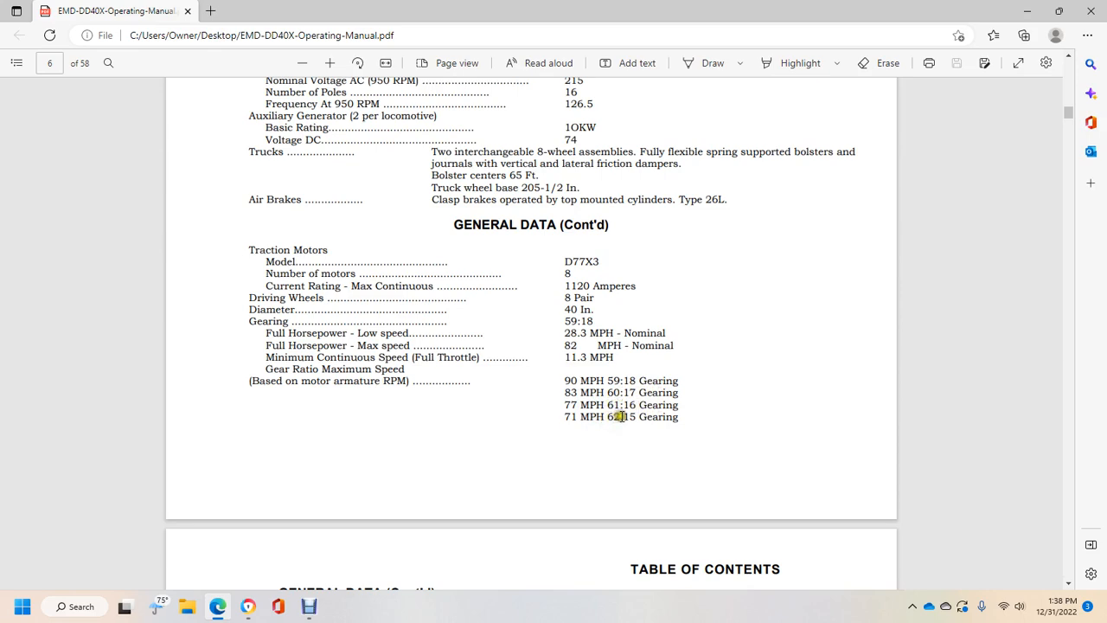
# Scroll to page 7's air compressor and storage battery data beside the contents
pyautogui.scroll(-3)
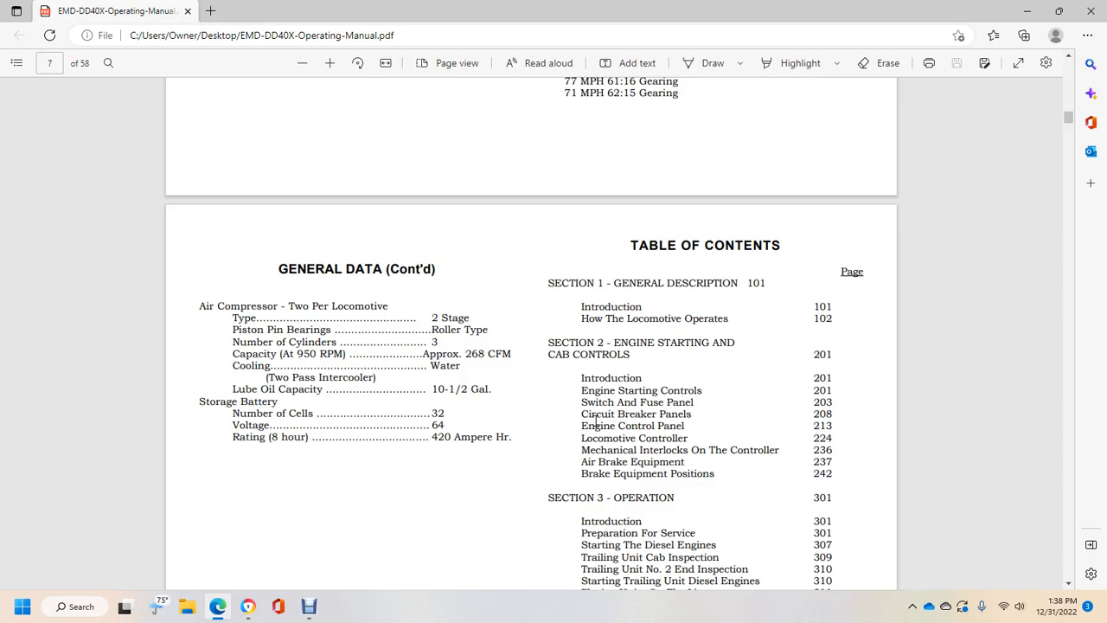
pyautogui.moveTo(348, 423)
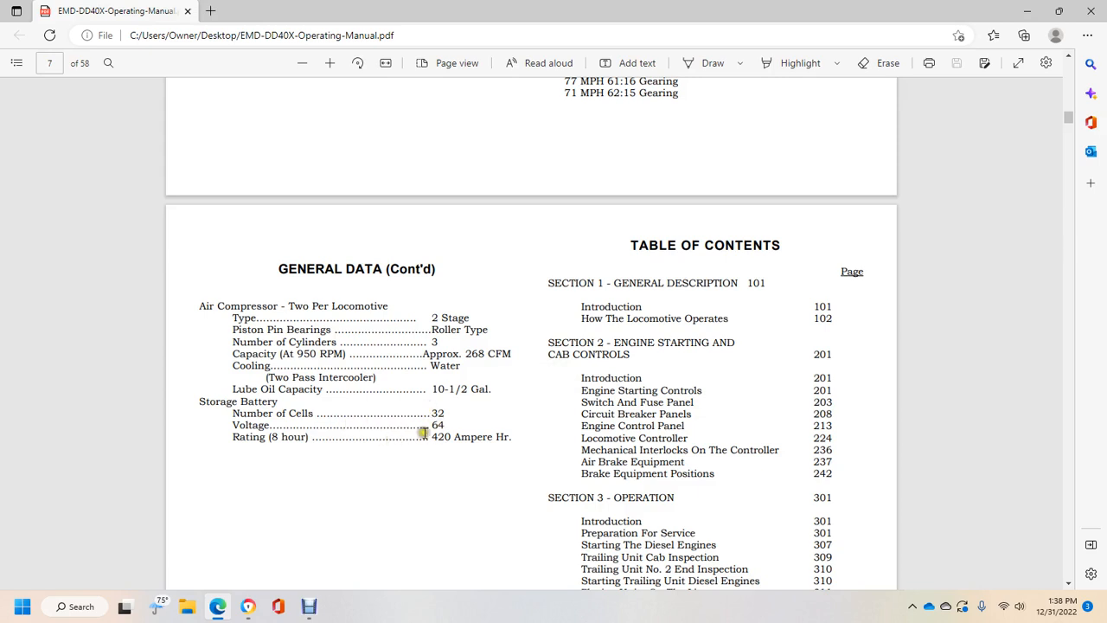
pyautogui.moveTo(601, 415)
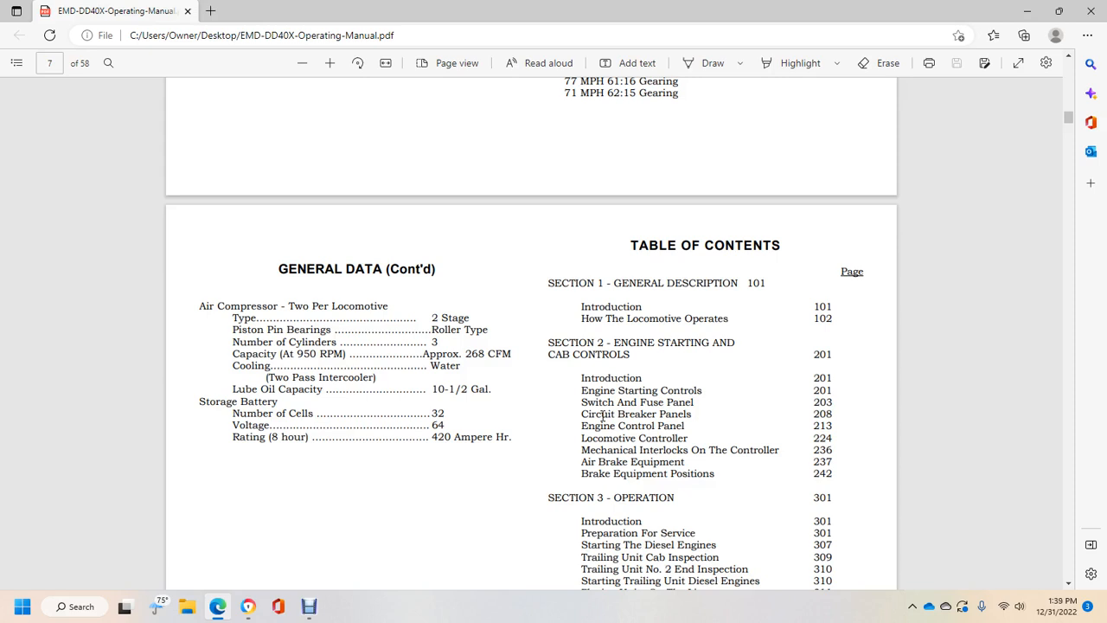
pyautogui.moveTo(739, 449)
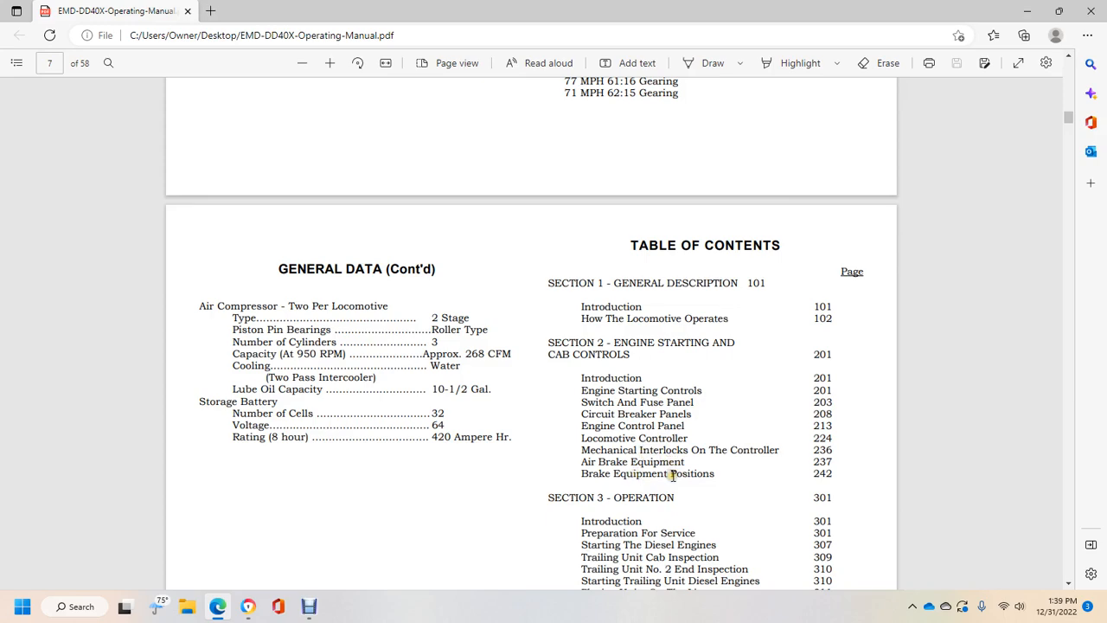
# Scroll to the end of Section 3 Operation entries, ending at Coupling Locomotive To Train
pyautogui.scroll(-3)
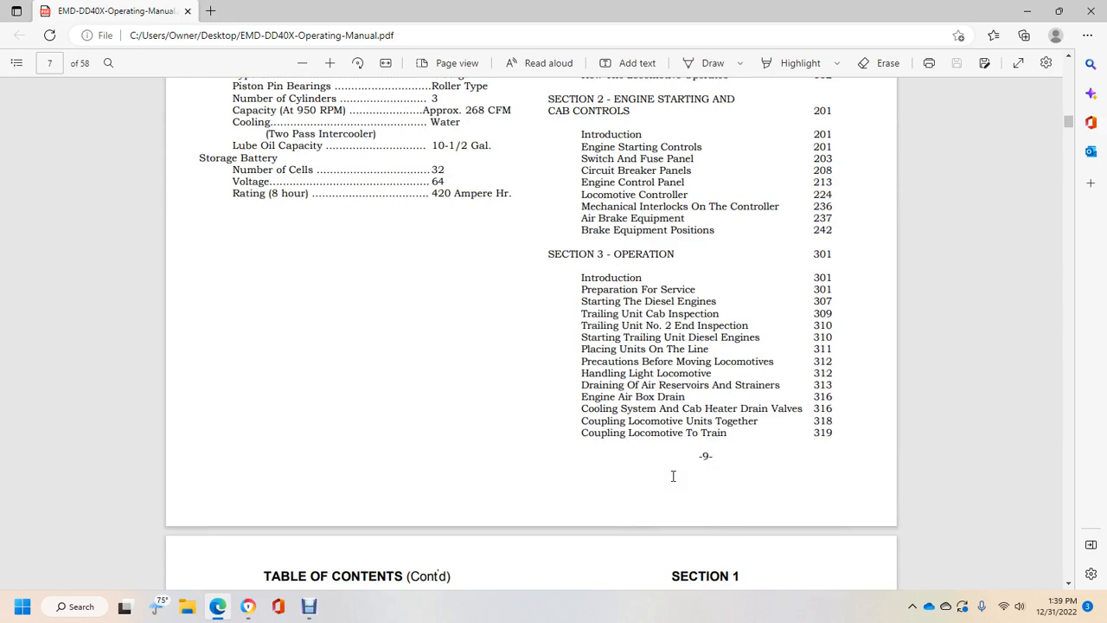
pyautogui.moveTo(662, 368)
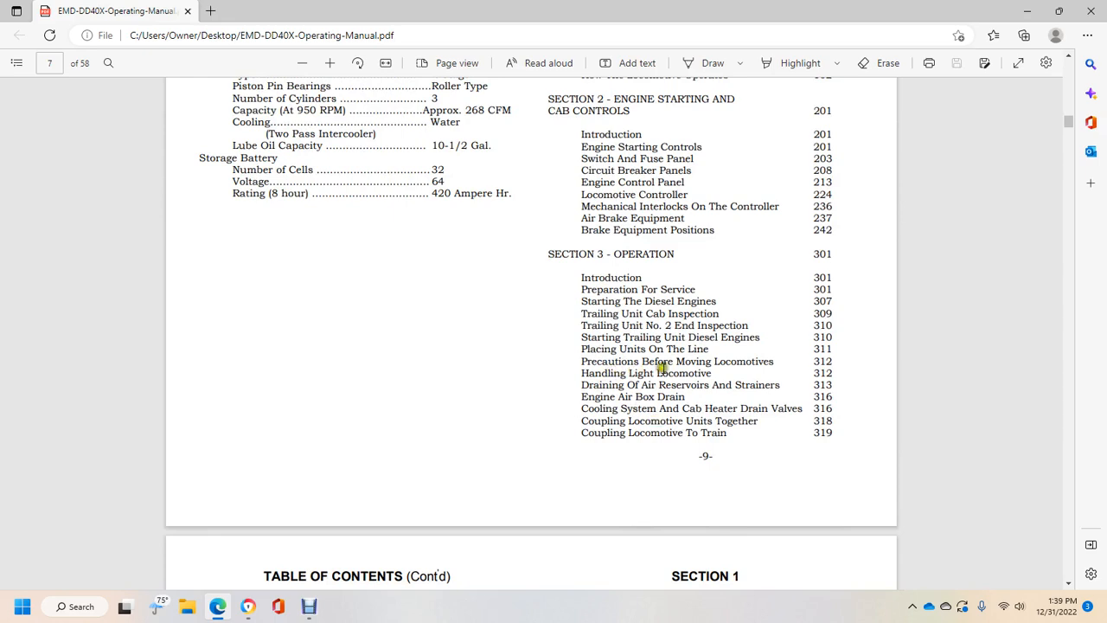
pyautogui.moveTo(640, 385)
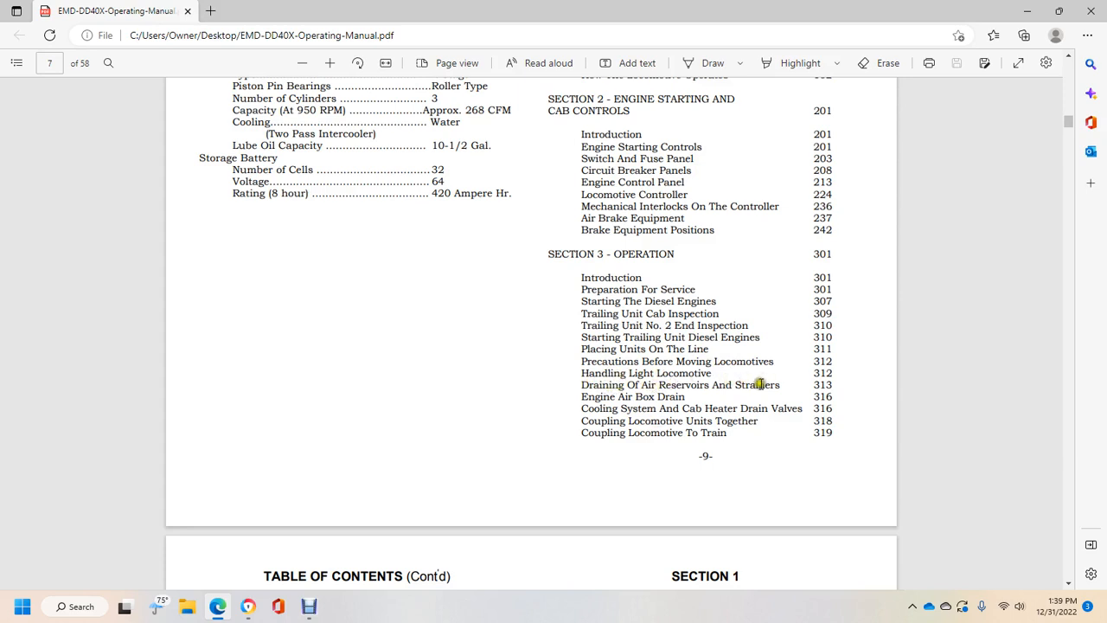
pyautogui.moveTo(634, 415)
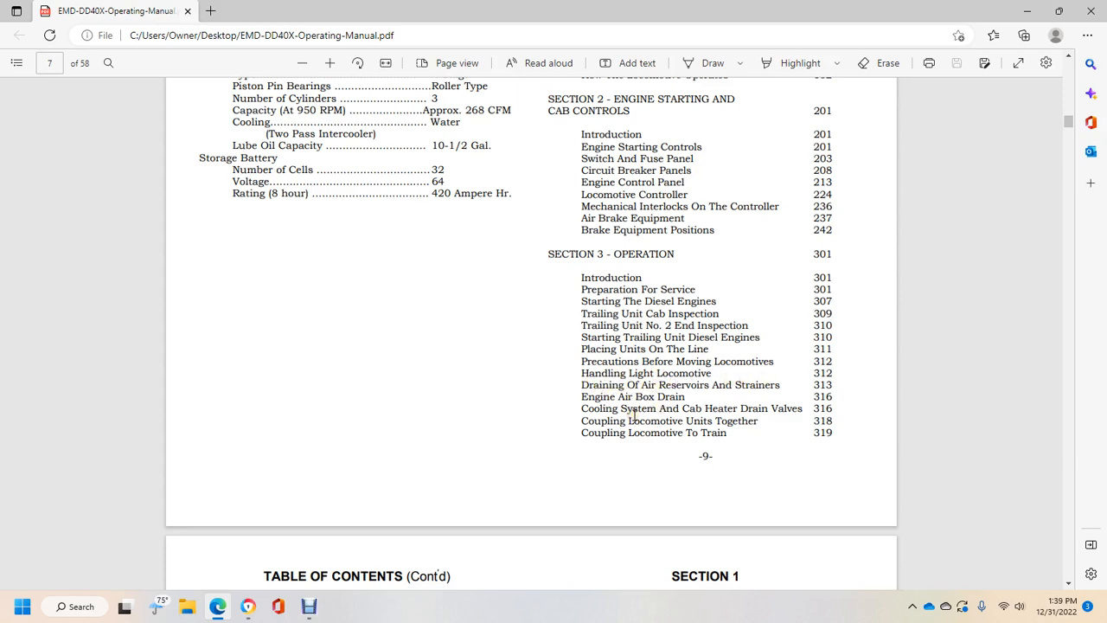
pyautogui.moveTo(776, 407)
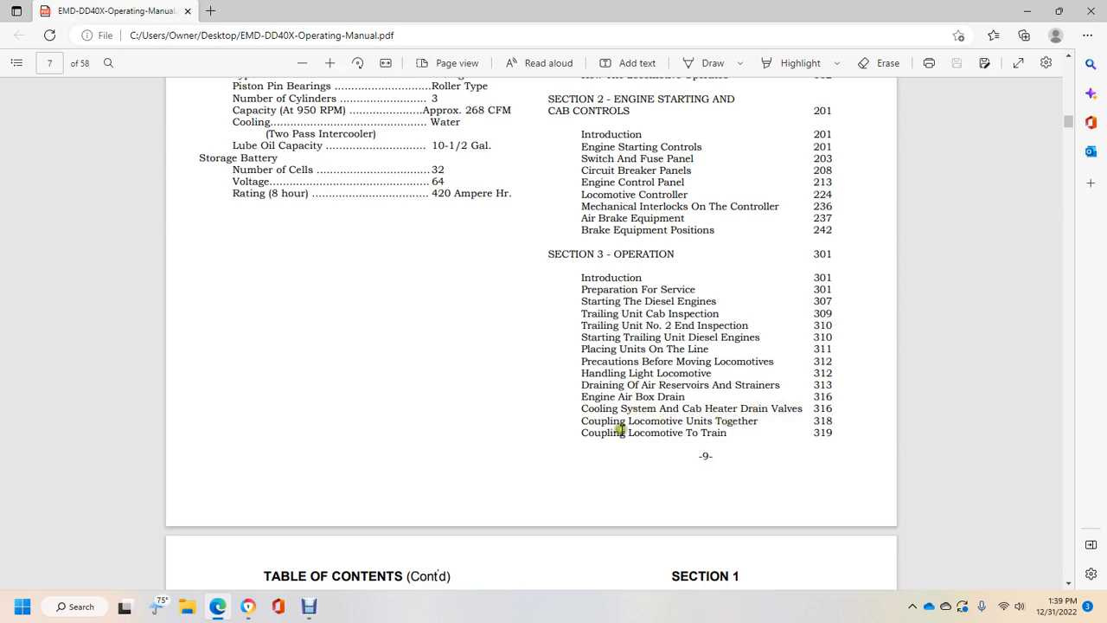
pyautogui.moveTo(692, 422)
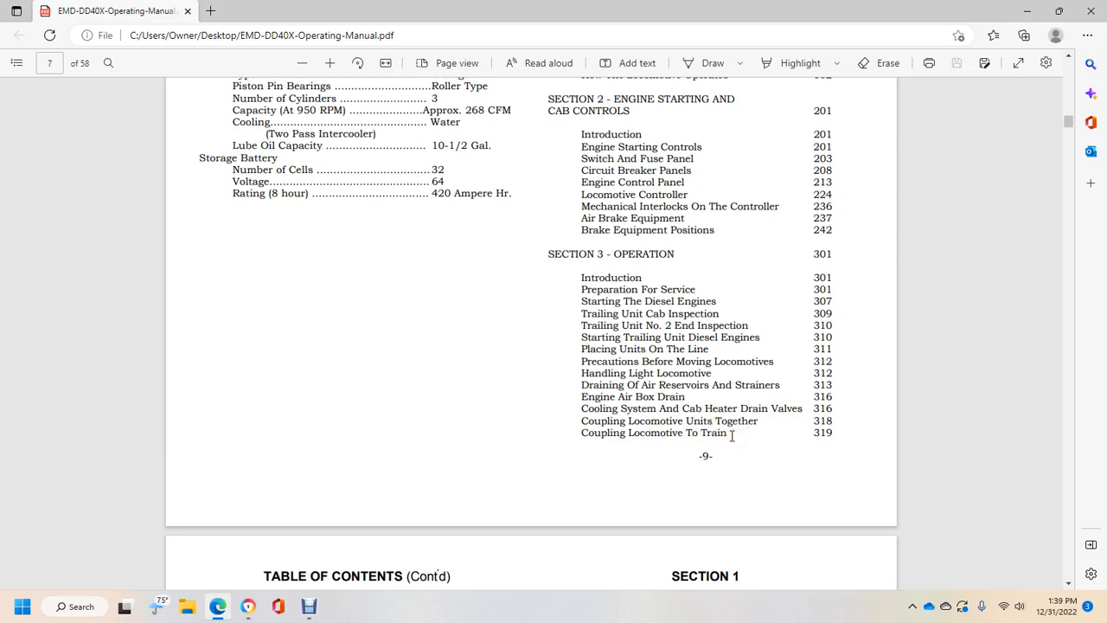
# Scroll to page 8, showing the continued table of contents and Section 1 Introduction
pyautogui.scroll(-3)
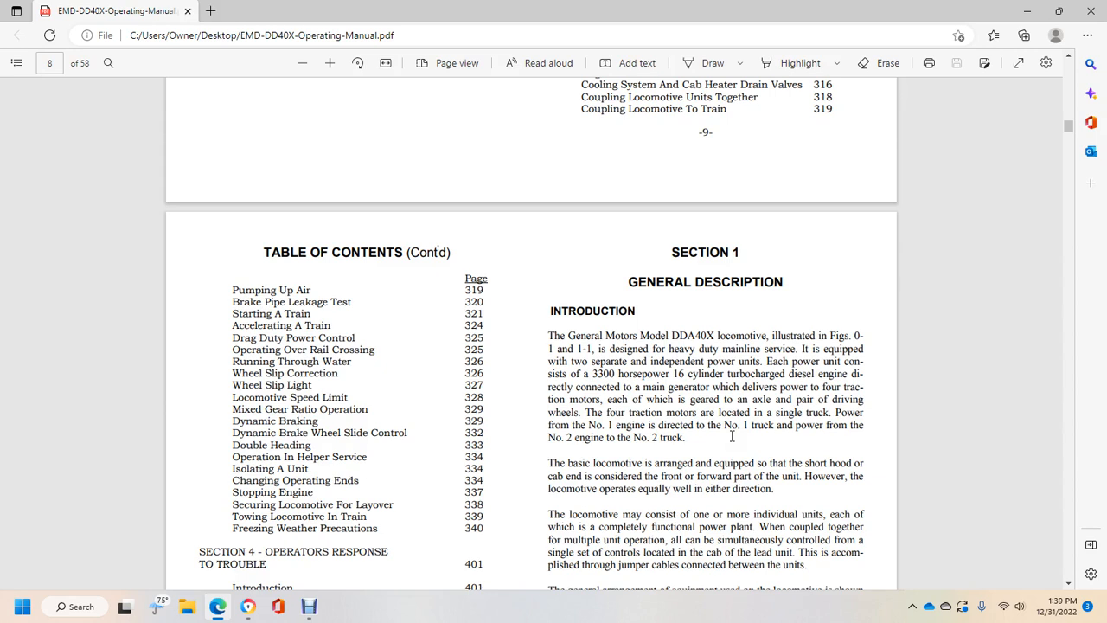
pyautogui.moveTo(615, 238)
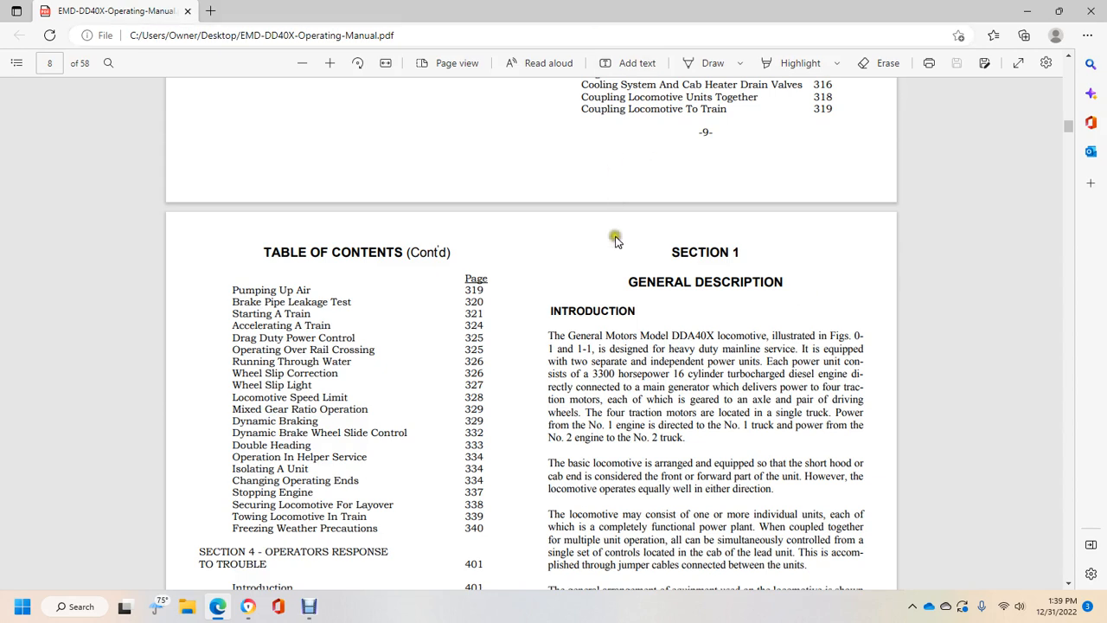
pyautogui.moveTo(305, 481)
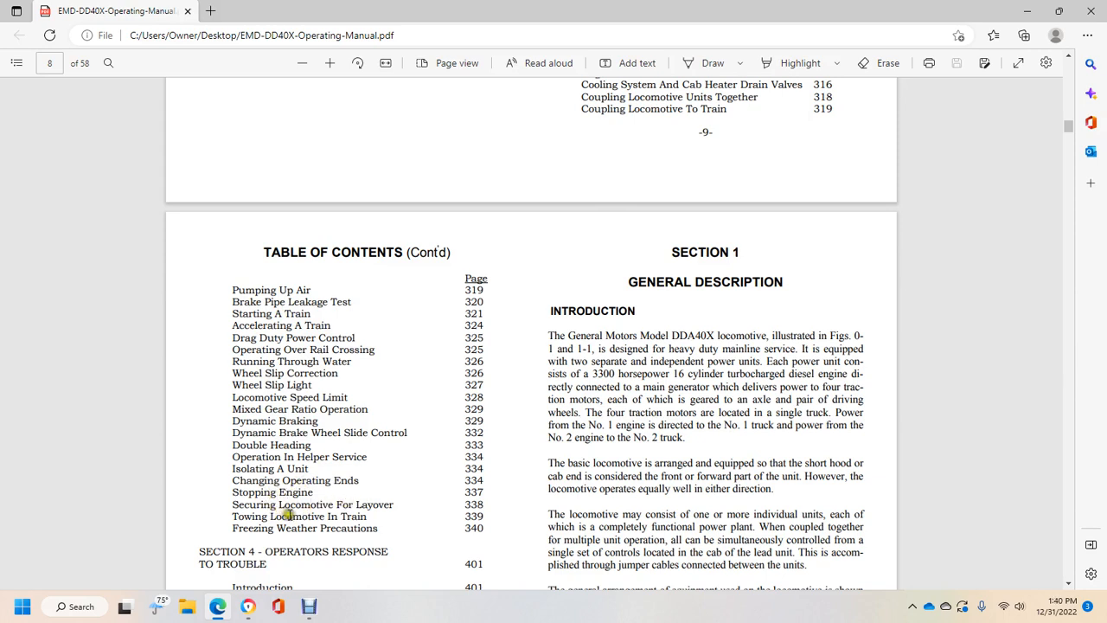
pyautogui.moveTo(345, 531)
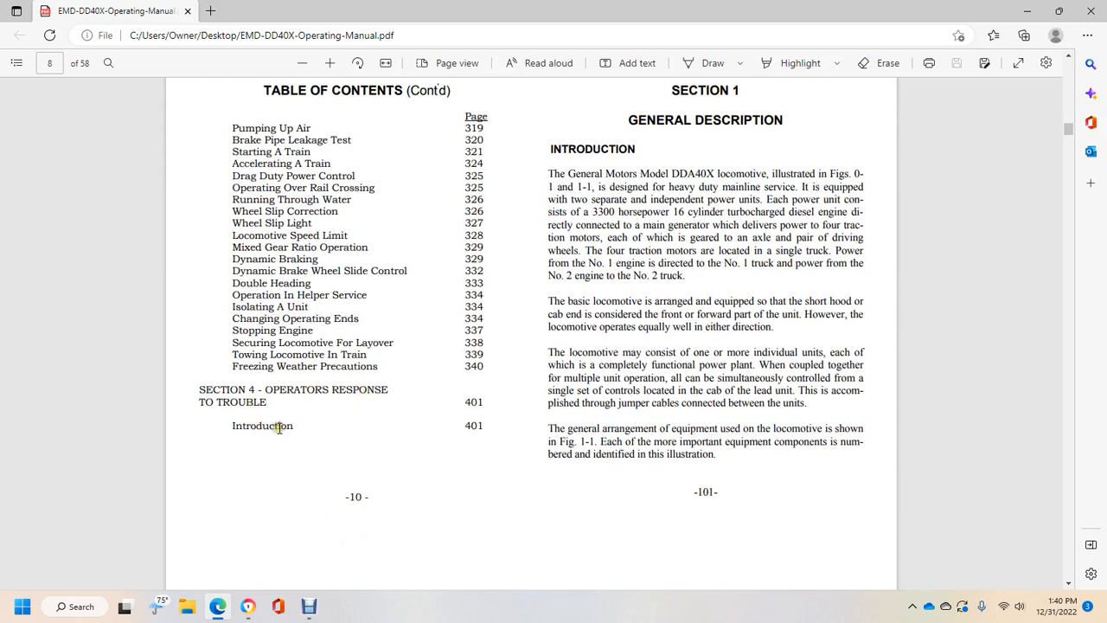
pyautogui.scroll(3)
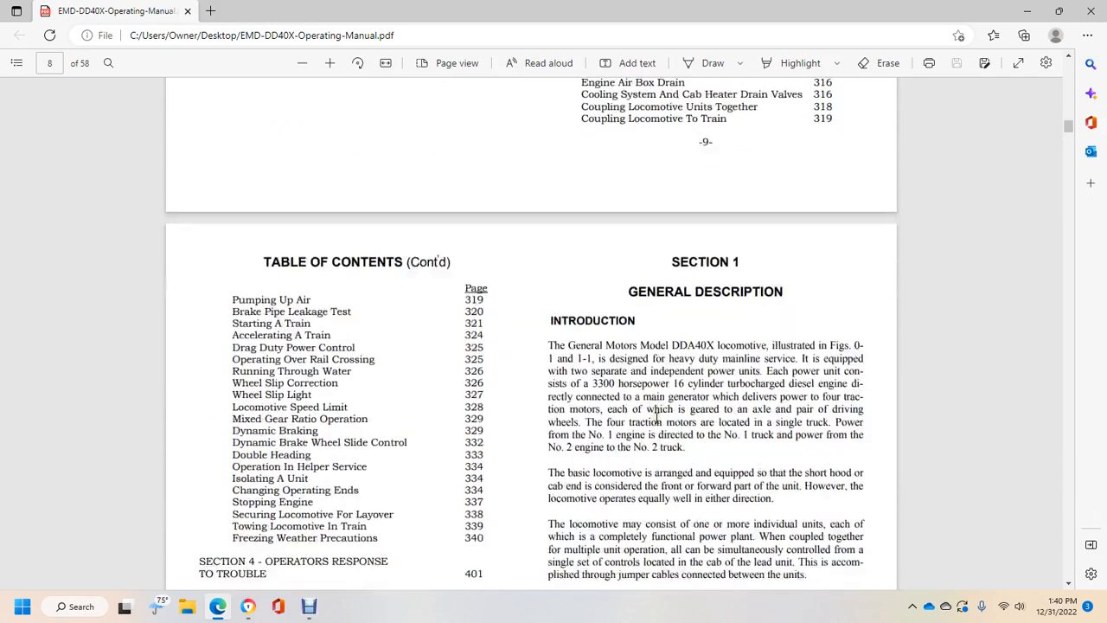
pyautogui.scroll(-3)
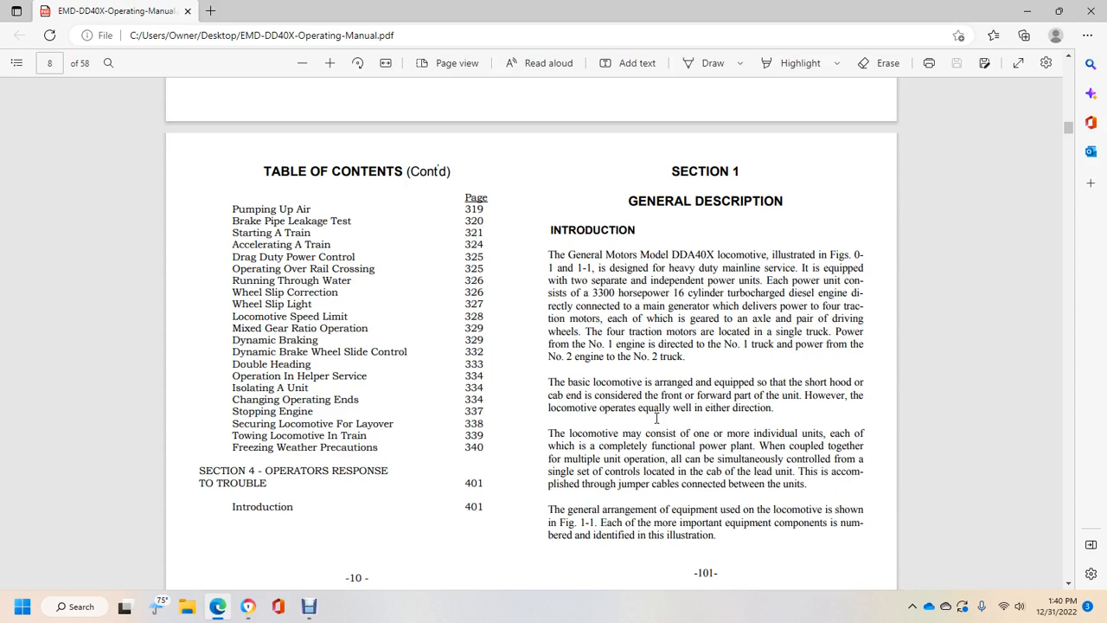
pyautogui.moveTo(861, 24)
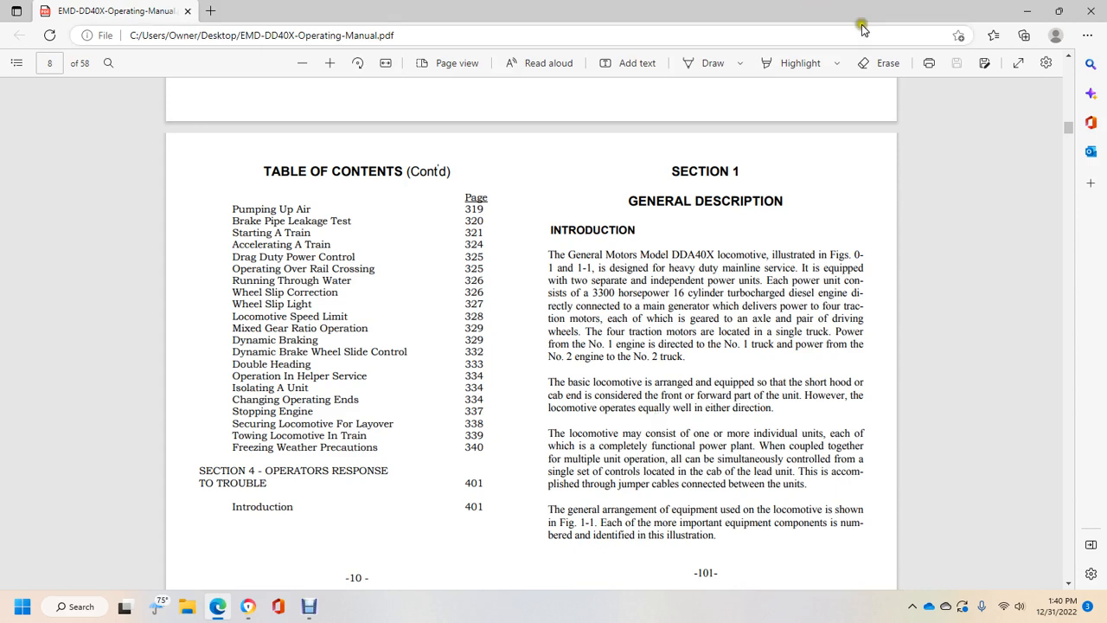
pyautogui.moveTo(835, 262)
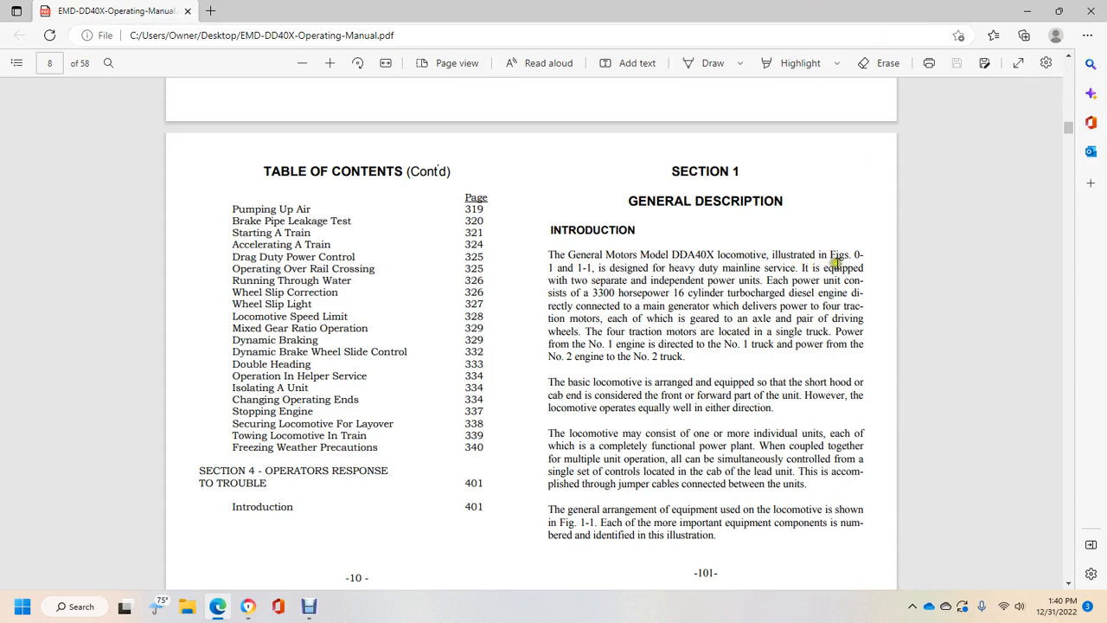
pyautogui.moveTo(707, 279)
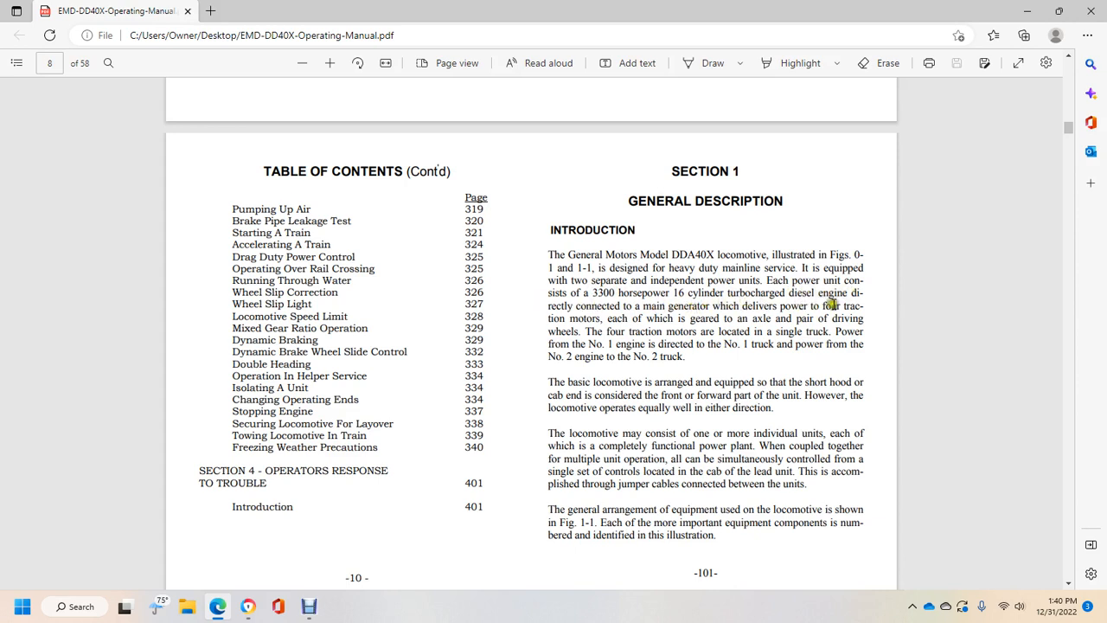
pyautogui.moveTo(737, 319)
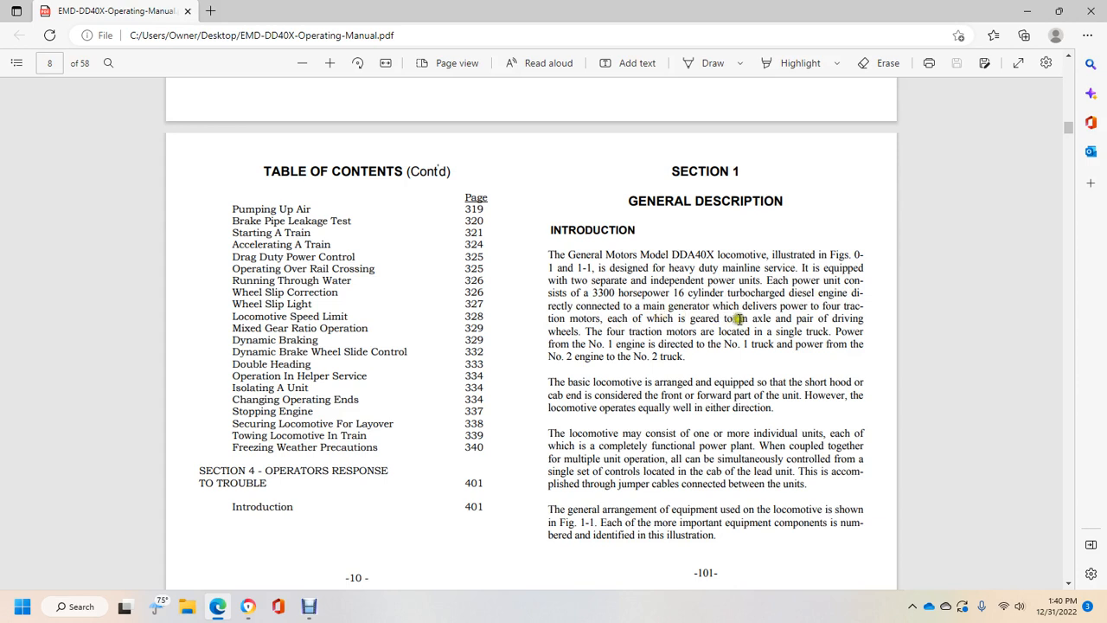
pyautogui.moveTo(644, 332)
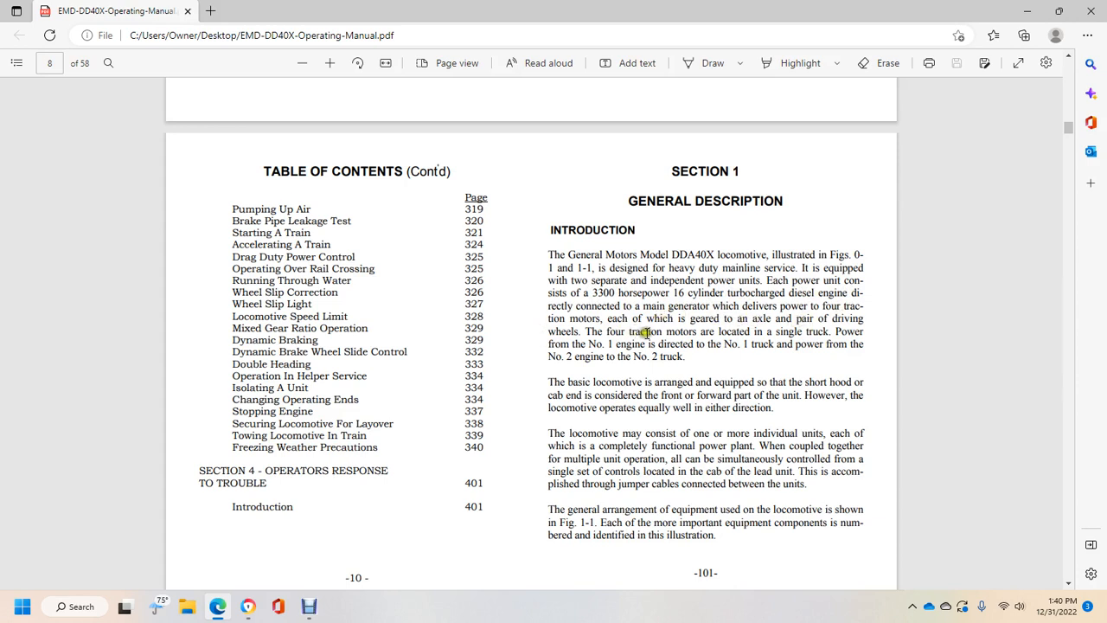
pyautogui.moveTo(783, 325)
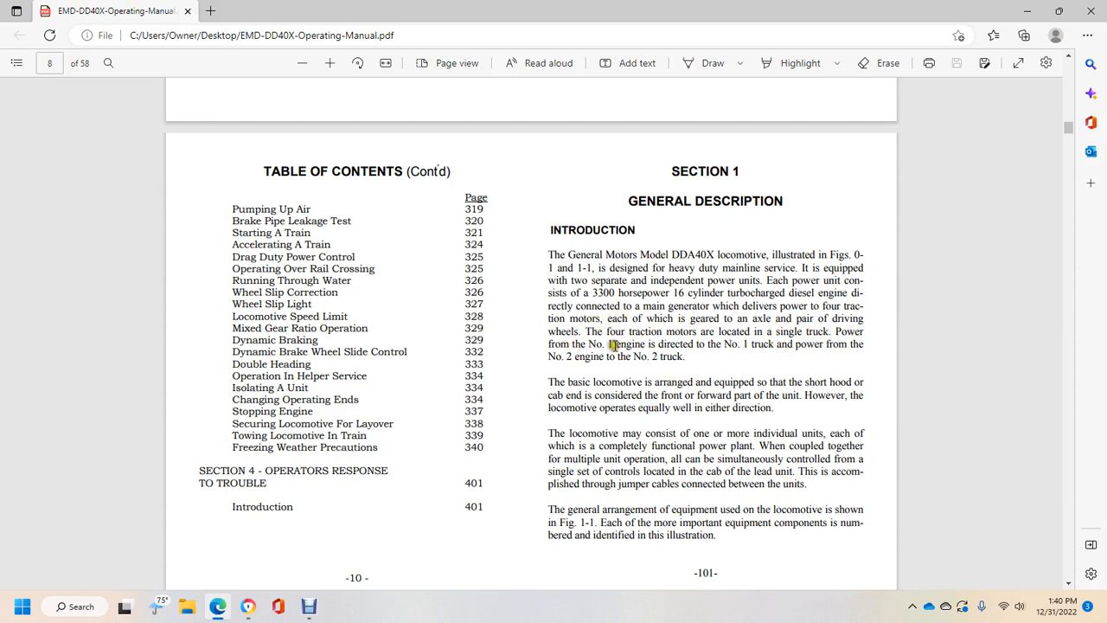
pyautogui.moveTo(843, 343)
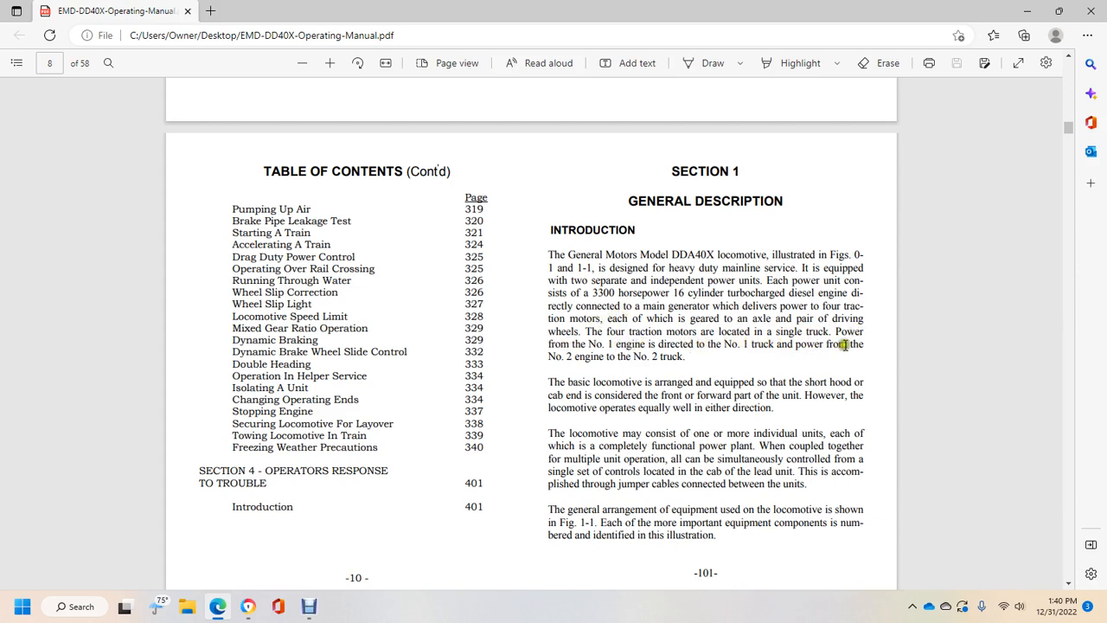
pyautogui.moveTo(588, 394)
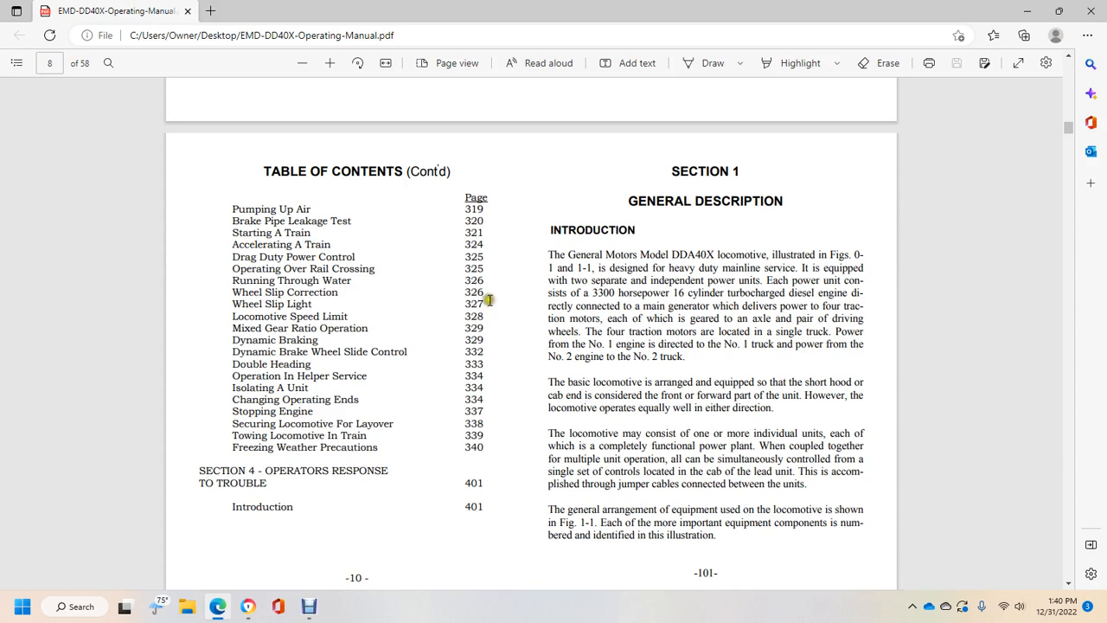
pyautogui.moveTo(753, 397)
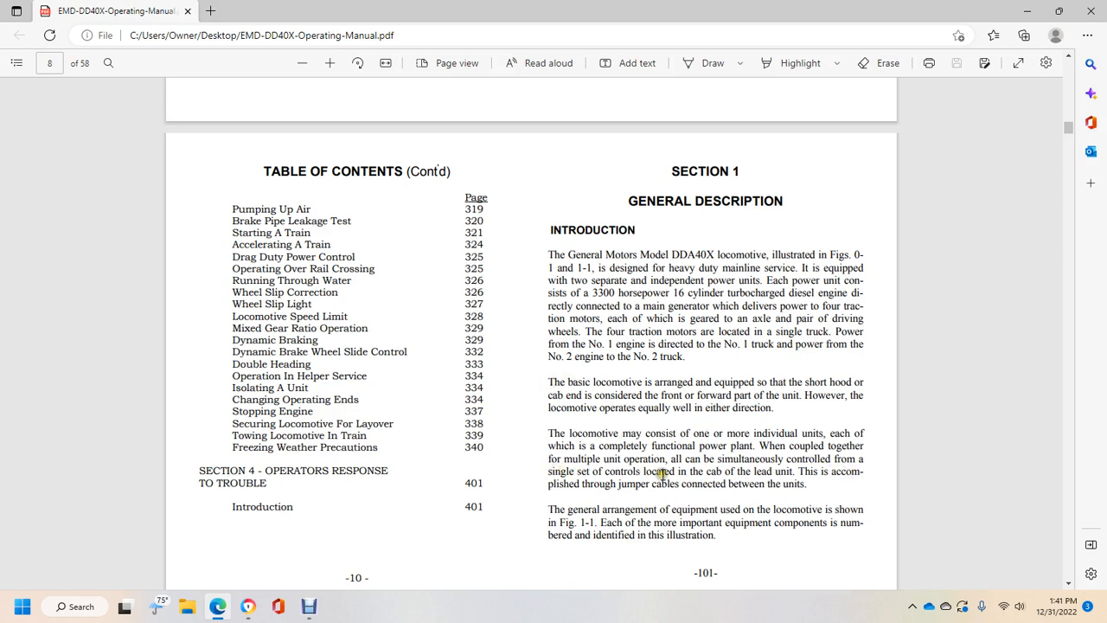
pyautogui.moveTo(686, 505)
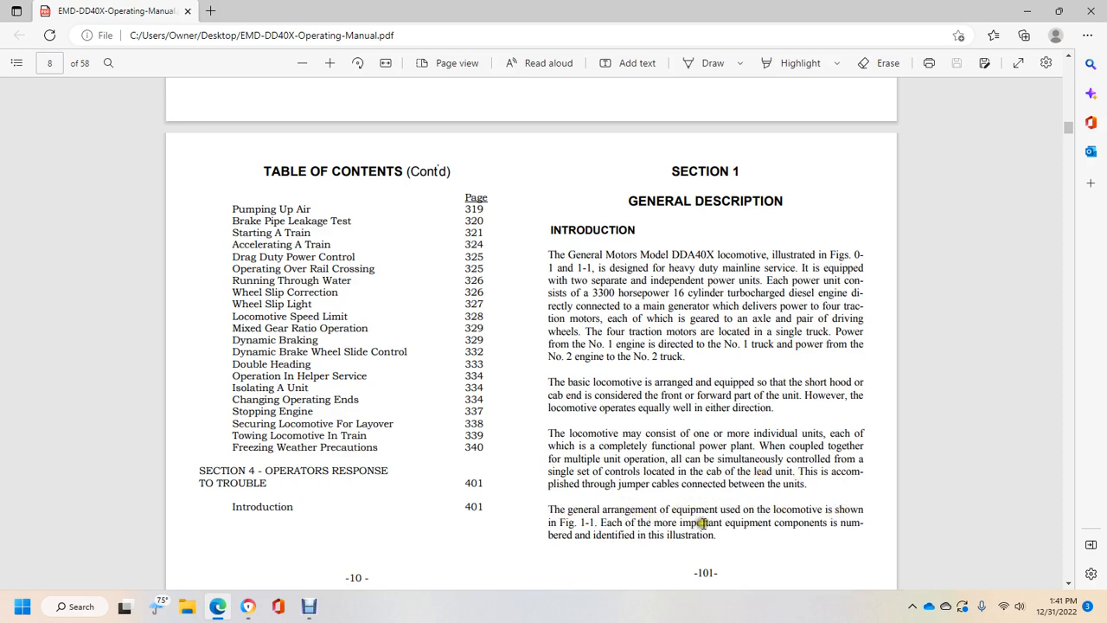
pyautogui.moveTo(653, 536)
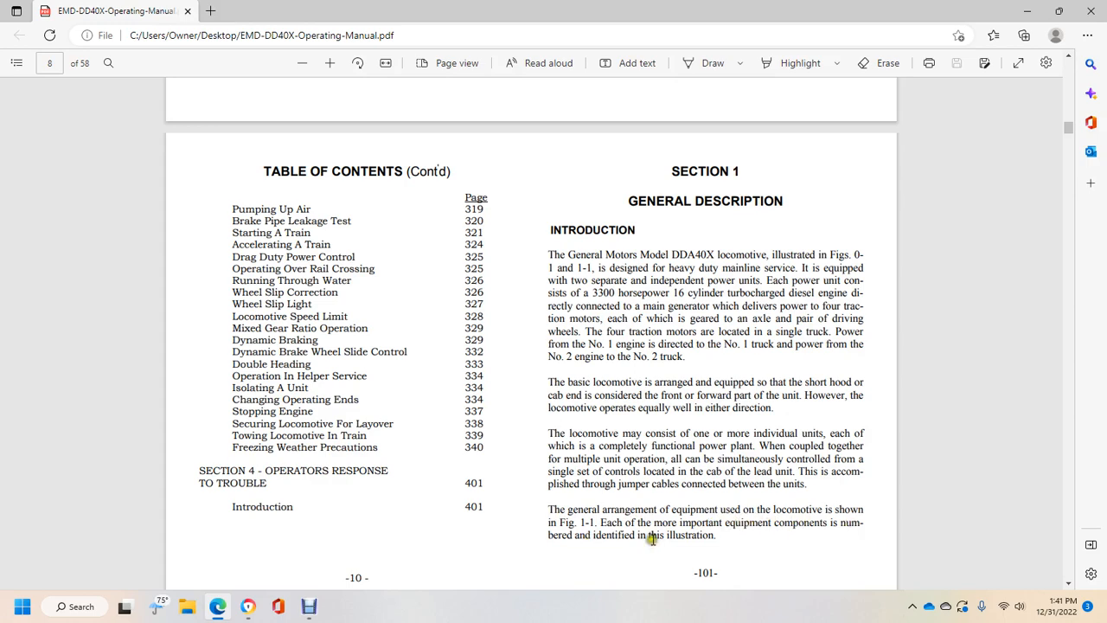
# Scroll to page 9 until 'How the Locomotive Operates' items 1–10 are visible
pyautogui.scroll(-3)
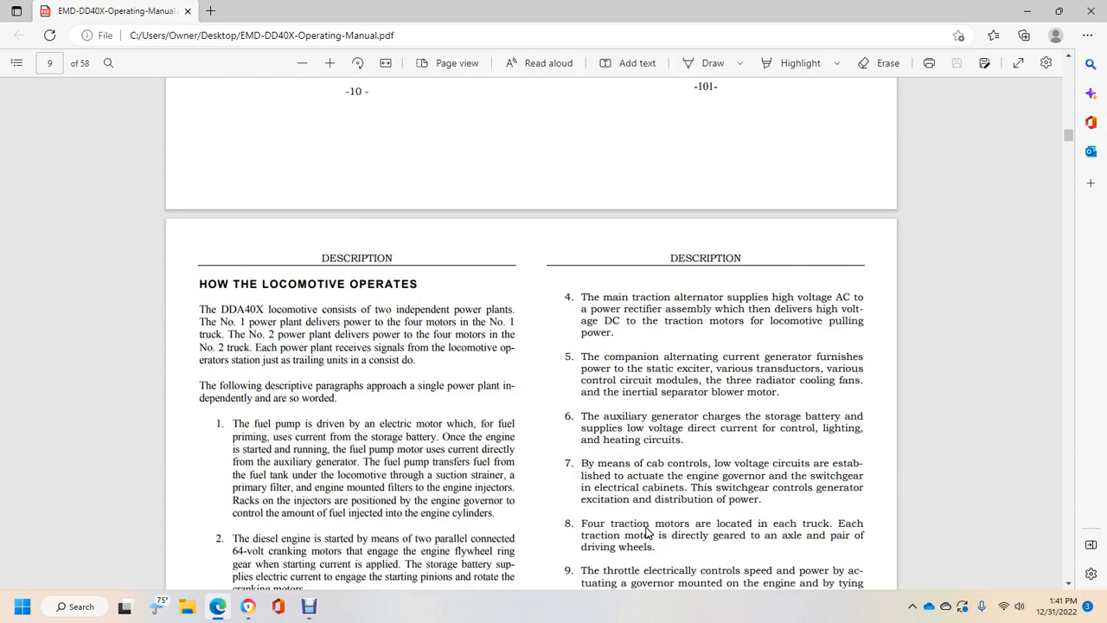
pyautogui.moveTo(428, 369)
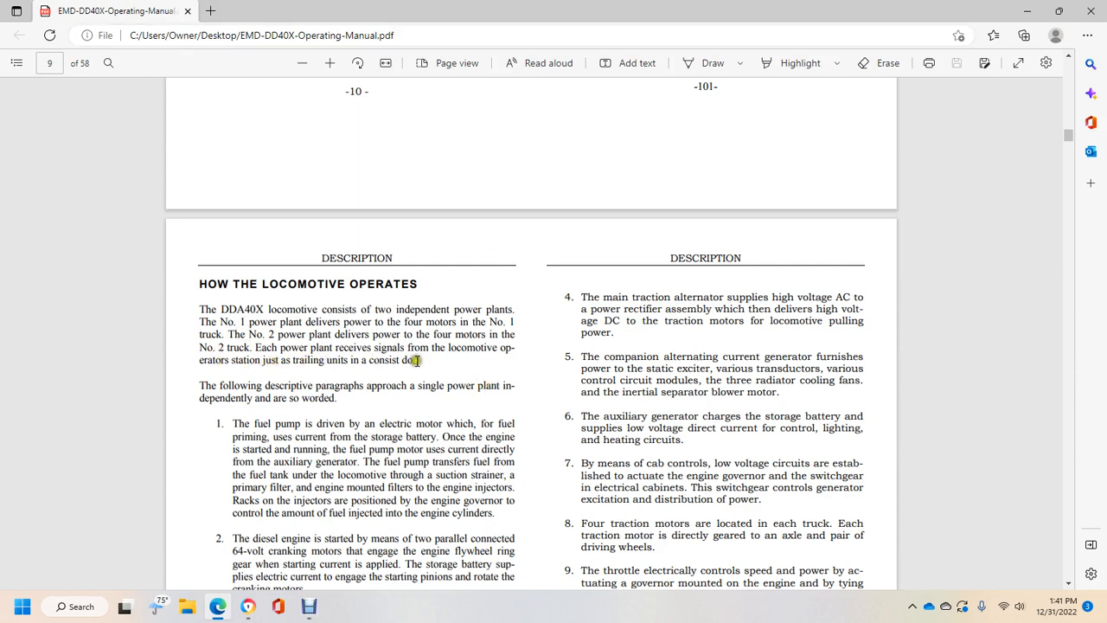
pyautogui.moveTo(407, 379)
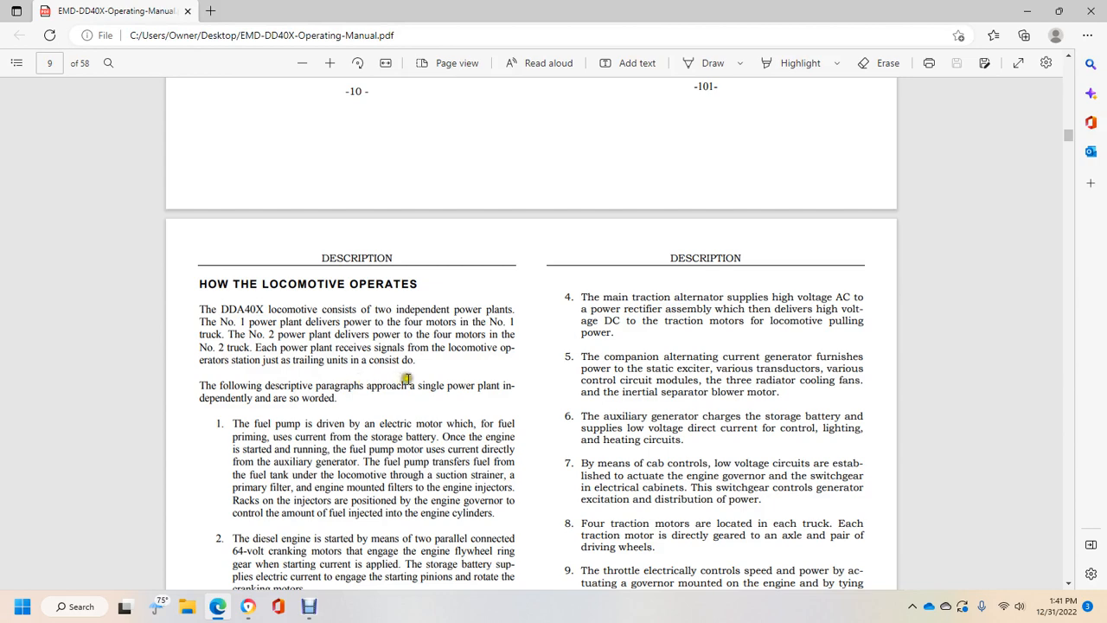
pyautogui.scroll(-3)
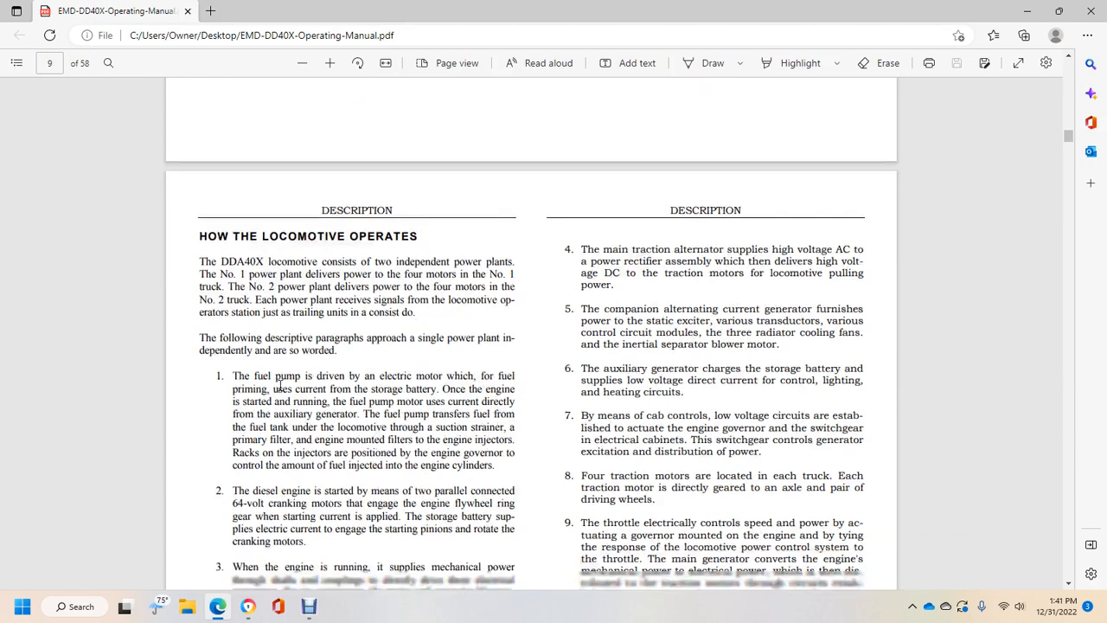
pyautogui.scroll(-3)
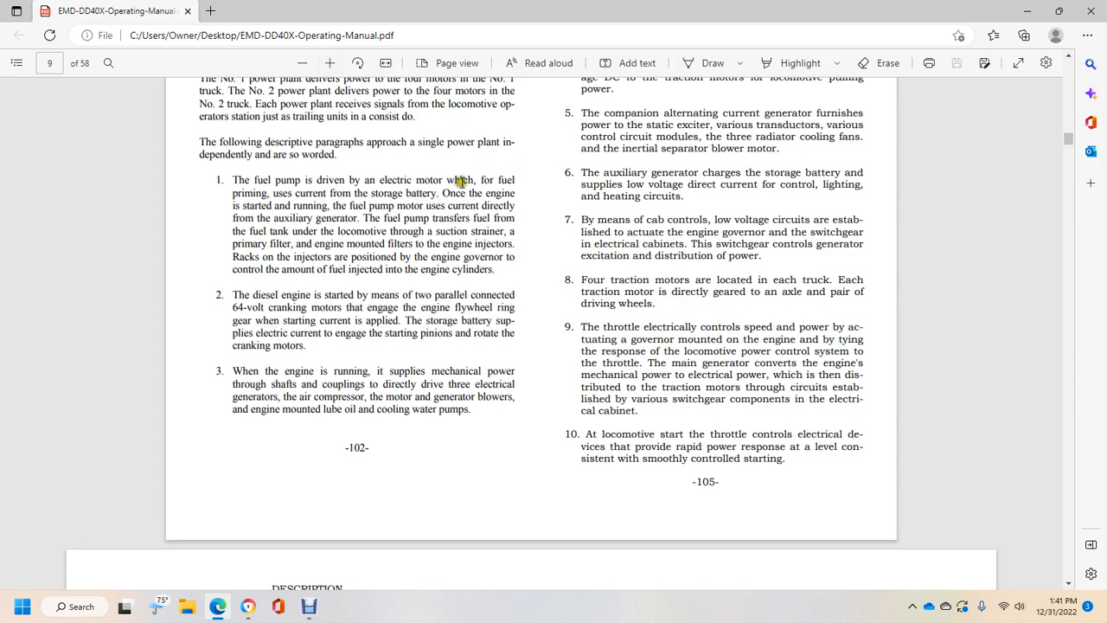
pyautogui.moveTo(407, 202)
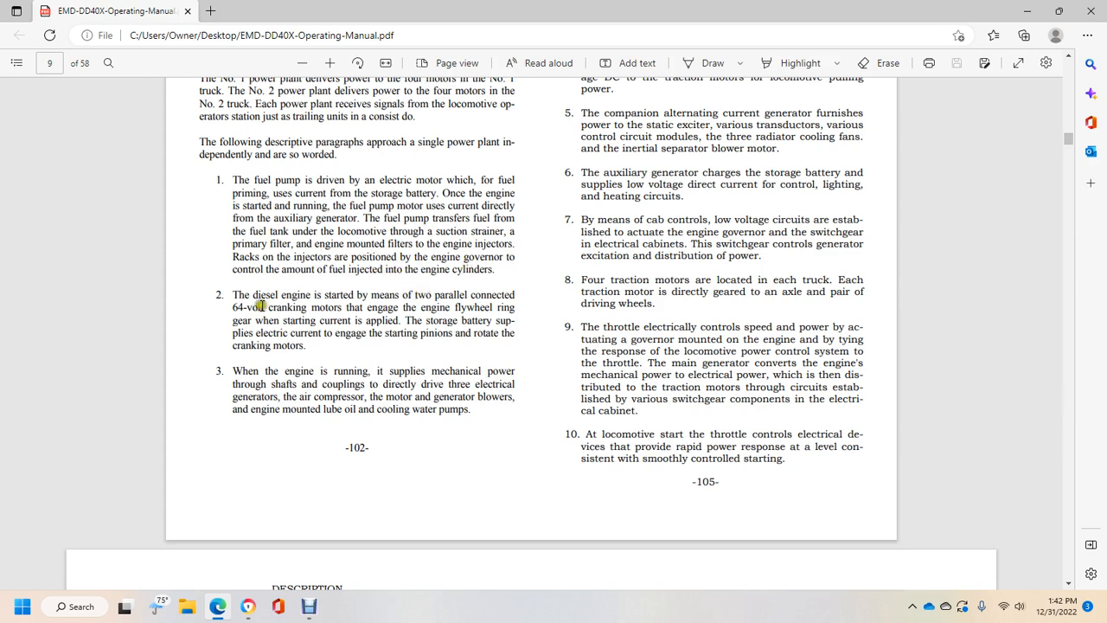
pyautogui.moveTo(458, 298)
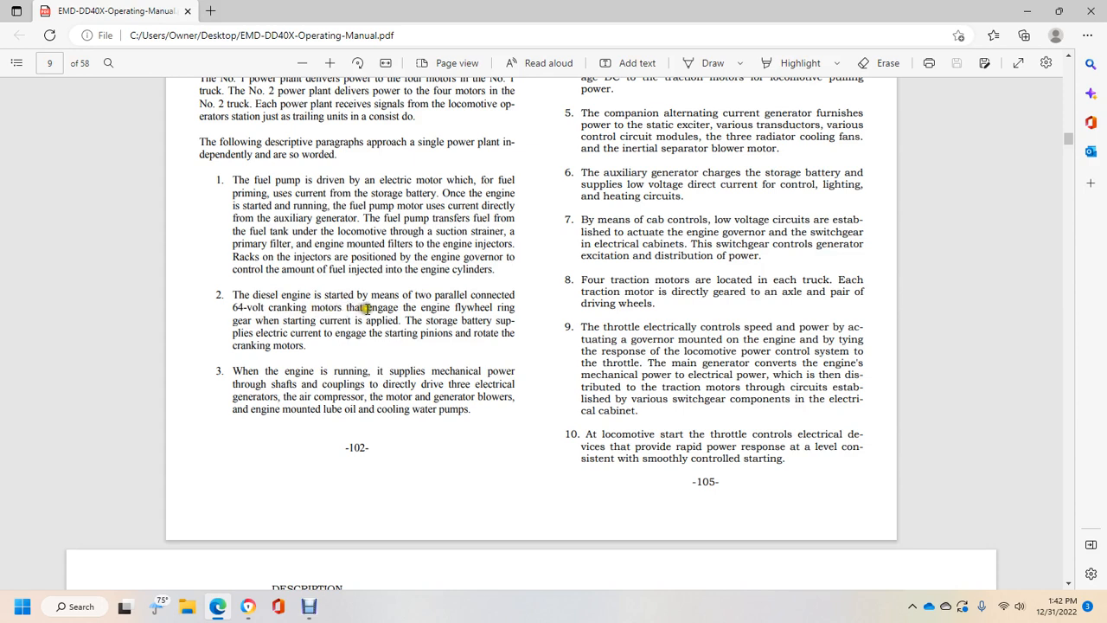
pyautogui.moveTo(232, 328)
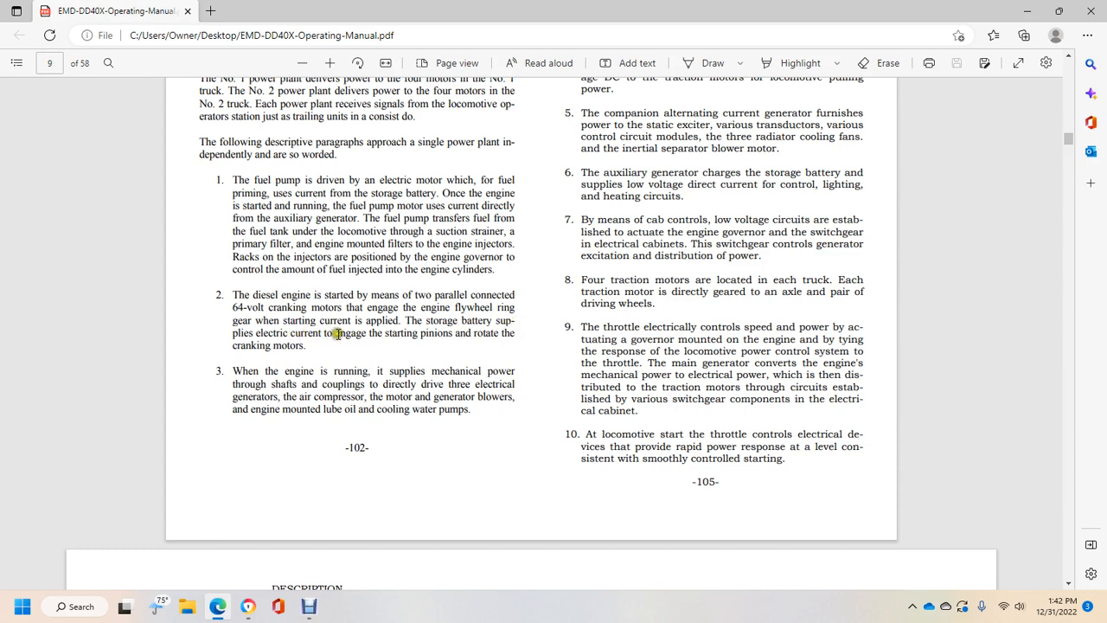
pyautogui.moveTo(314, 343)
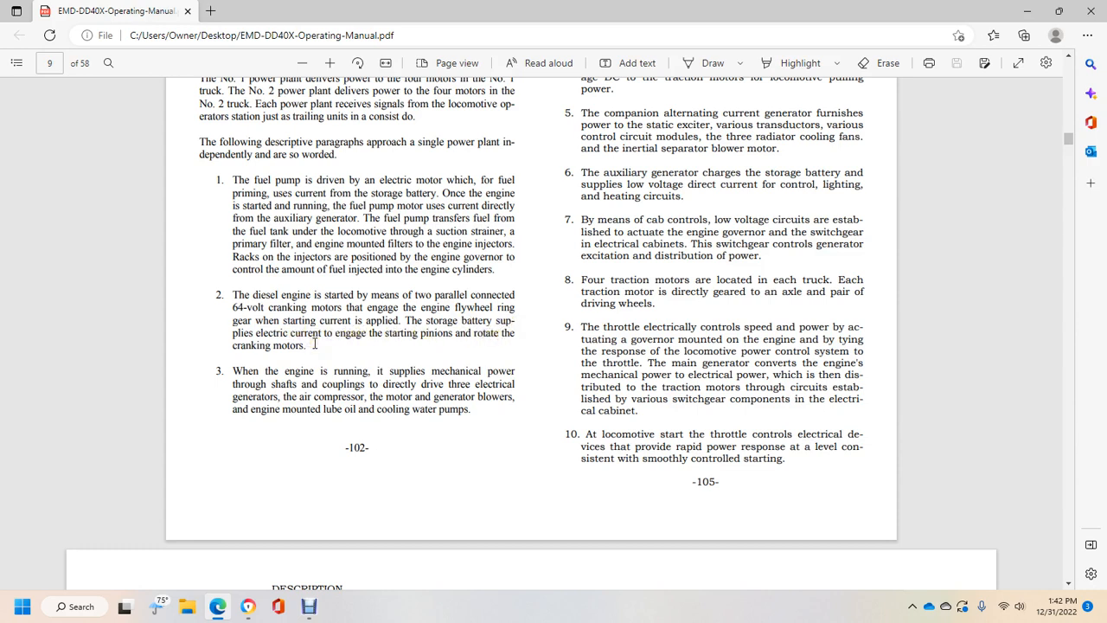
pyautogui.moveTo(300, 370)
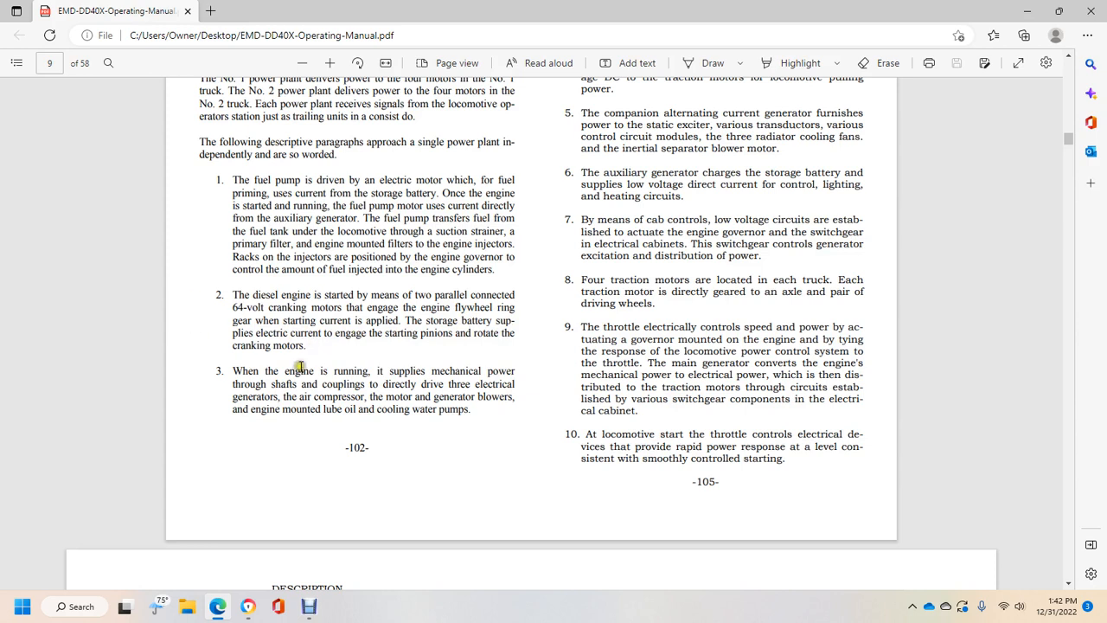
pyautogui.moveTo(264, 396)
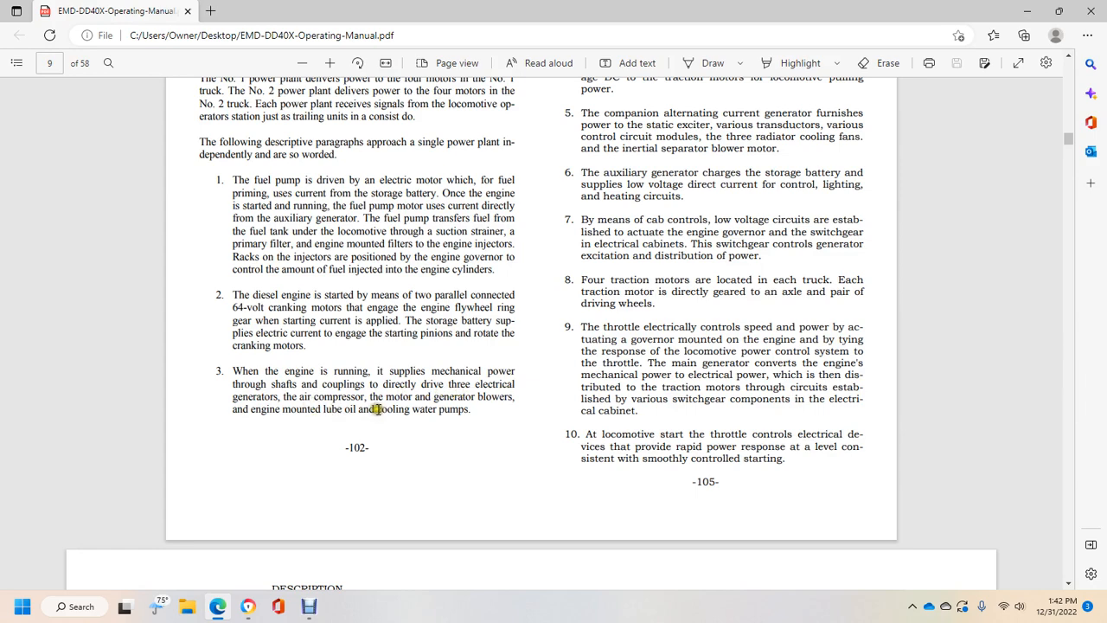
pyautogui.scroll(3)
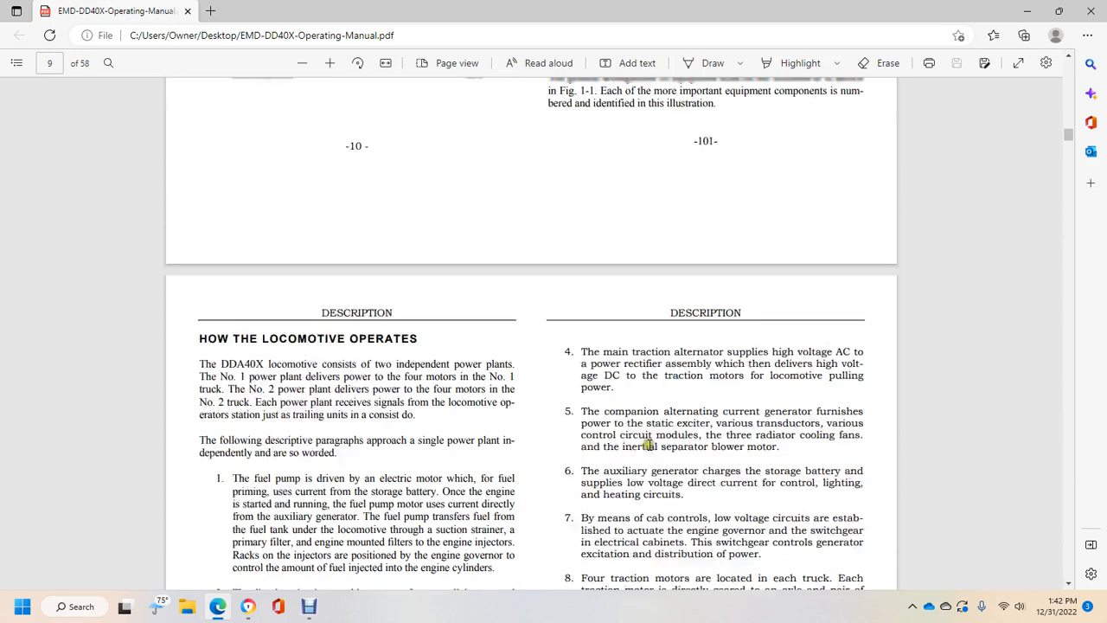
pyautogui.scroll(3)
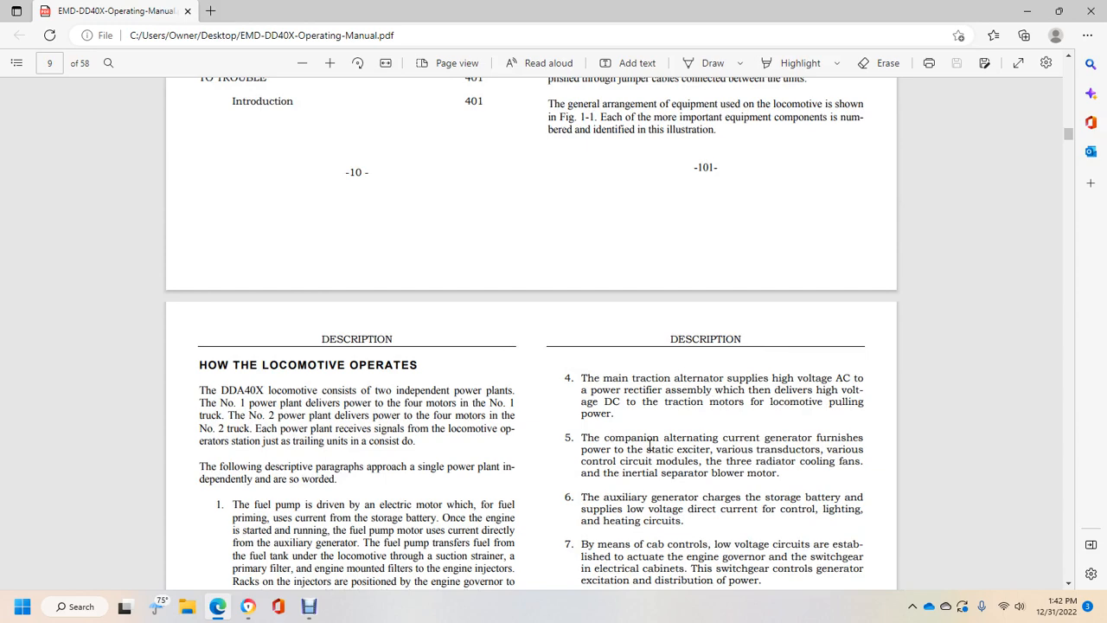
pyautogui.scroll(-3)
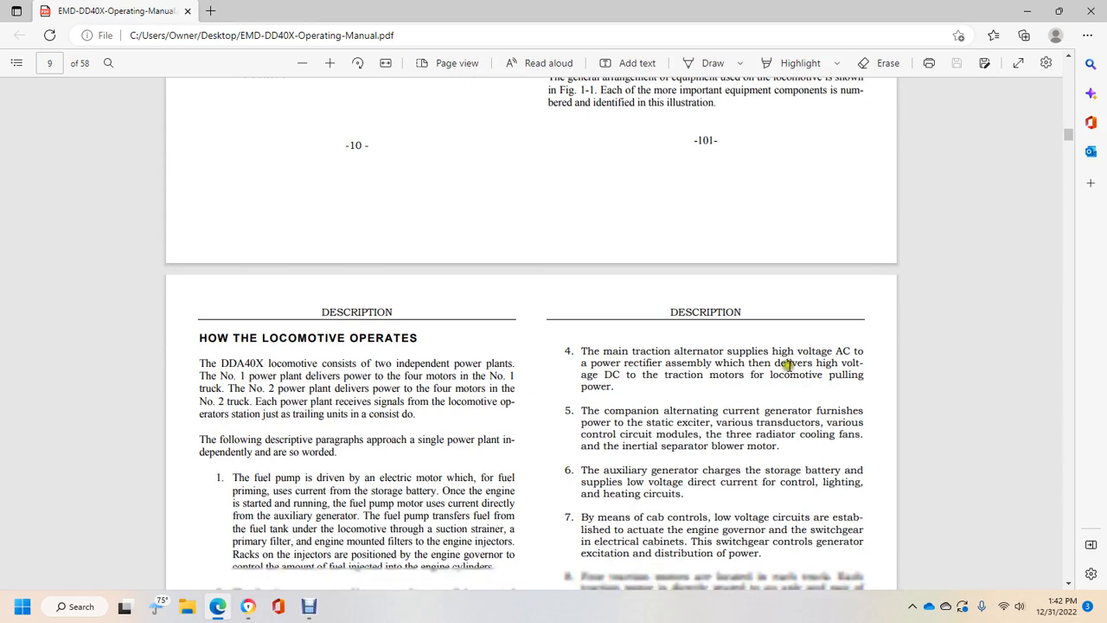
pyautogui.scroll(-3)
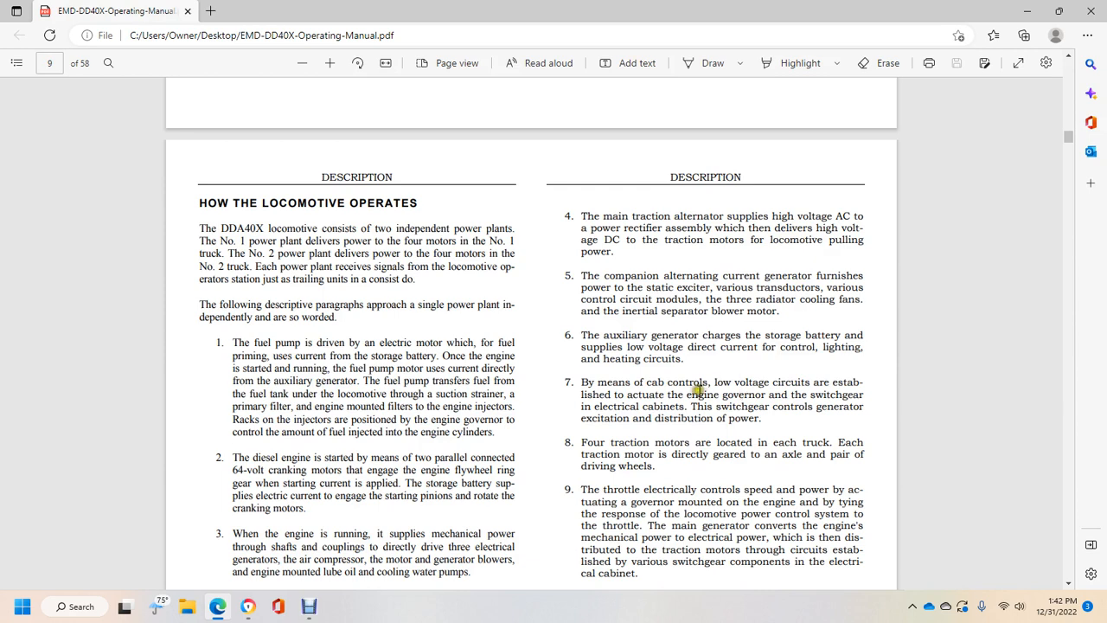
pyautogui.moveTo(731, 307)
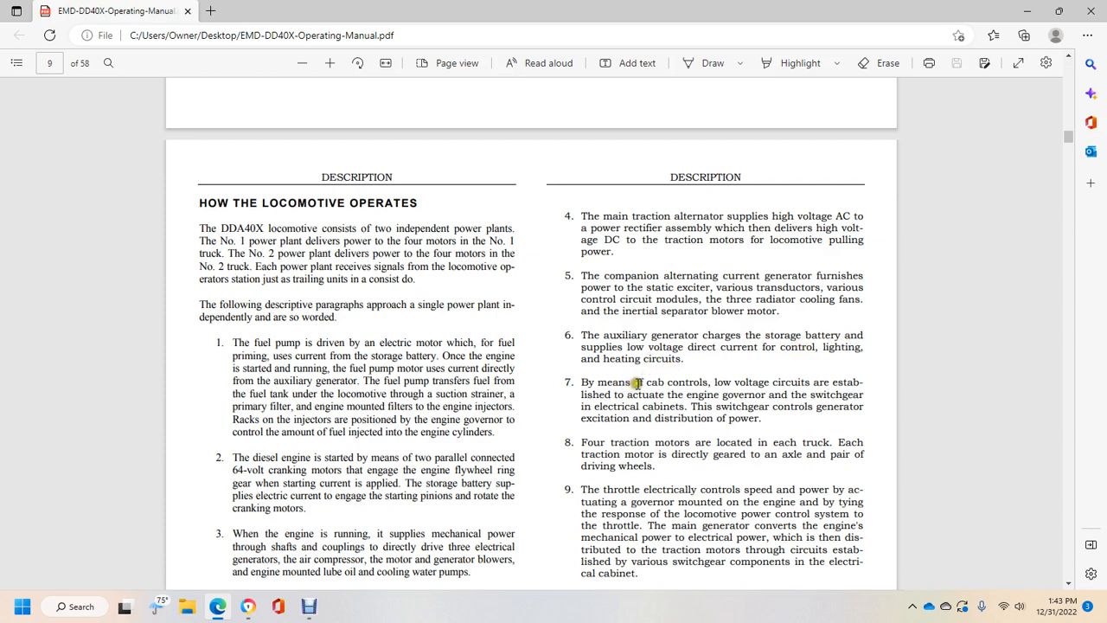
pyautogui.moveTo(837, 374)
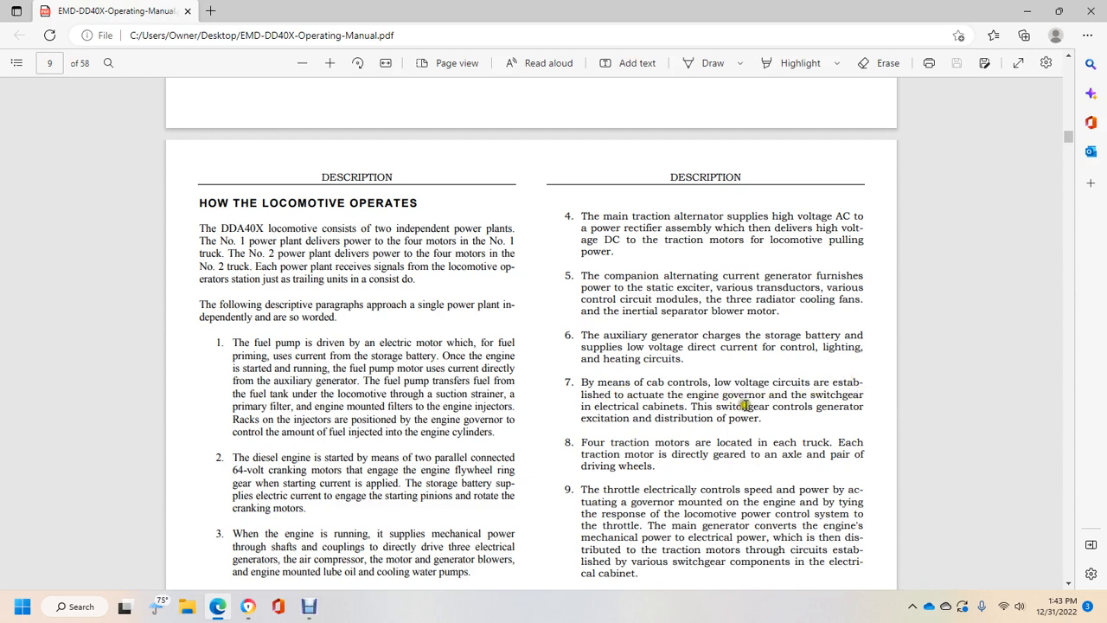
pyautogui.moveTo(666, 418)
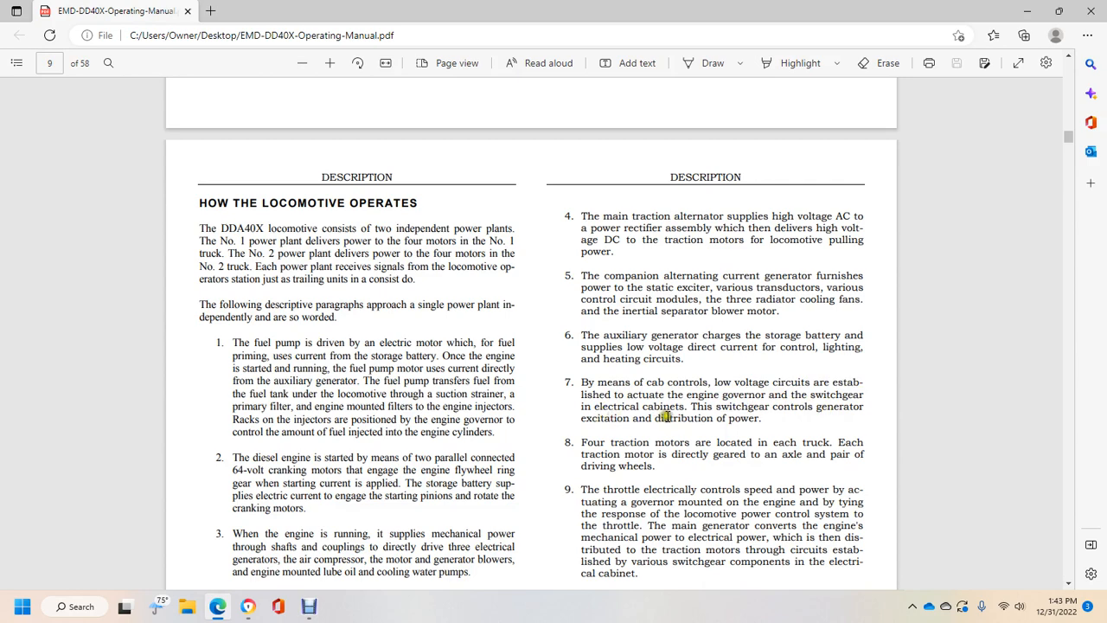
pyautogui.scroll(-3)
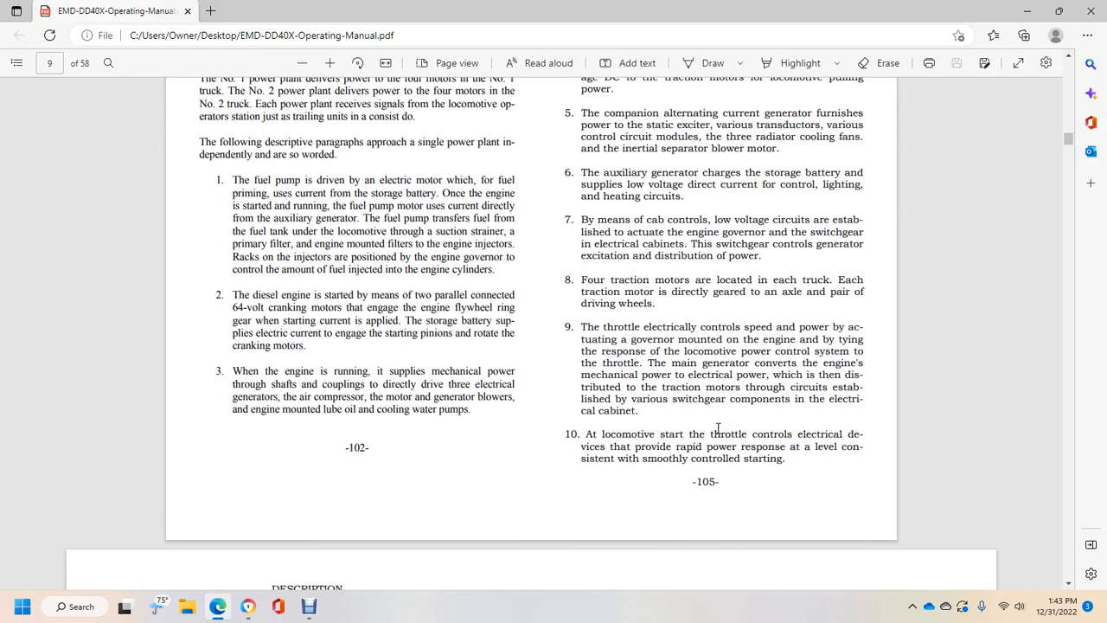
pyautogui.moveTo(545, 110)
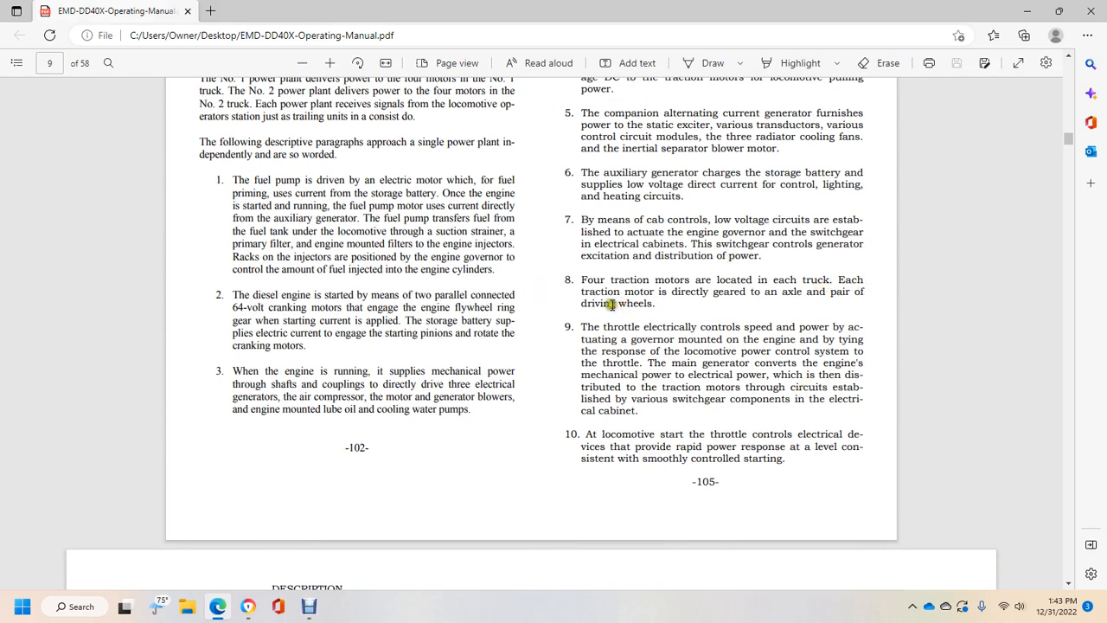
pyautogui.scroll(-3)
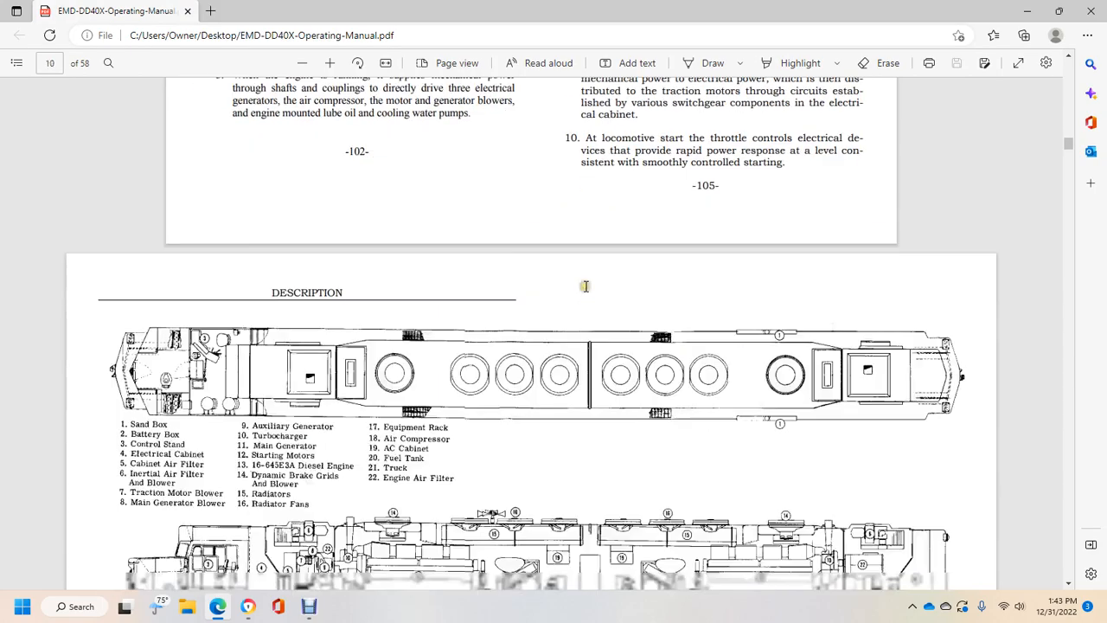
pyautogui.scroll(3)
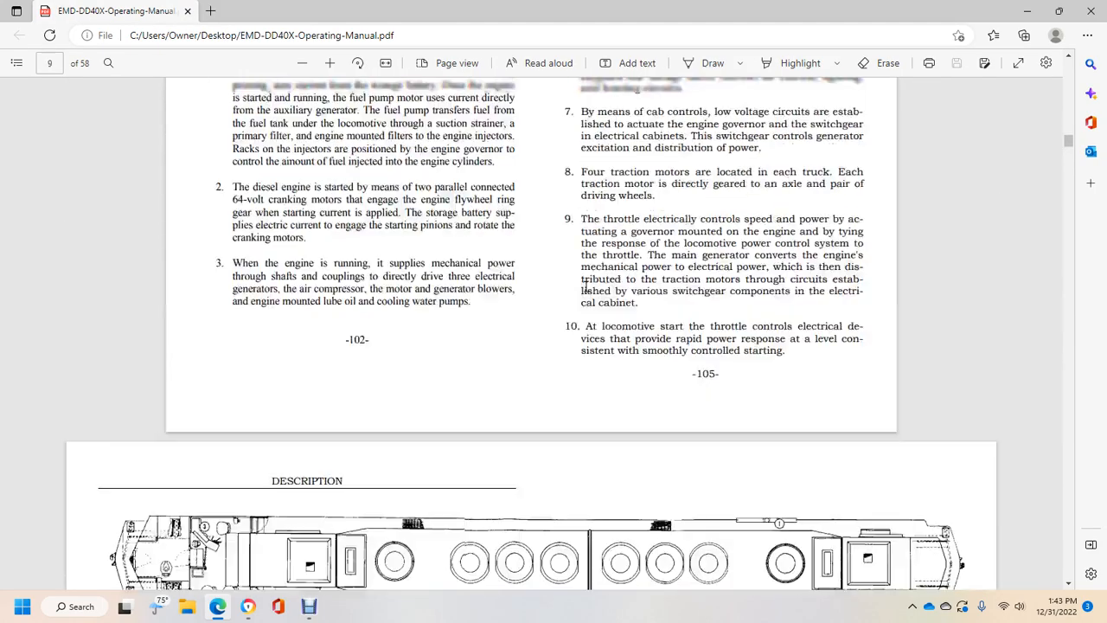
pyautogui.scroll(3)
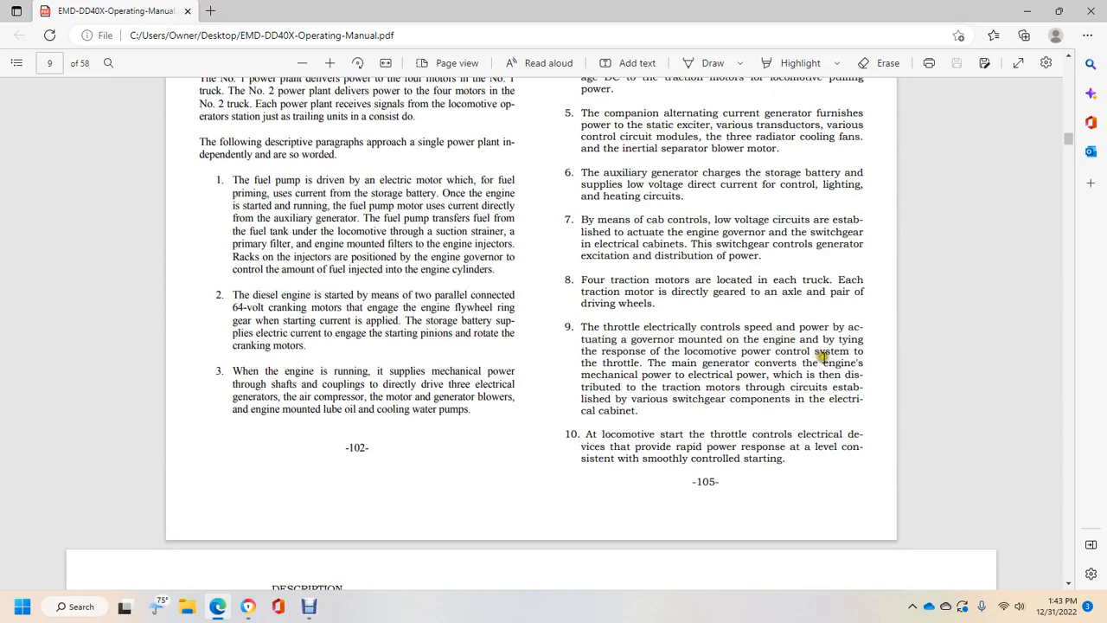
pyautogui.moveTo(809, 381)
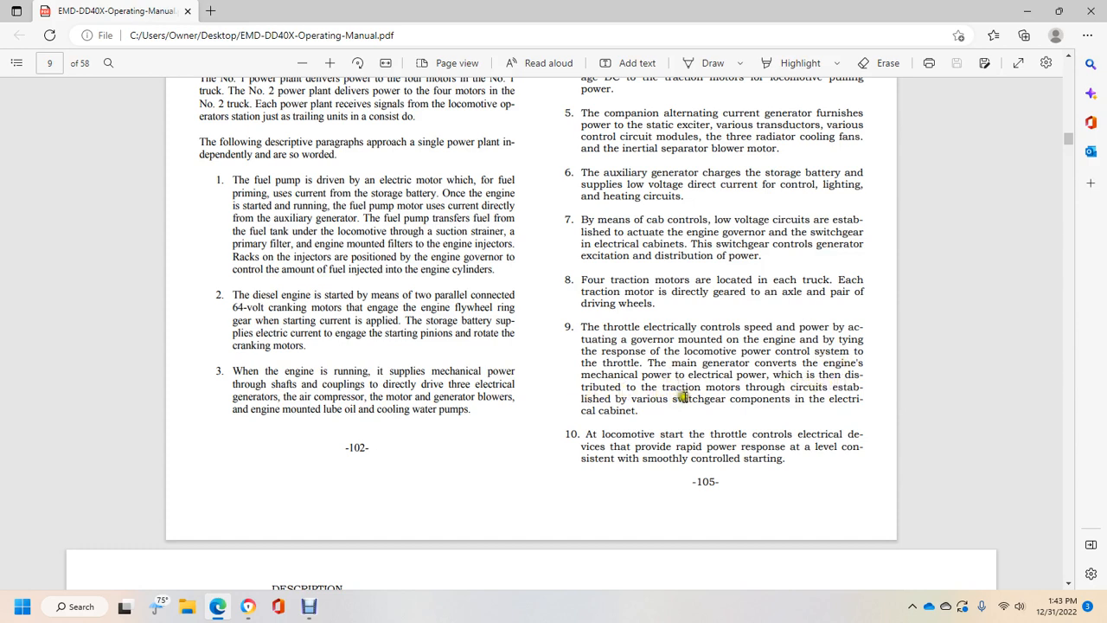
pyautogui.moveTo(623, 404)
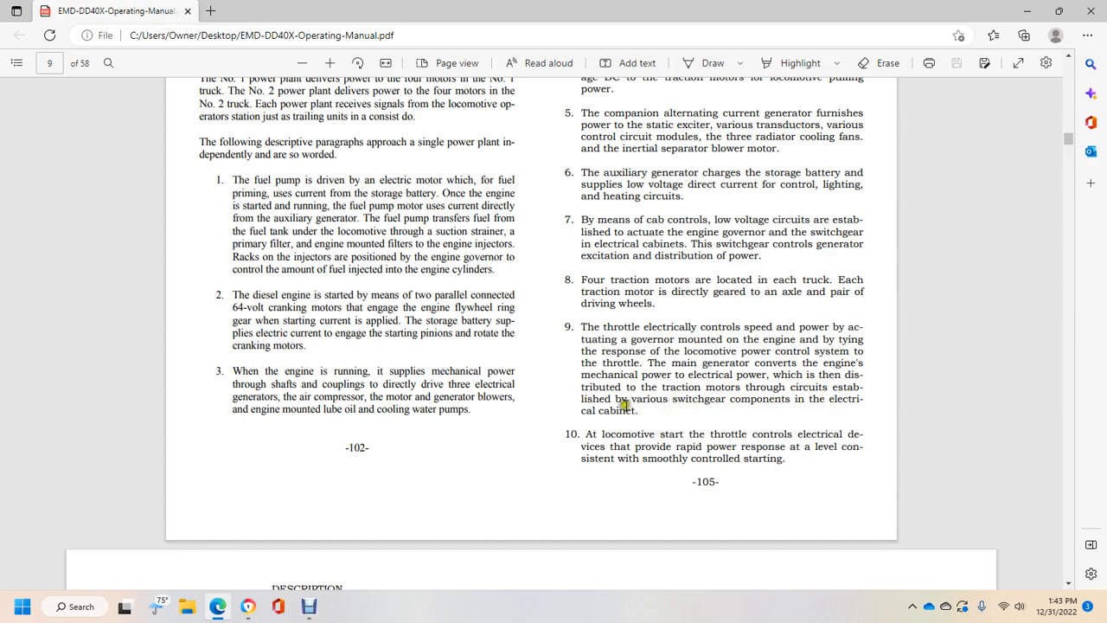
pyautogui.moveTo(725, 433)
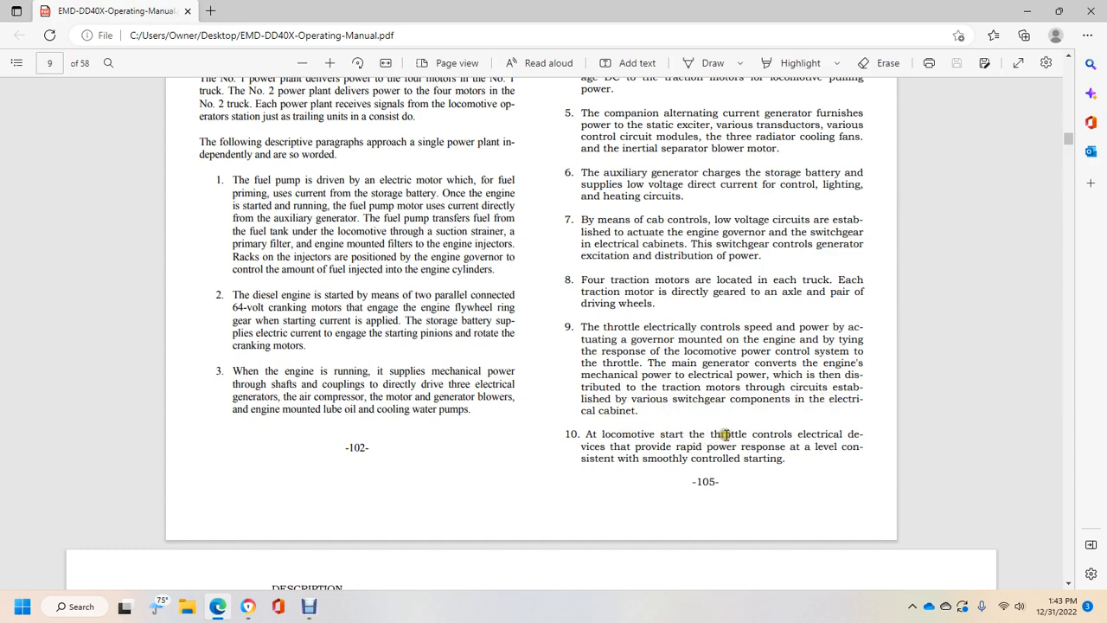
pyautogui.moveTo(663, 434)
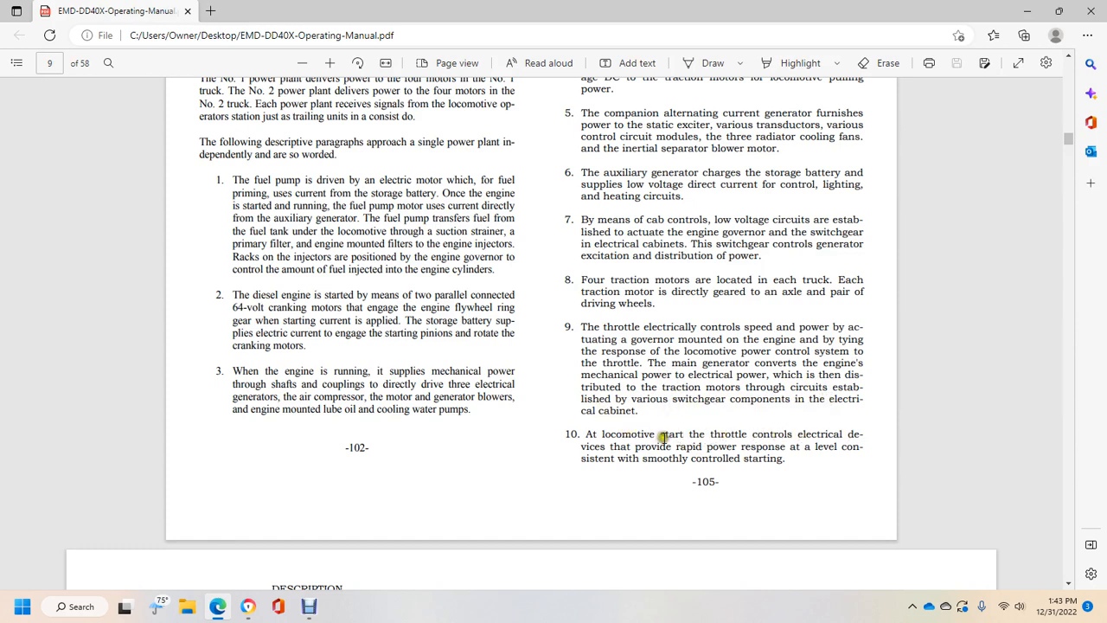
pyautogui.moveTo(750, 446)
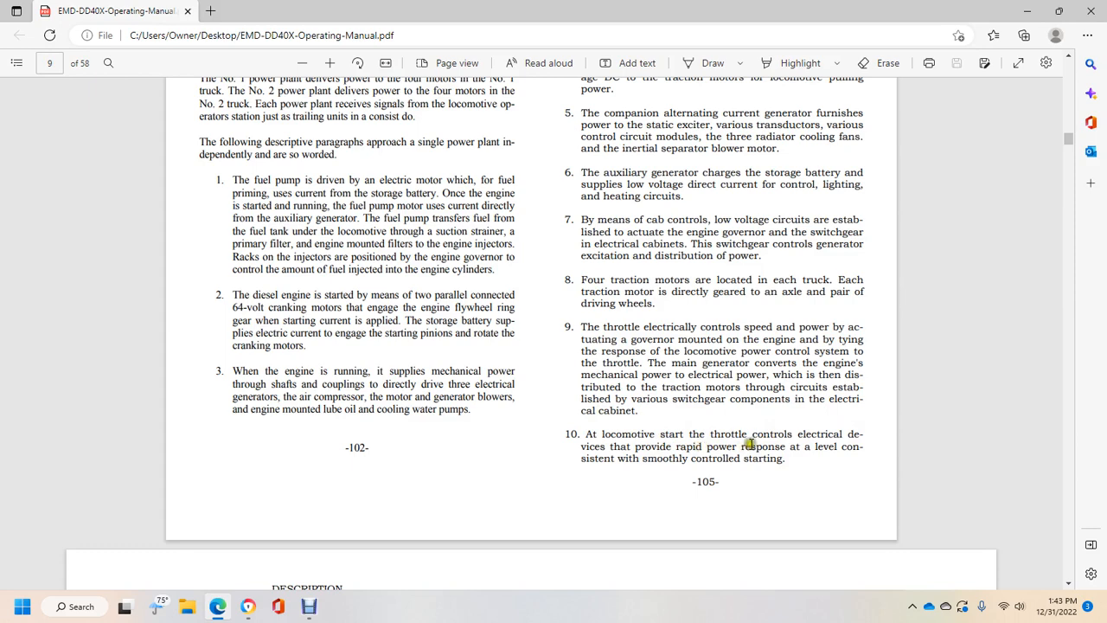
pyautogui.moveTo(634, 456)
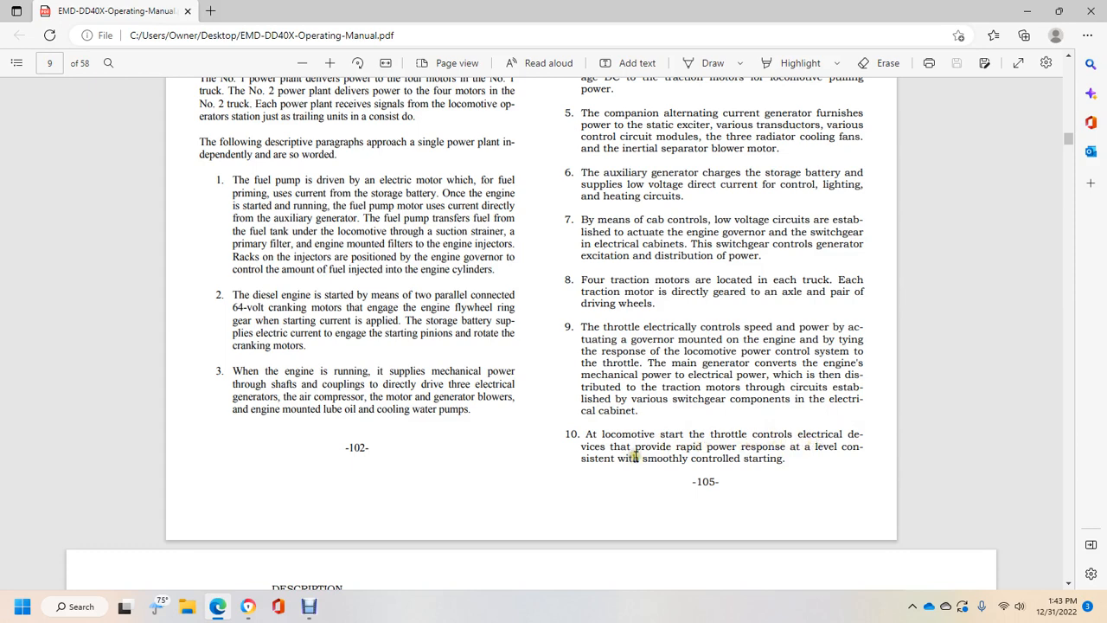
# Scroll to page 10 to show the full Fig. 1-1 General Arrangement DDA40X diagram
pyautogui.scroll(-3)
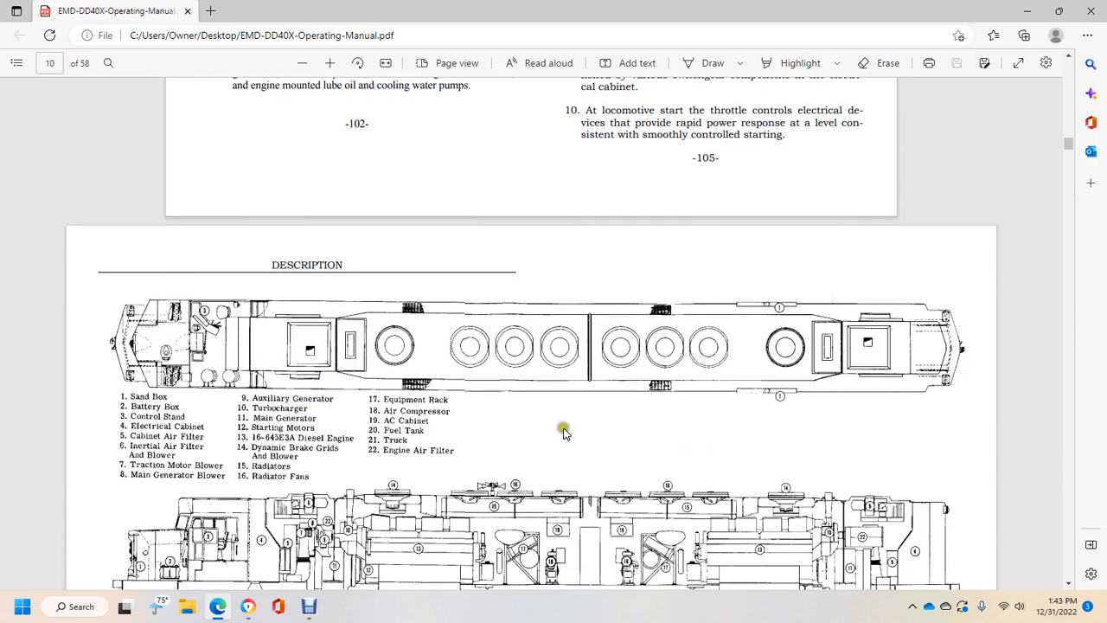
pyautogui.moveTo(145, 428)
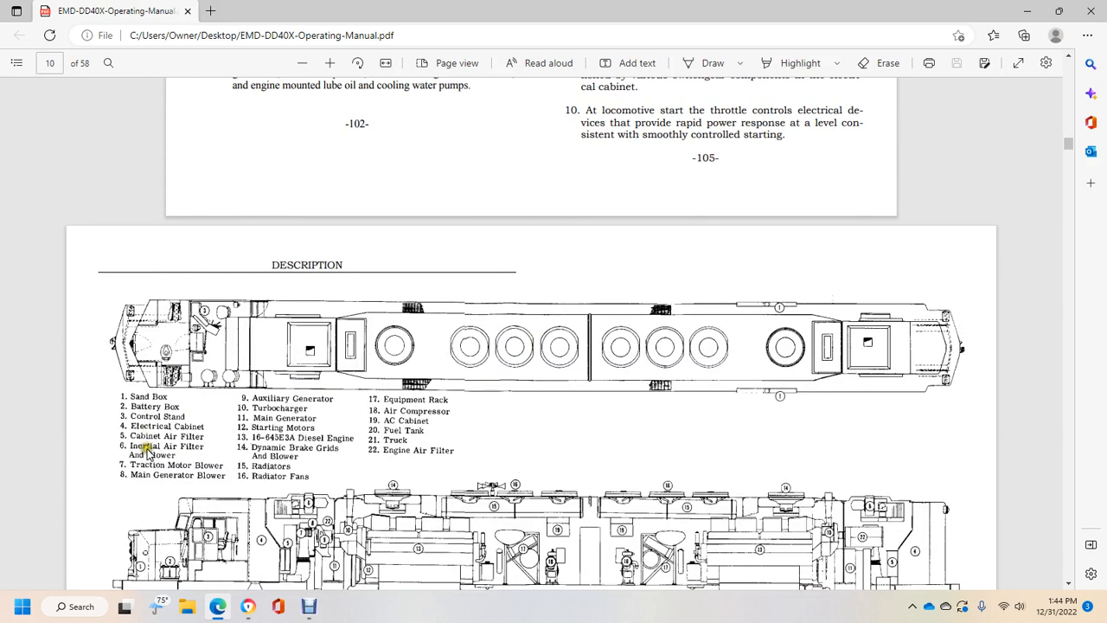
pyautogui.moveTo(147, 459)
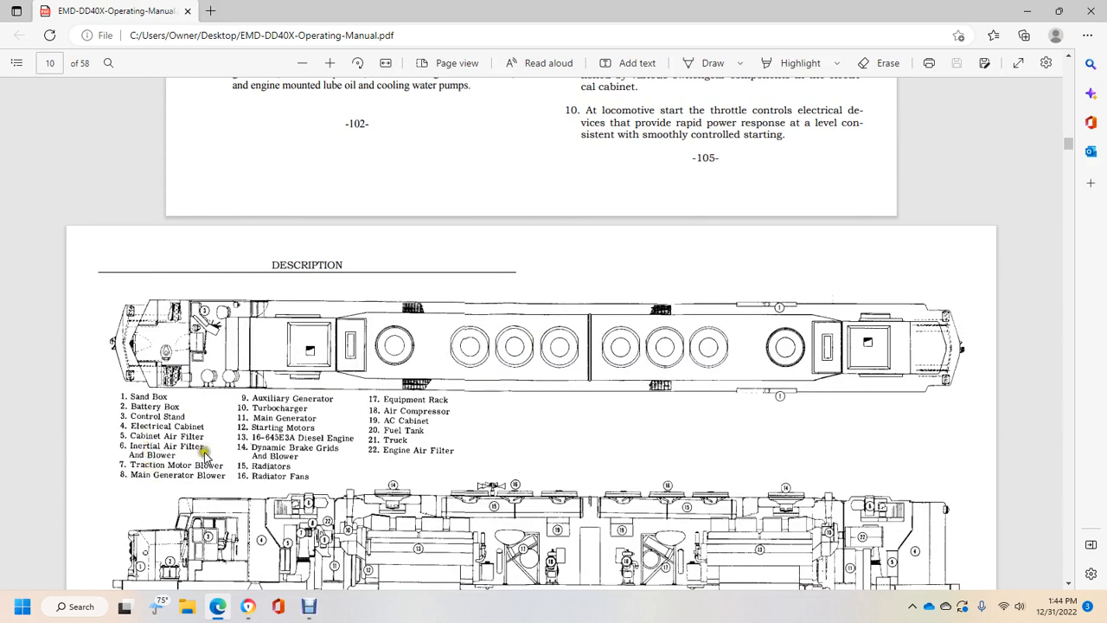
pyautogui.moveTo(275, 425)
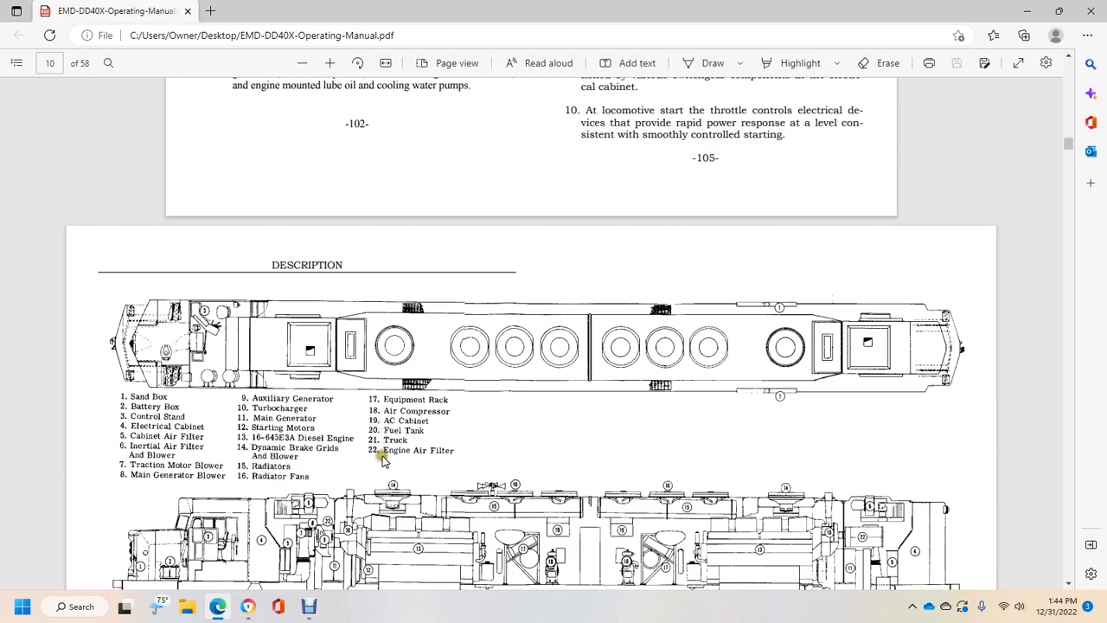
pyautogui.scroll(-3)
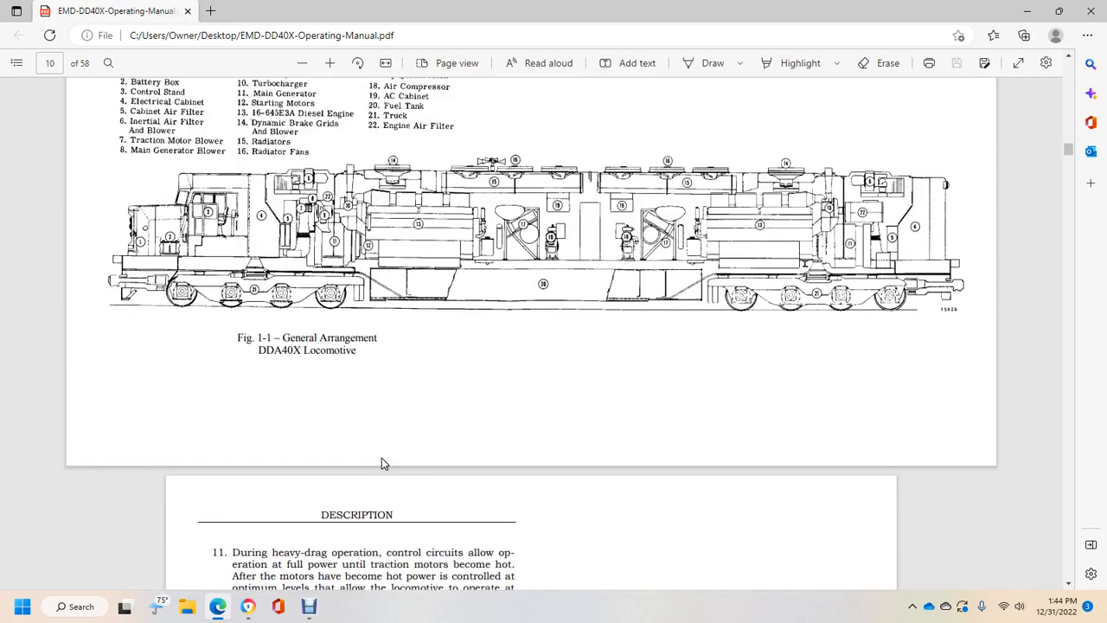
# Scroll to page 11 so Description items 11 through 14 are fully visible
pyautogui.scroll(-3)
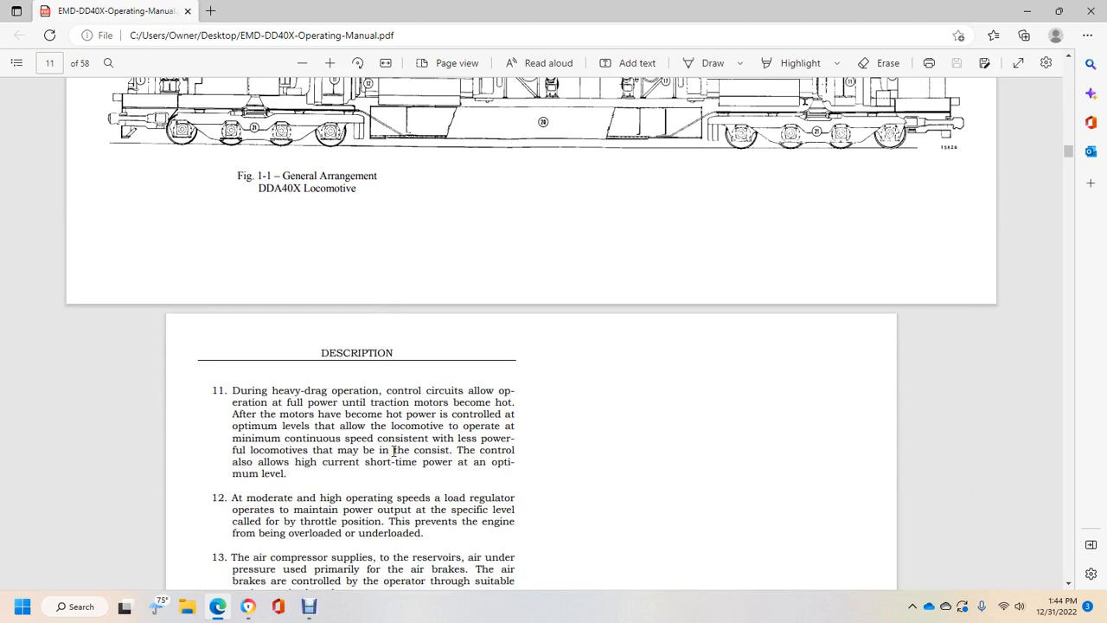
pyautogui.moveTo(322, 370)
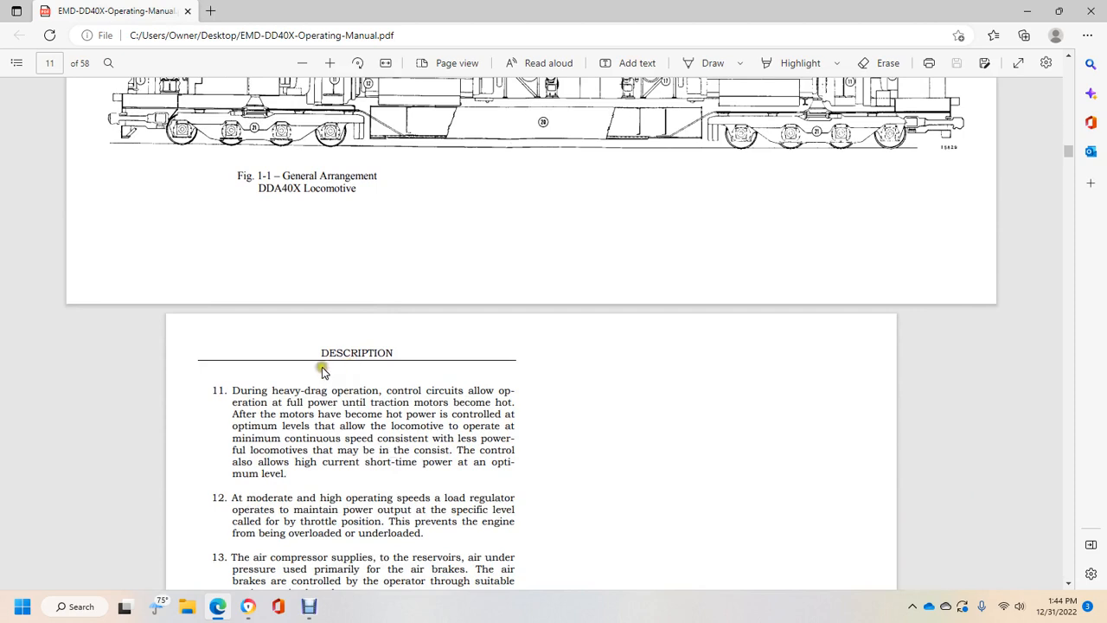
pyautogui.scroll(-3)
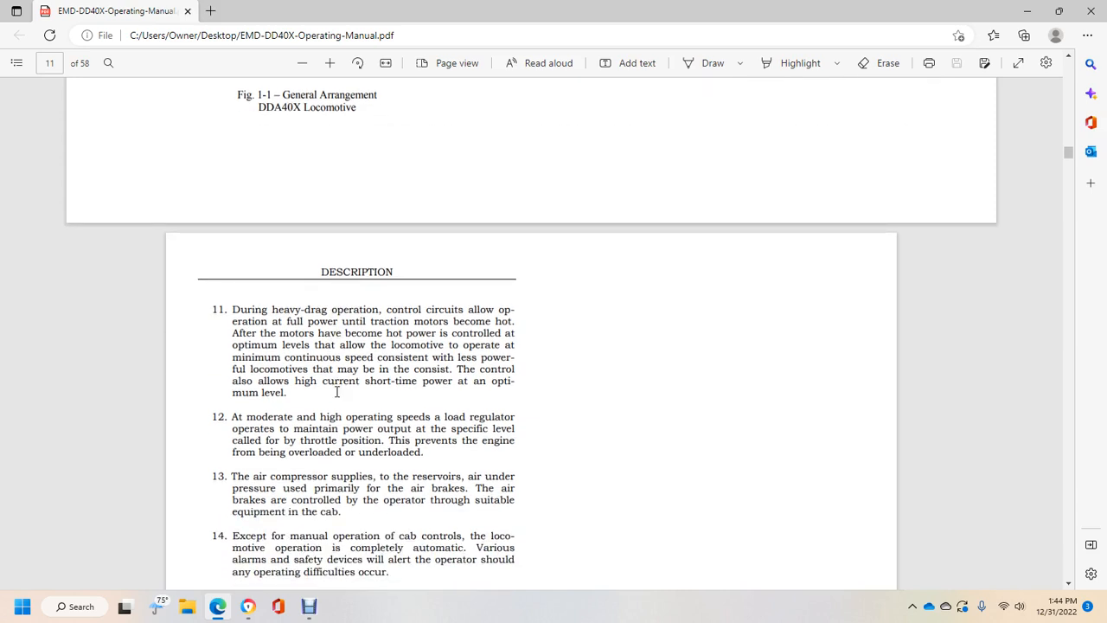
pyautogui.moveTo(465, 332)
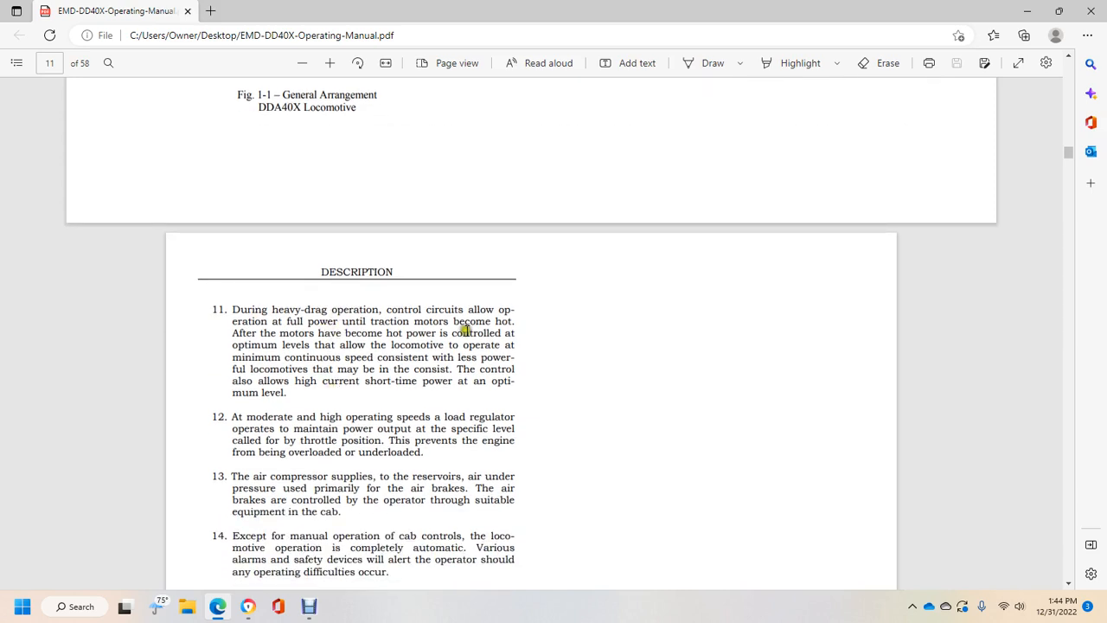
pyautogui.moveTo(469, 345)
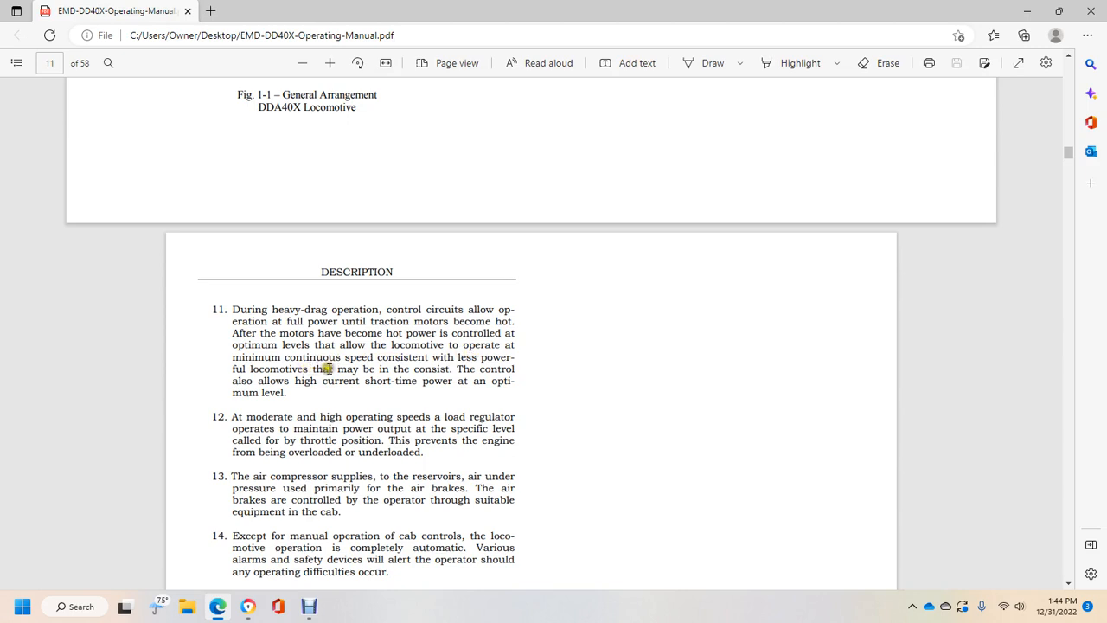
pyautogui.moveTo(456, 369)
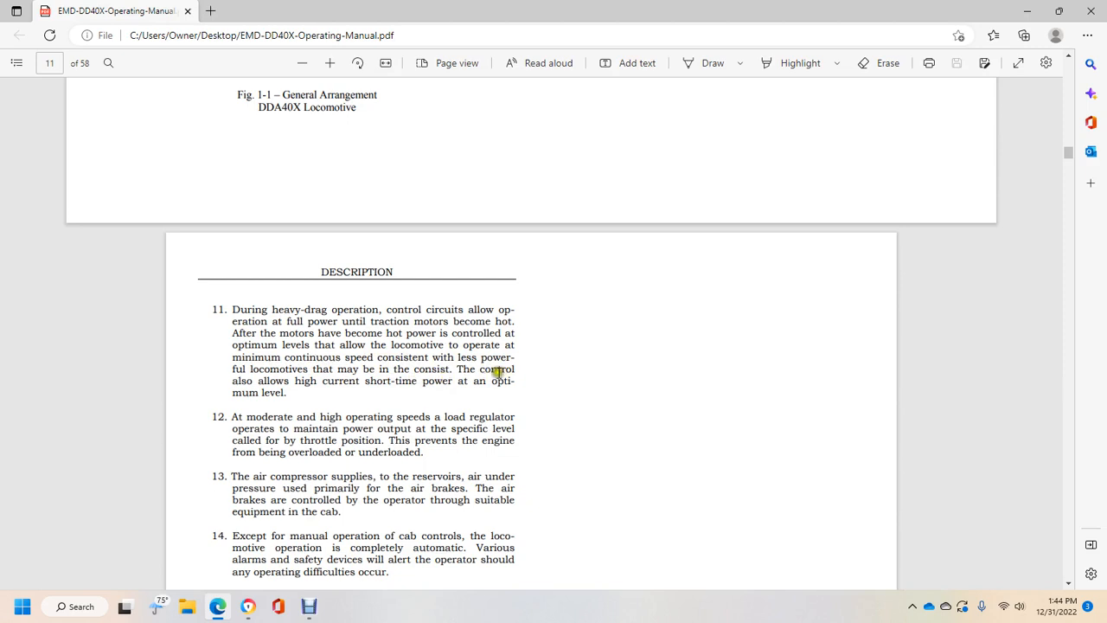
pyautogui.scroll(-3)
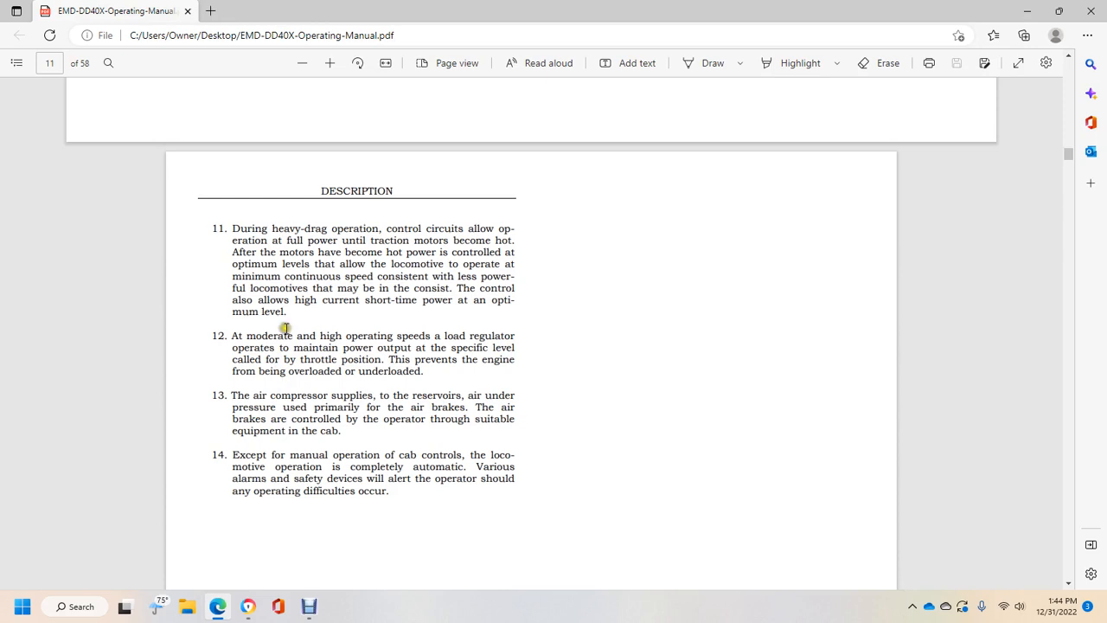
pyautogui.moveTo(426, 371)
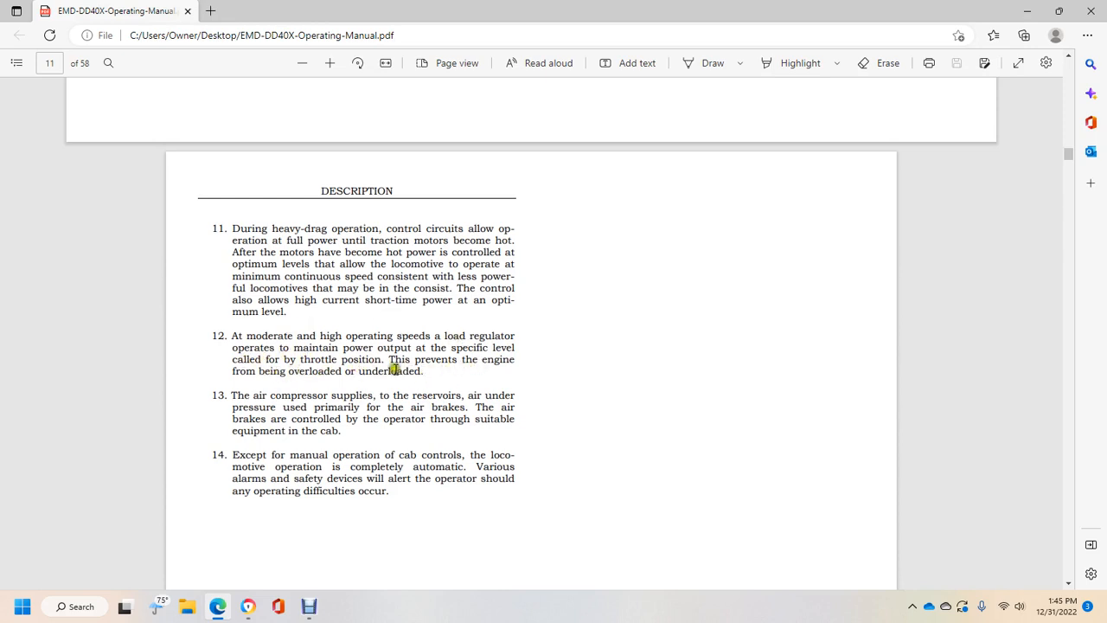
pyautogui.moveTo(372, 376)
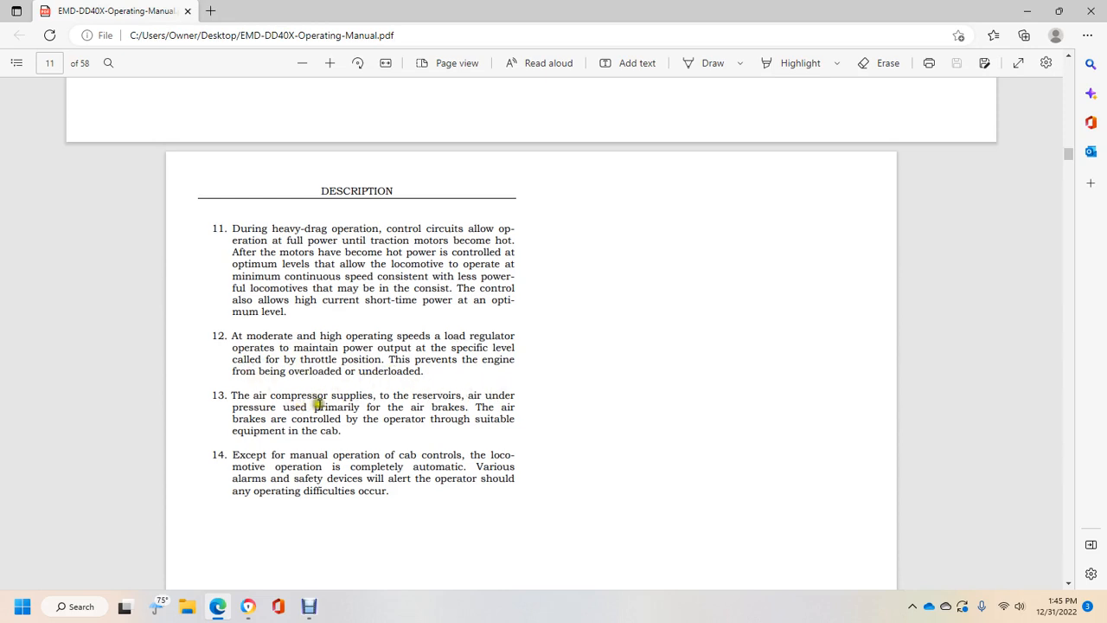
pyautogui.moveTo(346, 413)
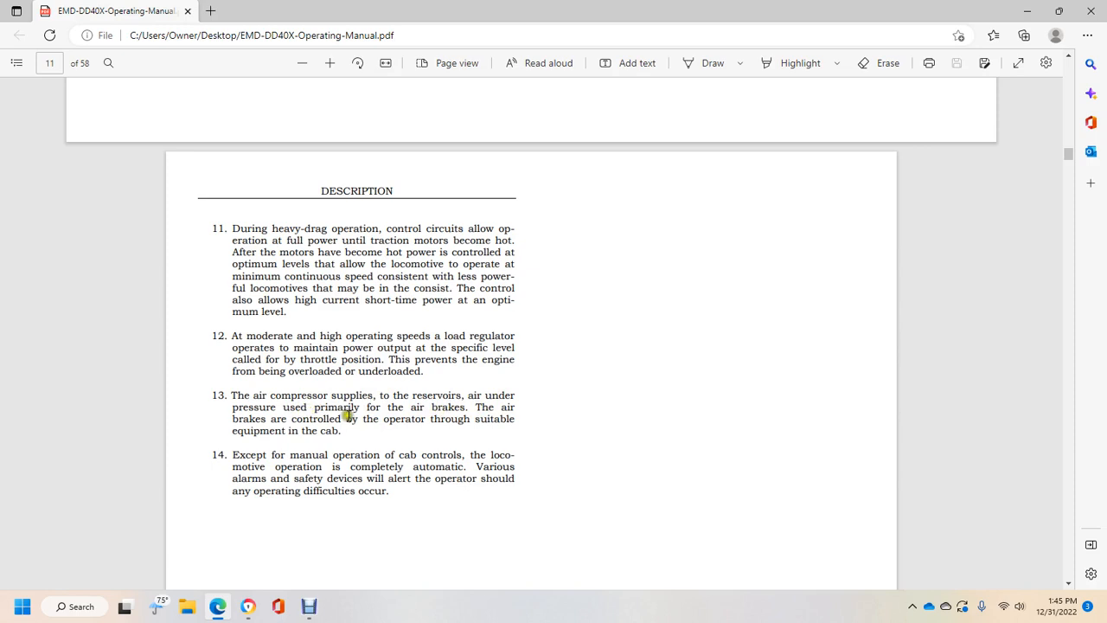
pyautogui.moveTo(315, 435)
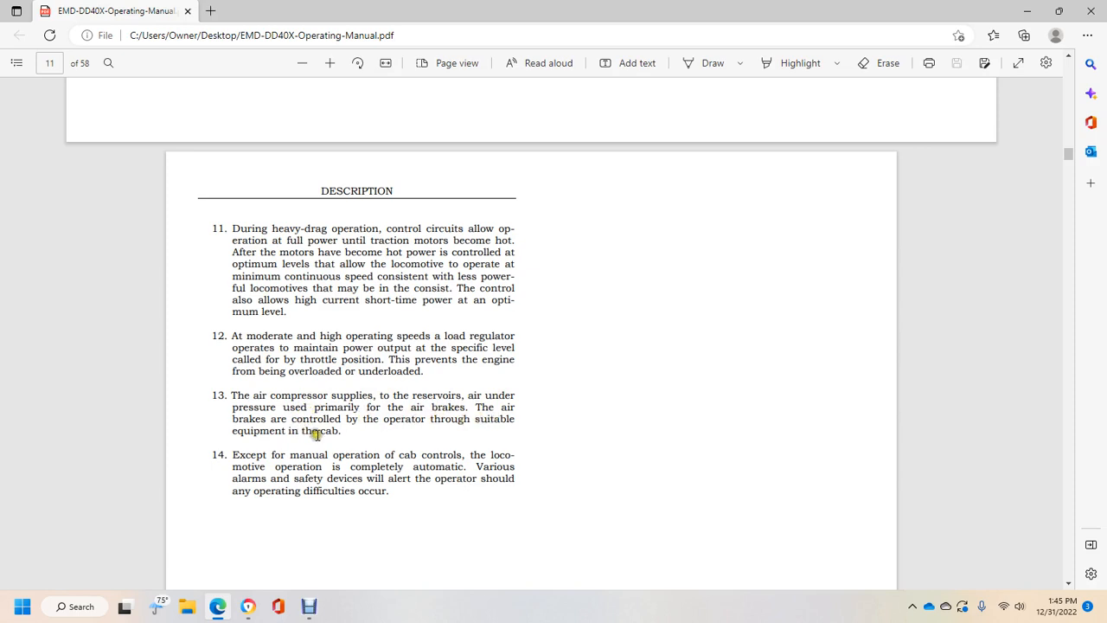
pyautogui.moveTo(333, 456)
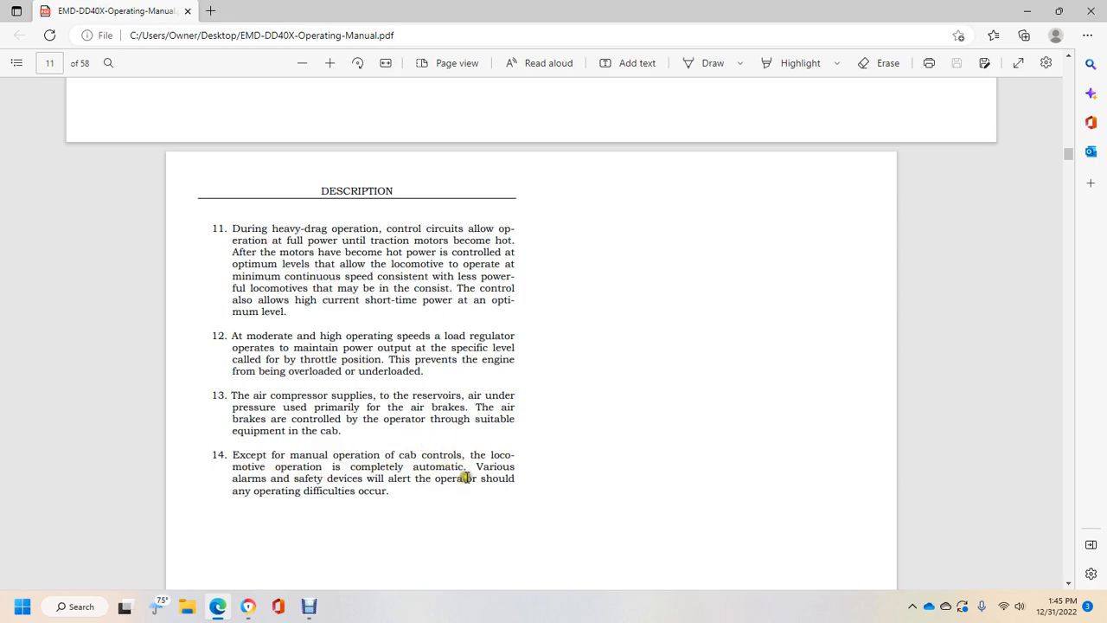
pyautogui.moveTo(380, 483)
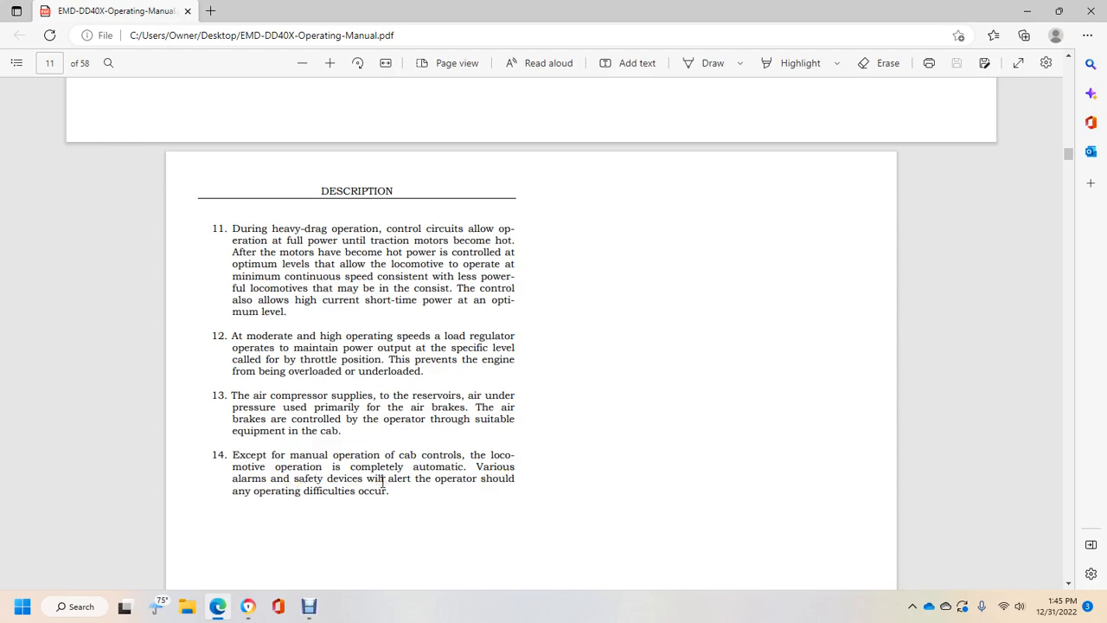
# Scroll to page 12, Section 2 Engine Starting and Cab Controls with its cab figure
pyautogui.scroll(-3)
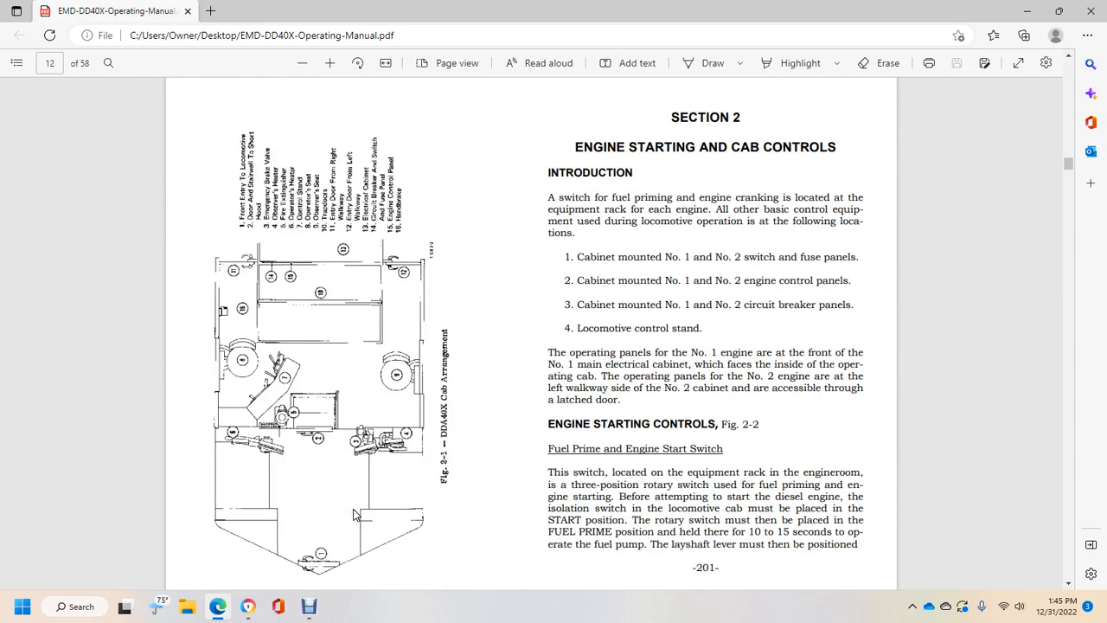
pyautogui.scroll(3)
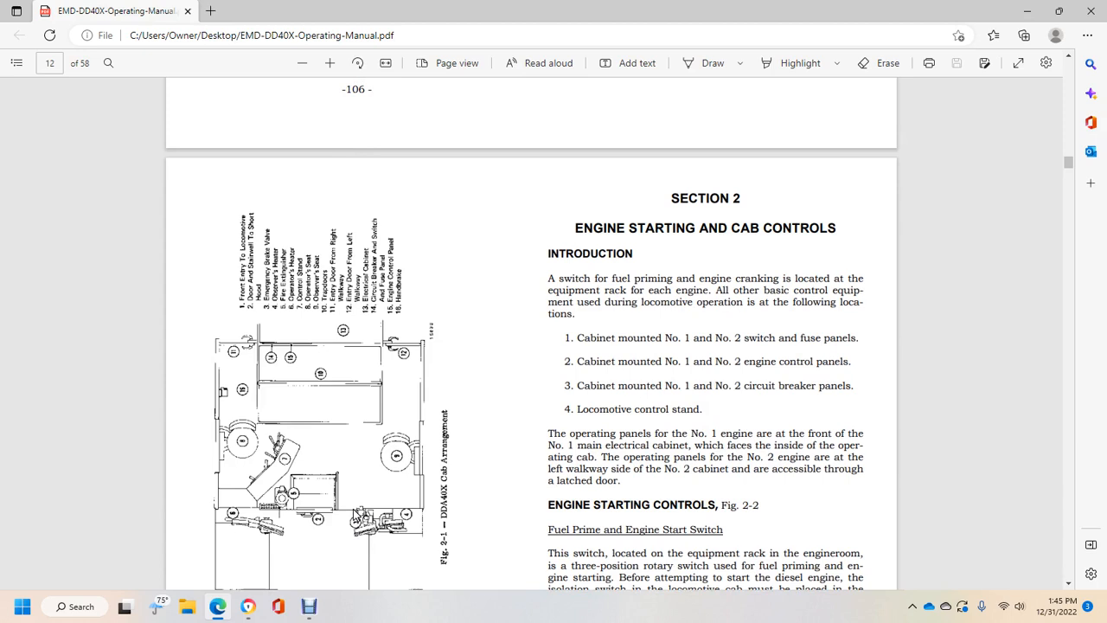